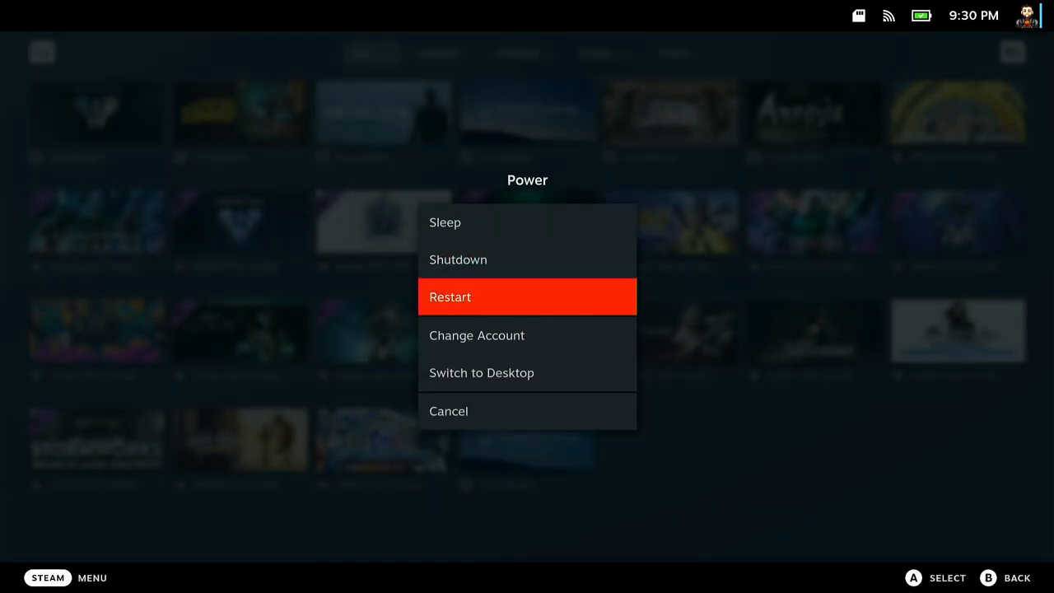
Step: Switch SteamOS from Game Mode to the desktop via the Power menu
click(480, 372)
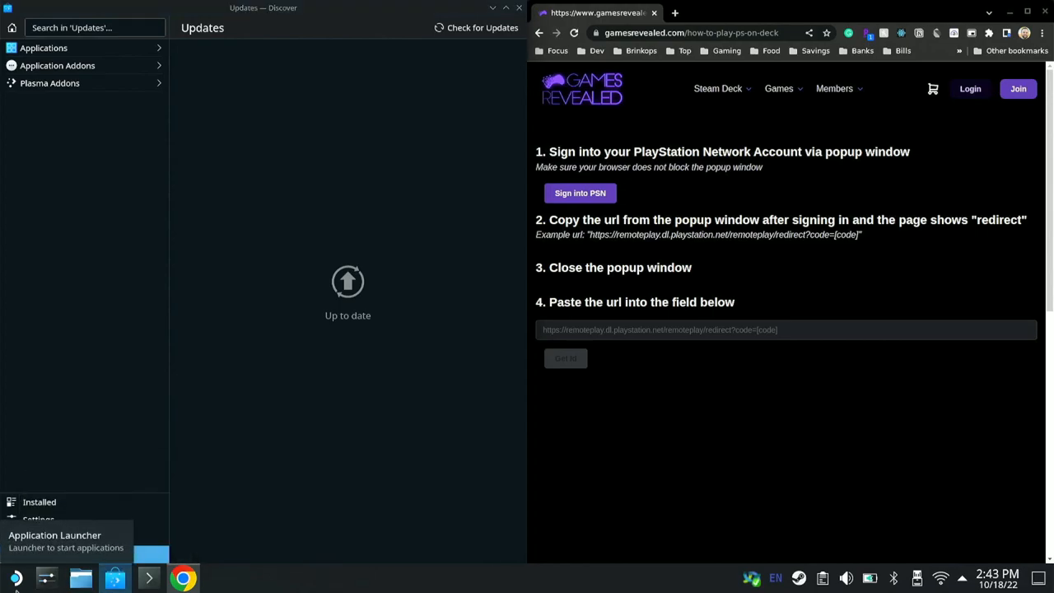
click(15, 576)
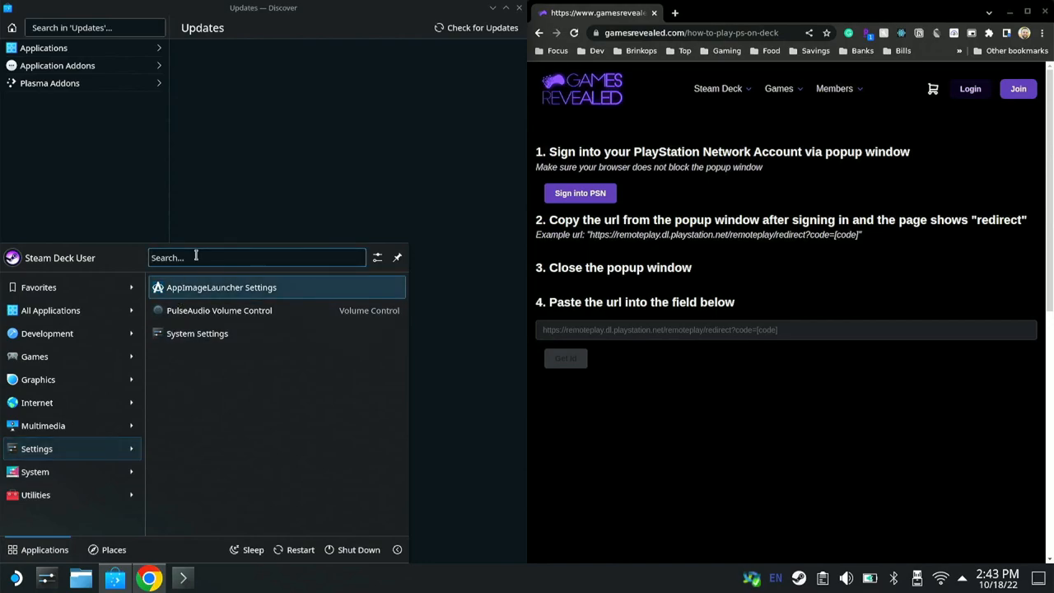
text(discov)
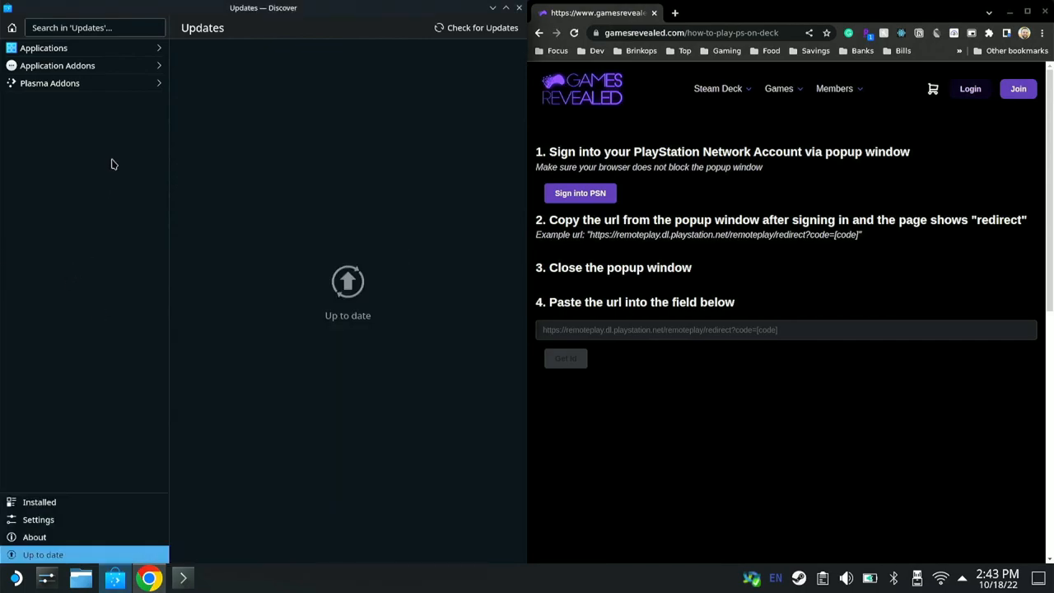
click(91, 26)
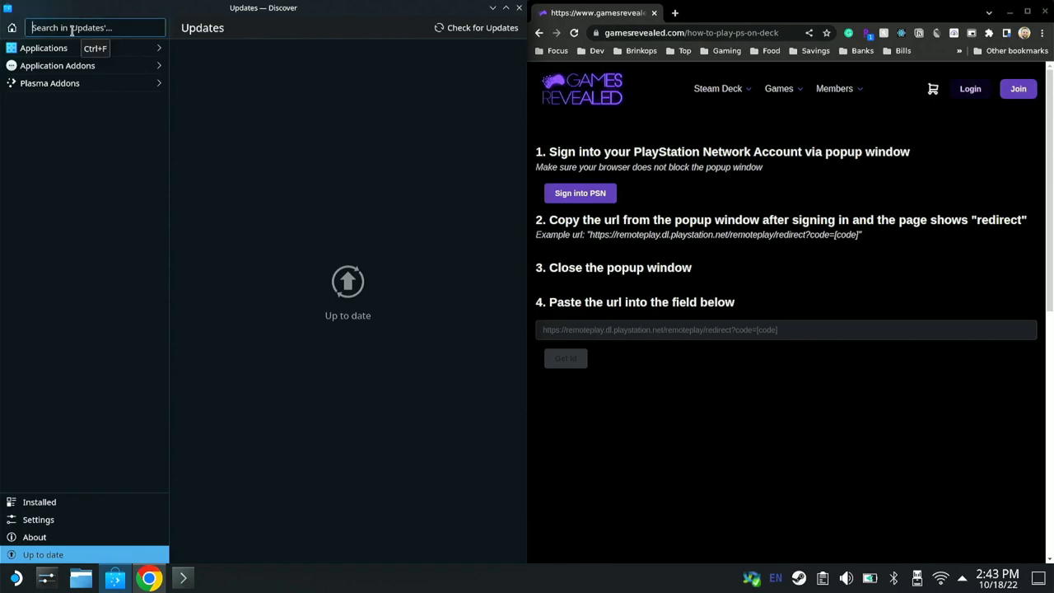
Step: Search Discover for 'chiaki' and install the Chiaki Remote Play client
text(chiaki)
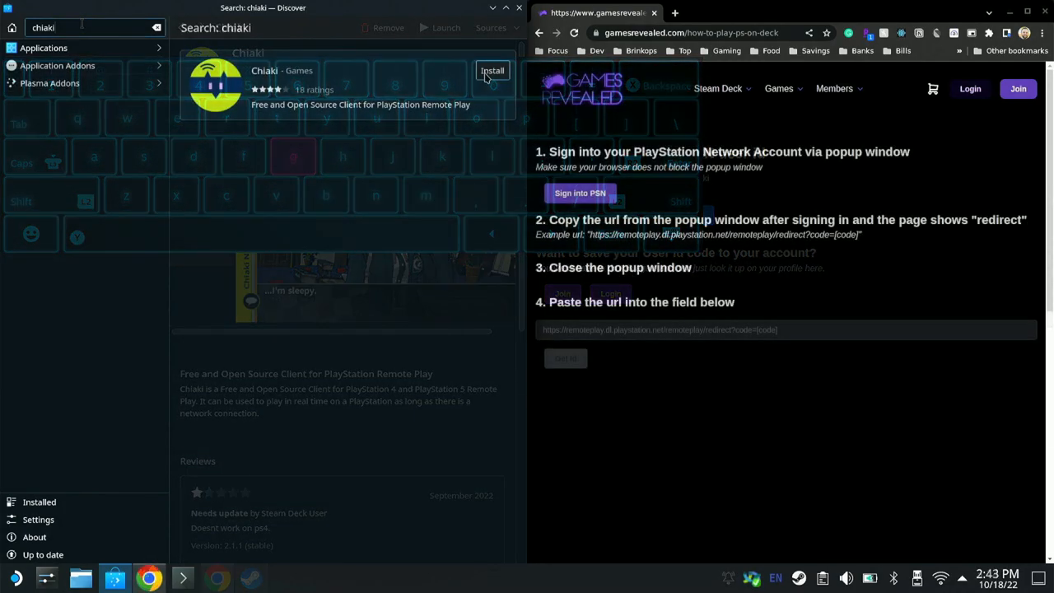
click(491, 70)
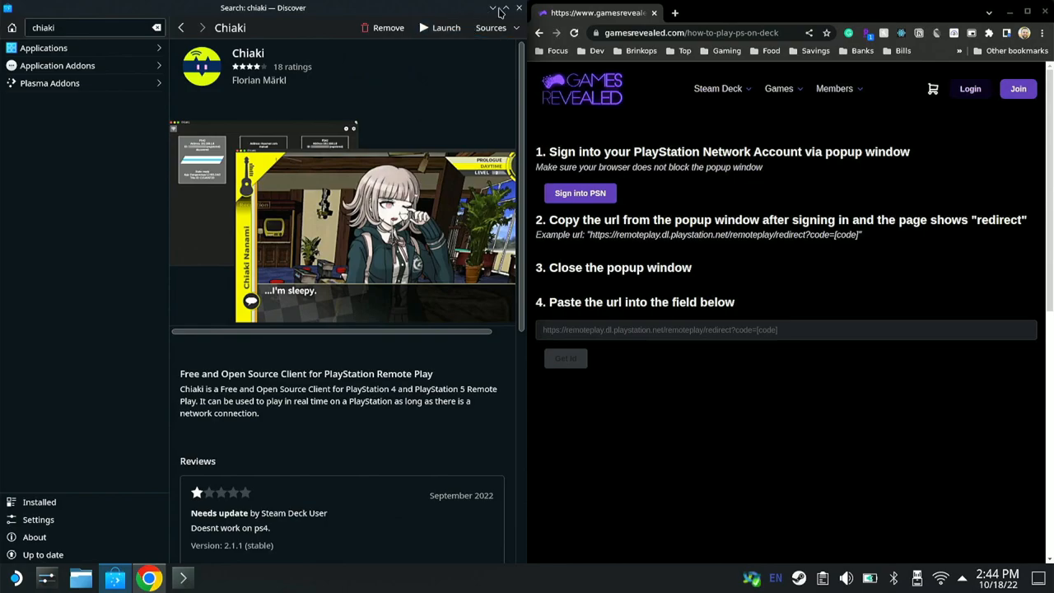
Step: Launch Chiaki from Discover so it discovers the PS5-221 console on the network
click(444, 26)
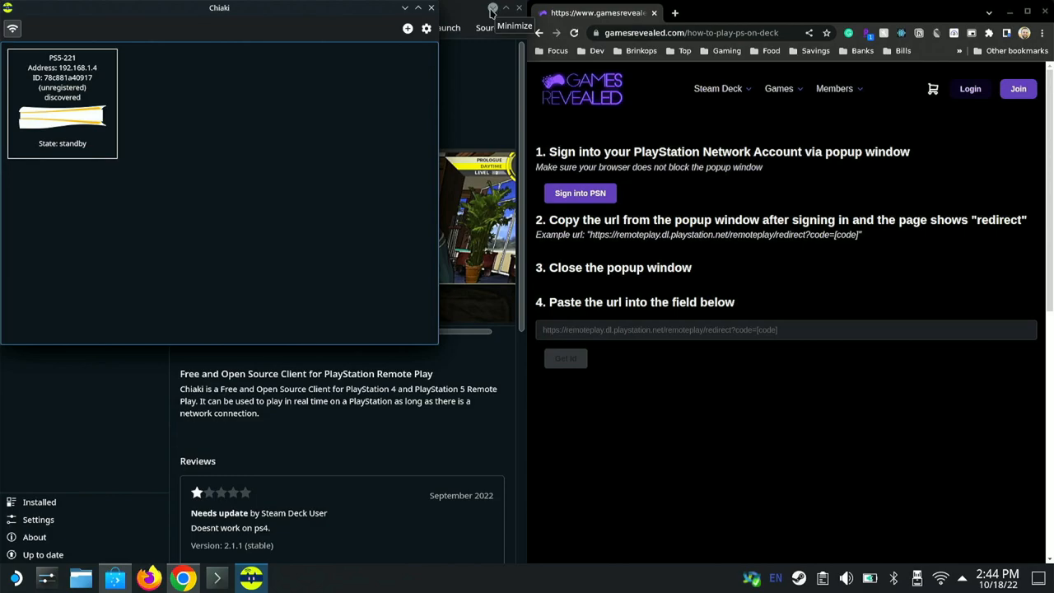
mouse_move(478, 9)
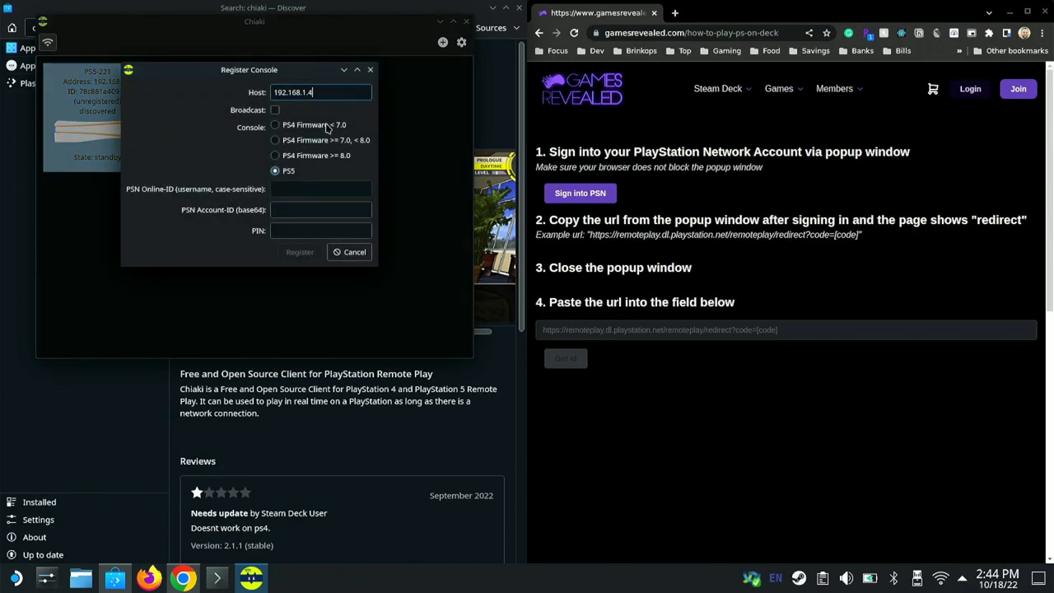
click(349, 252)
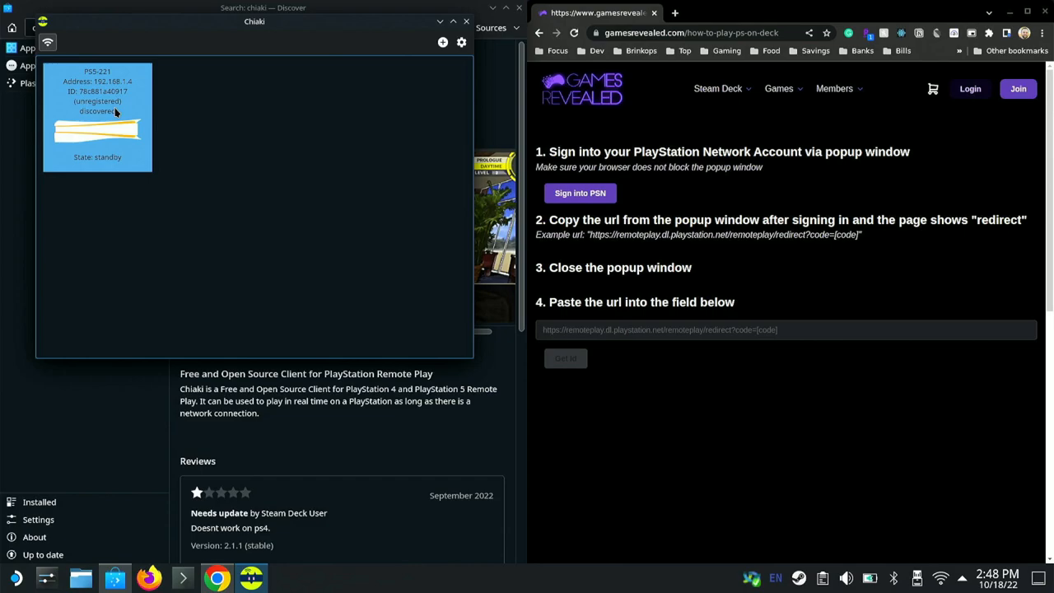
mouse_move(171, 146)
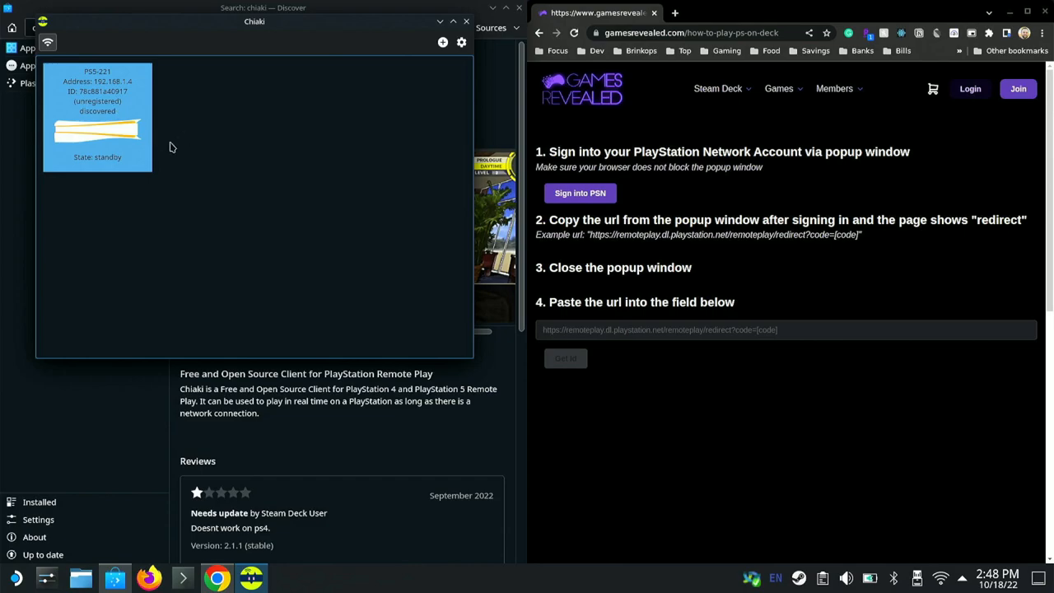
mouse_move(168, 176)
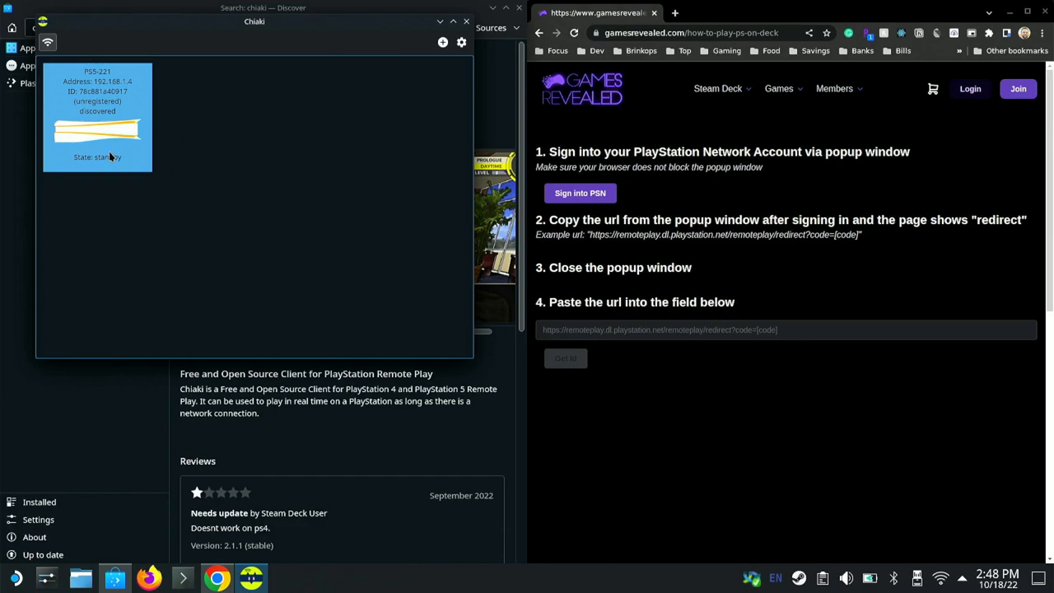
mouse_move(102, 163)
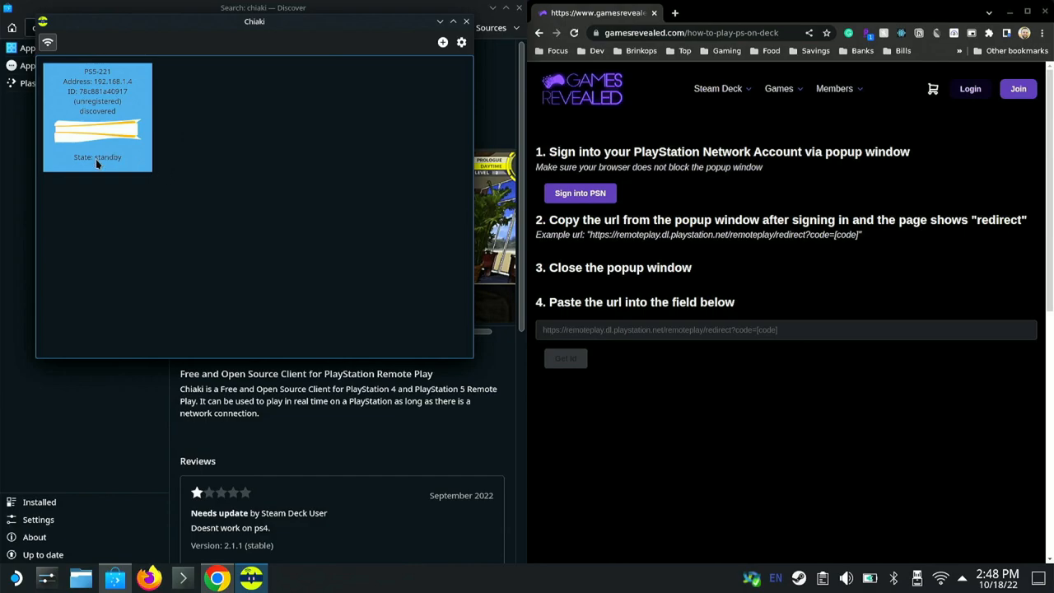
mouse_move(409, 43)
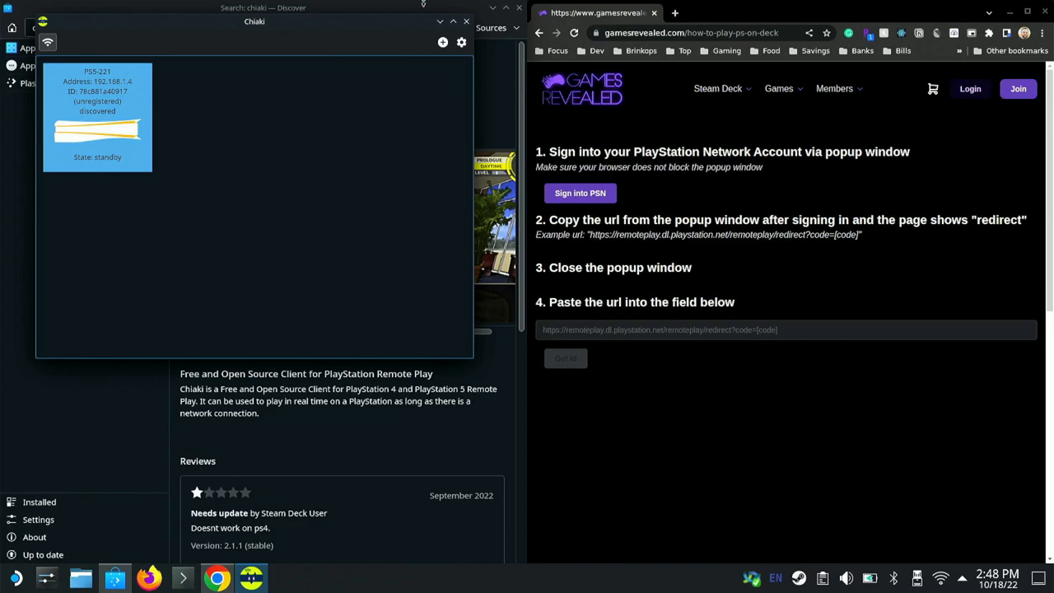
Step: Dismiss the Add Manual Console form in favour of registering the discovered PS5
click(442, 43)
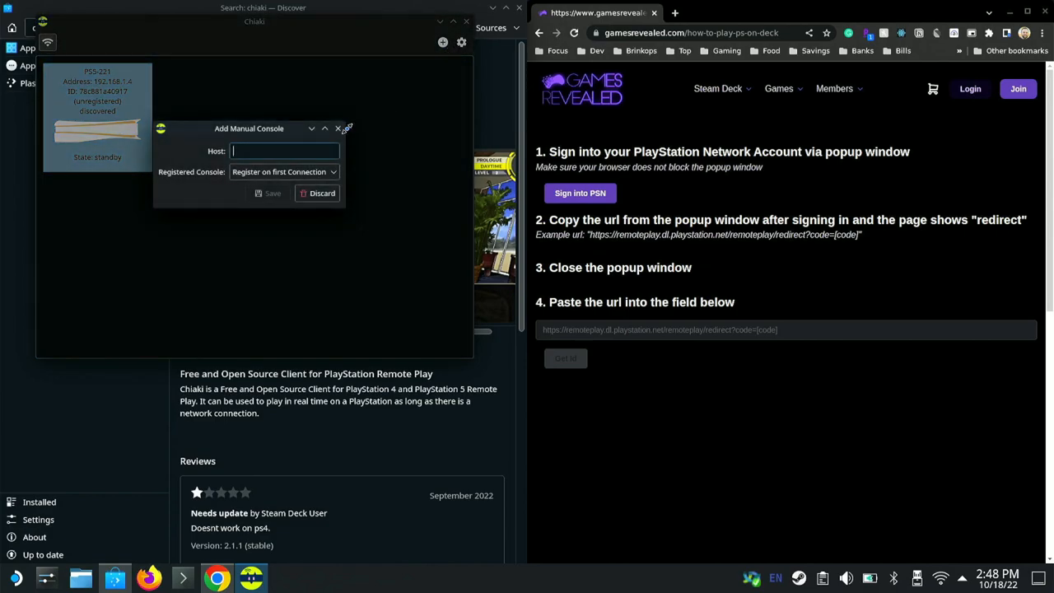
mouse_move(338, 128)
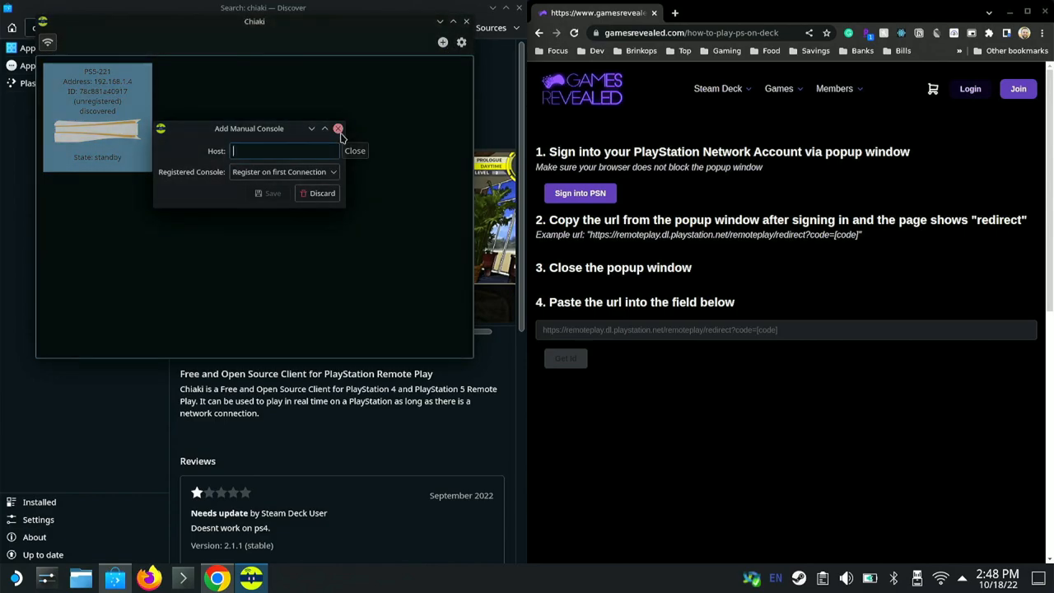
click(338, 129)
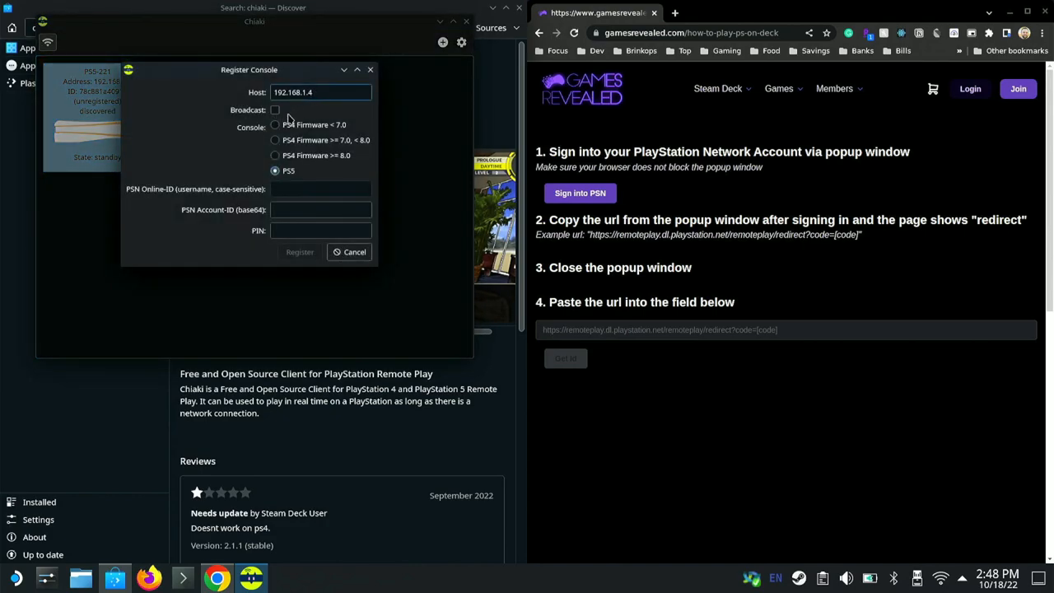
click(319, 231)
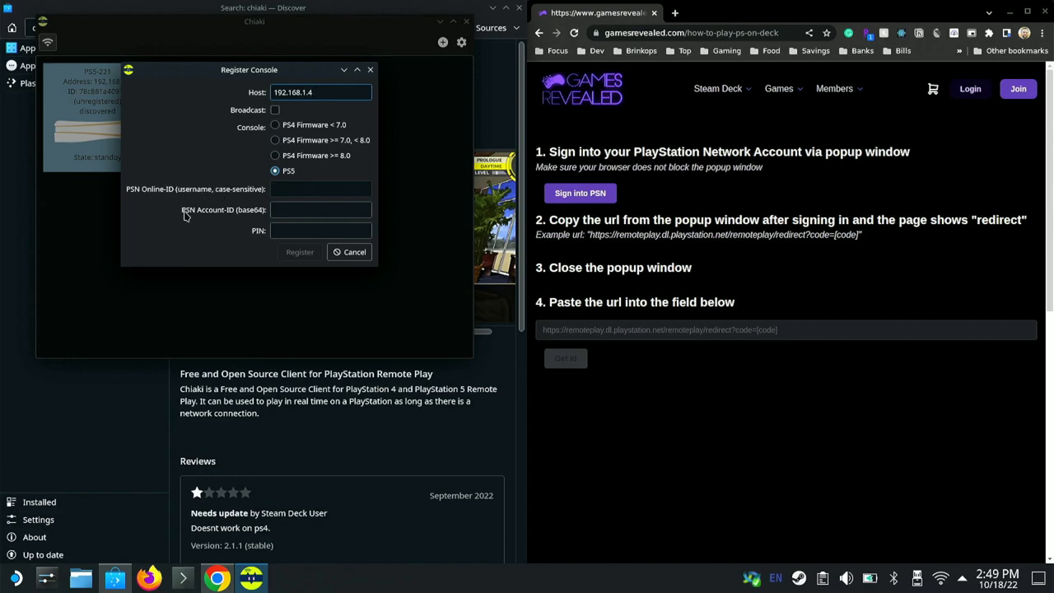
click(320, 230)
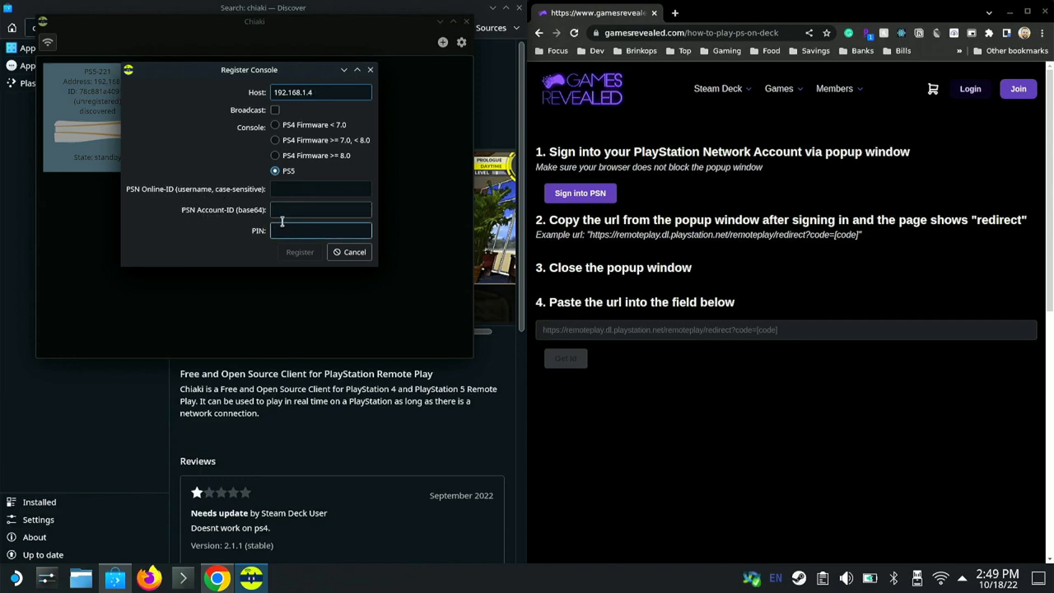
click(319, 209)
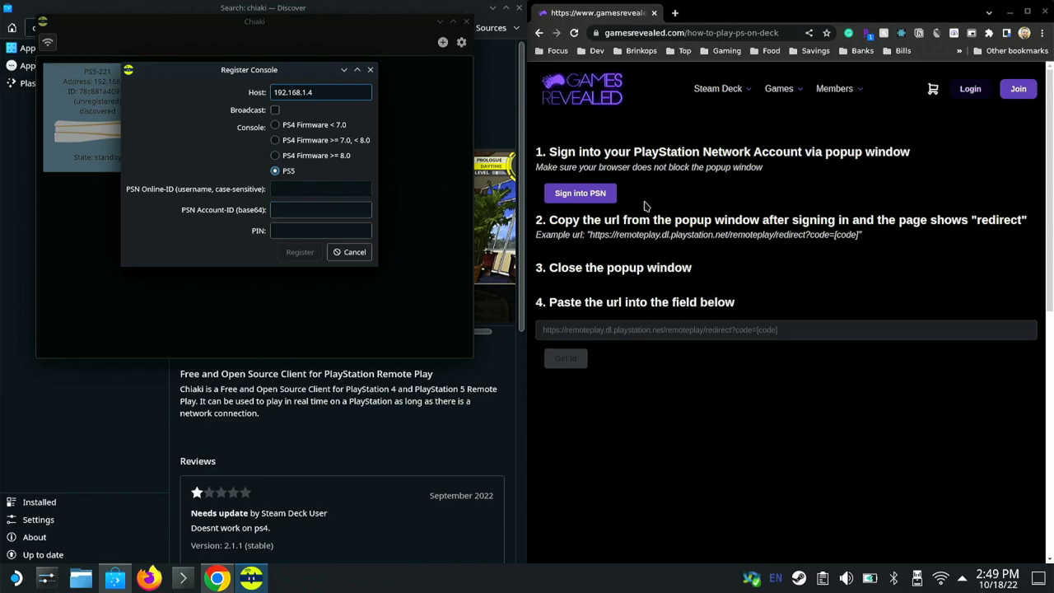
mouse_move(647, 207)
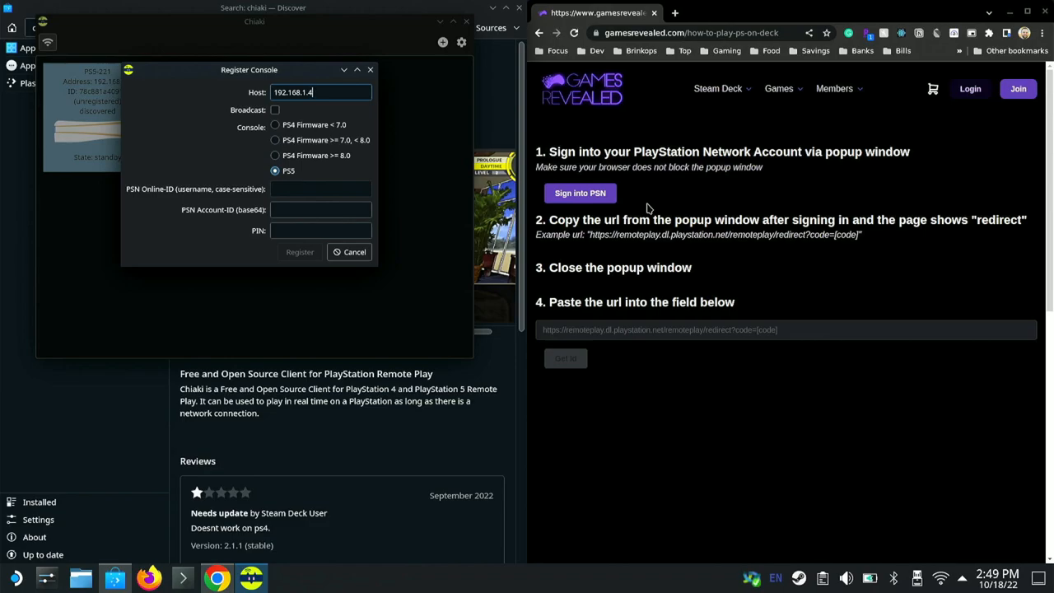
mouse_move(691, 208)
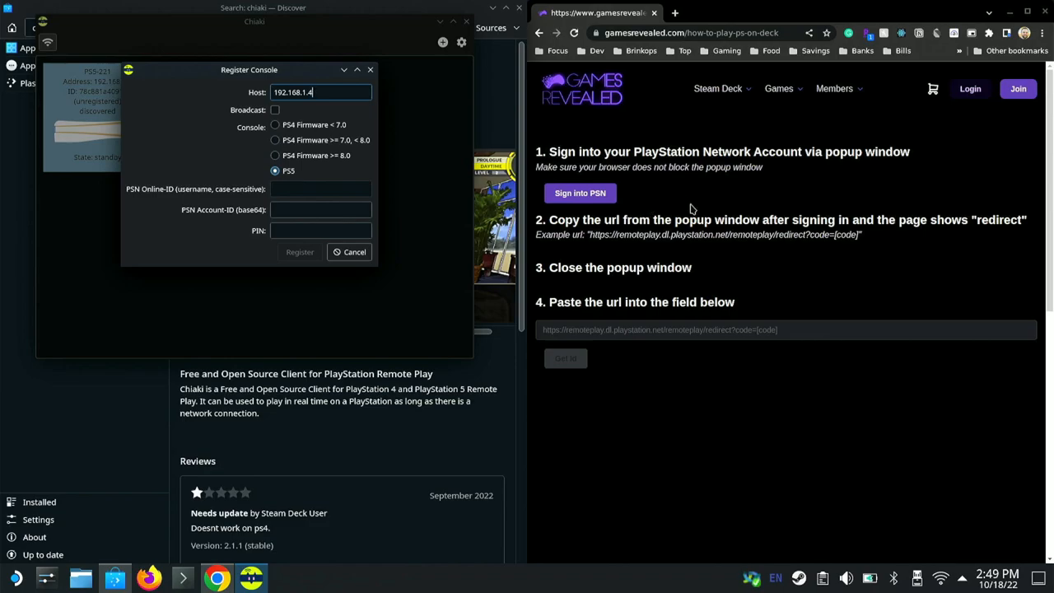
click(319, 230)
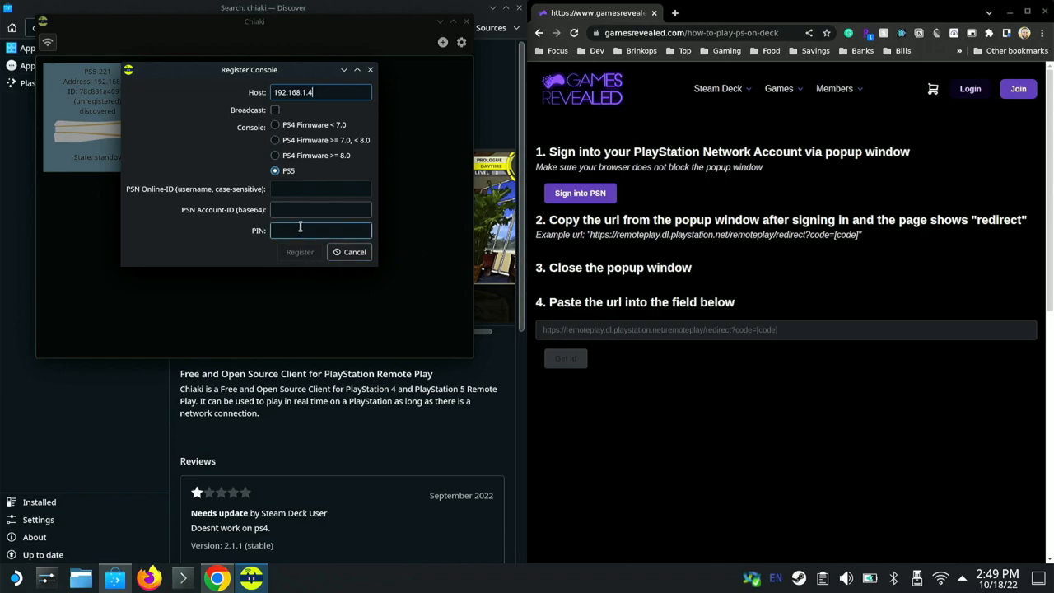
click(321, 230)
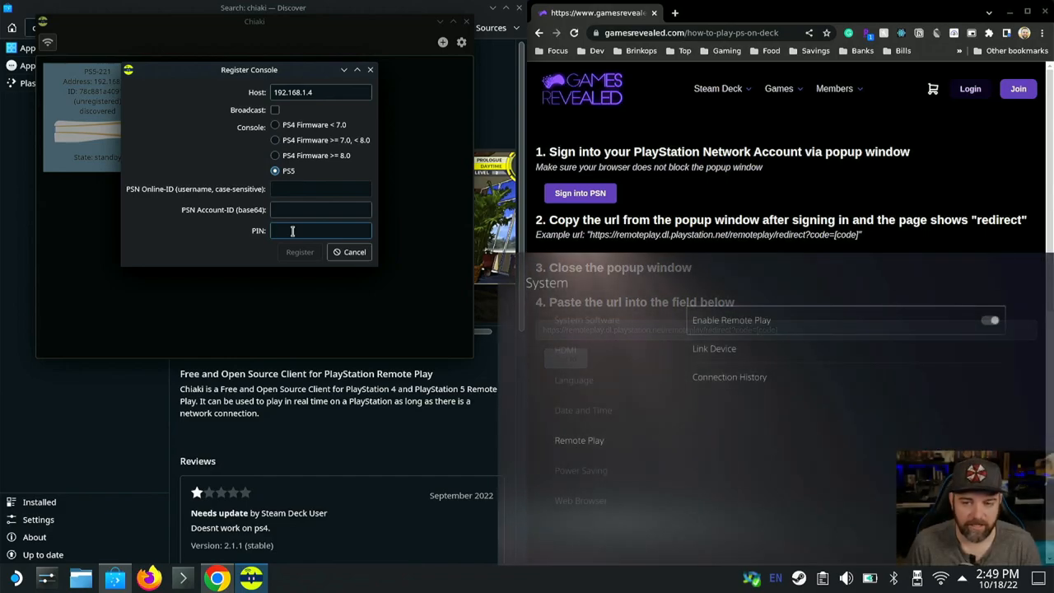
click(714, 349)
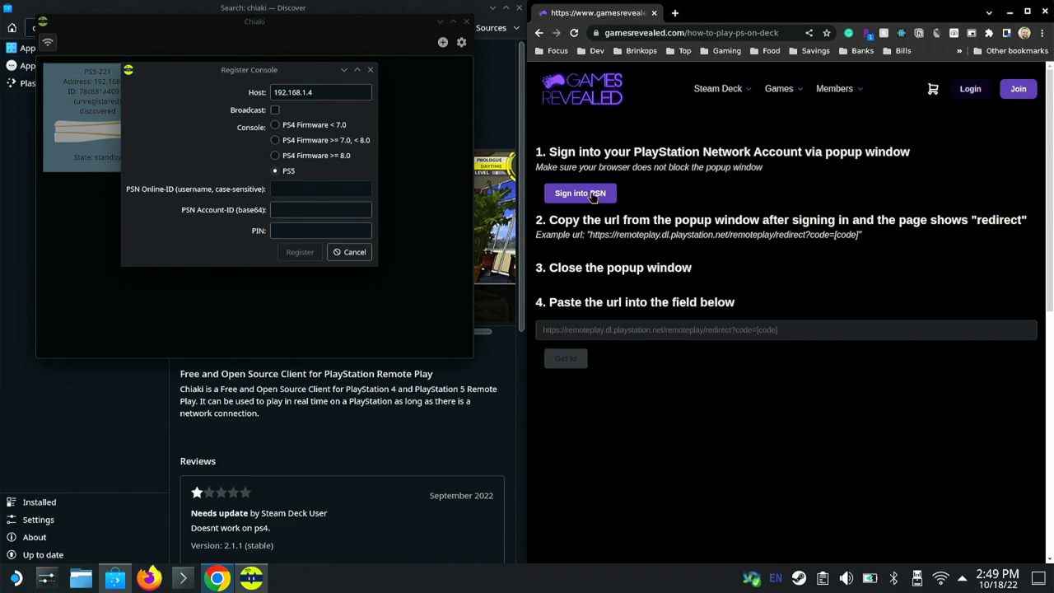
Step: Sign into the PlayStation account with the password and submit the 2-step verification code
click(580, 193)
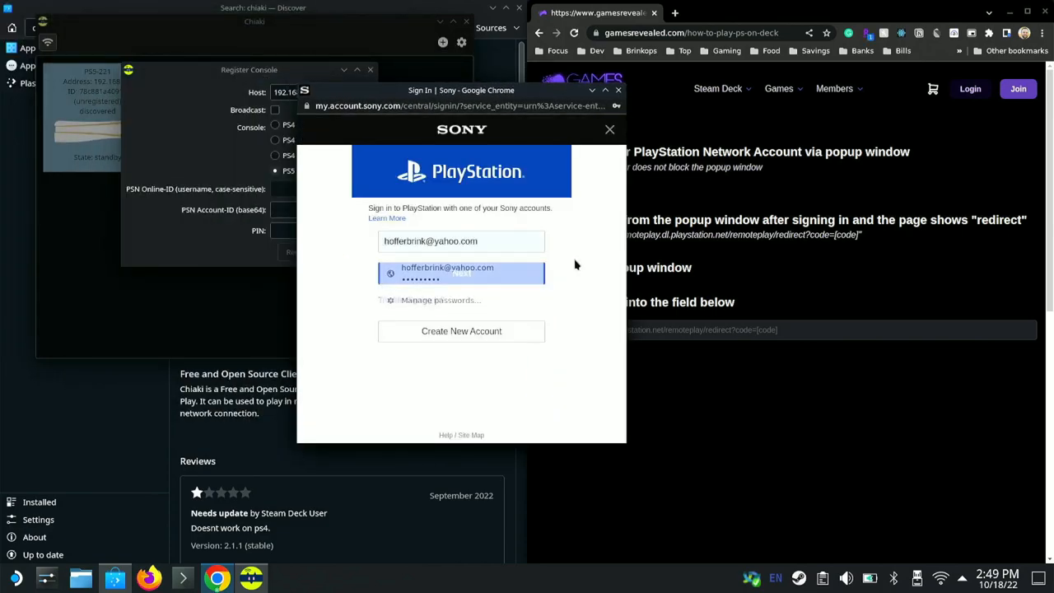
click(461, 273)
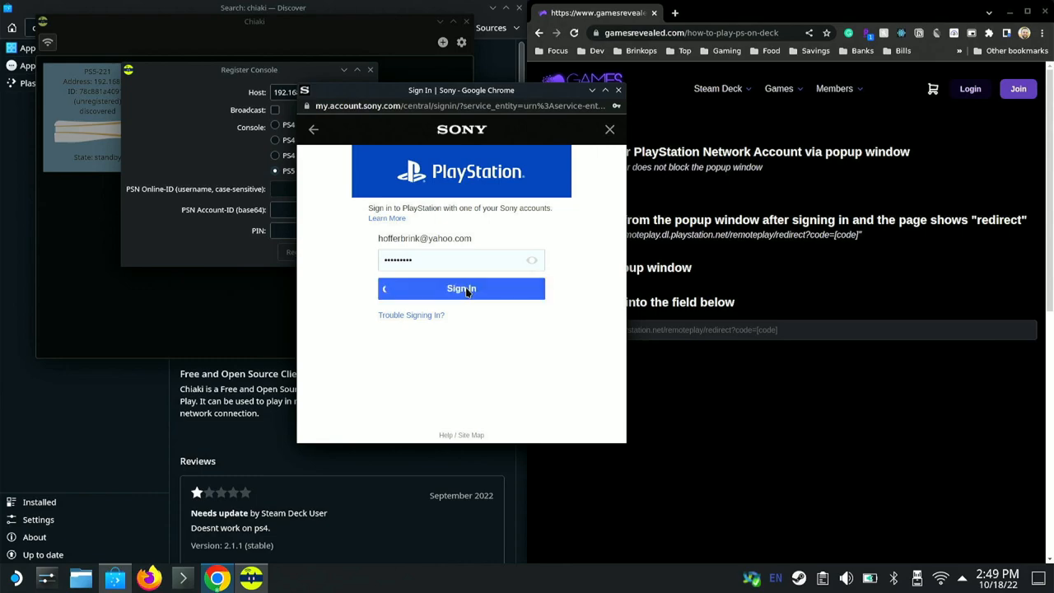
click(461, 288)
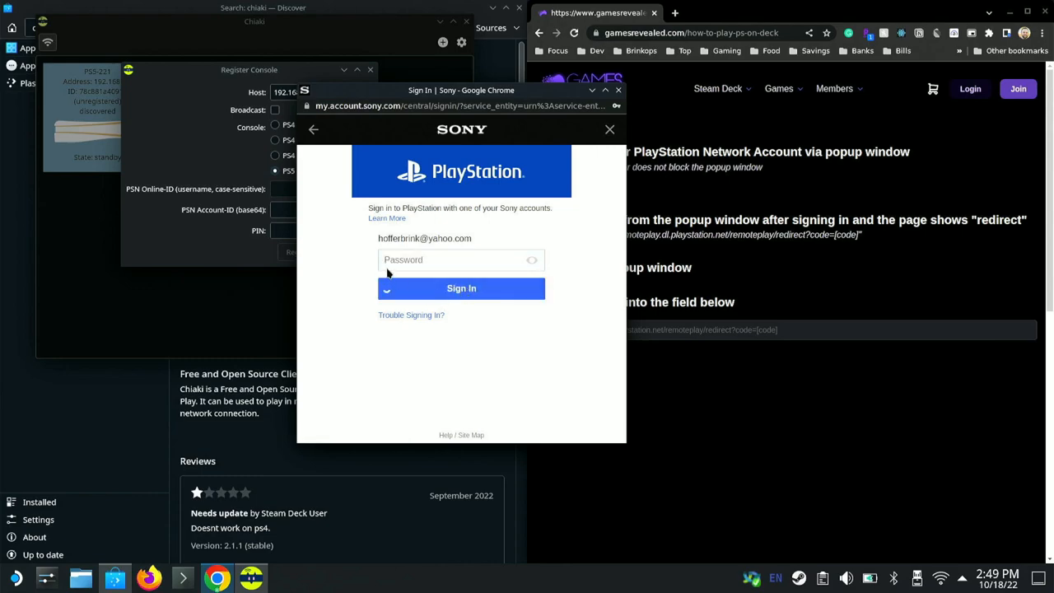
click(461, 288)
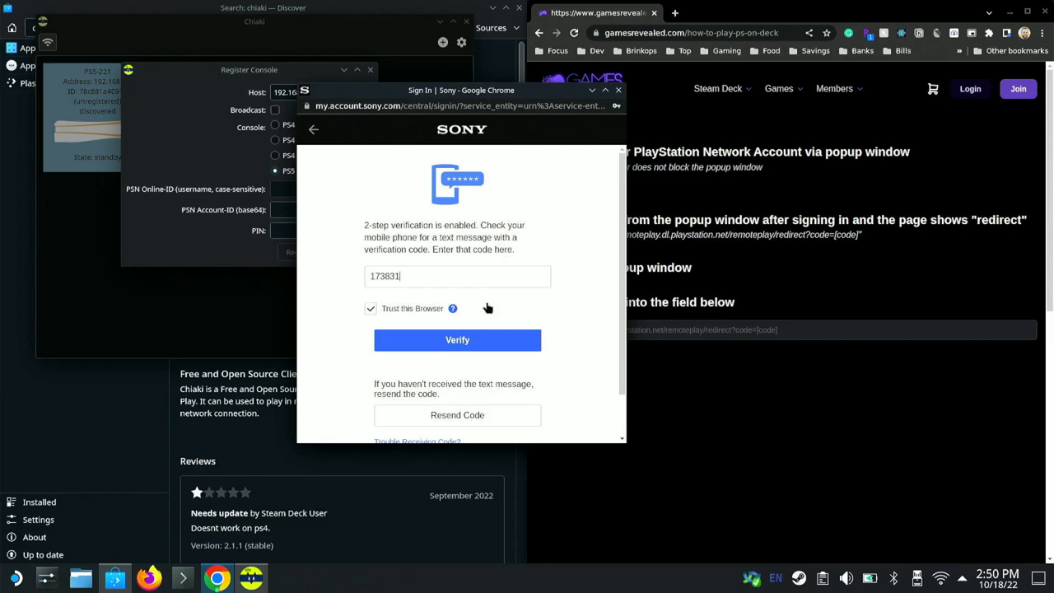
mouse_move(484, 339)
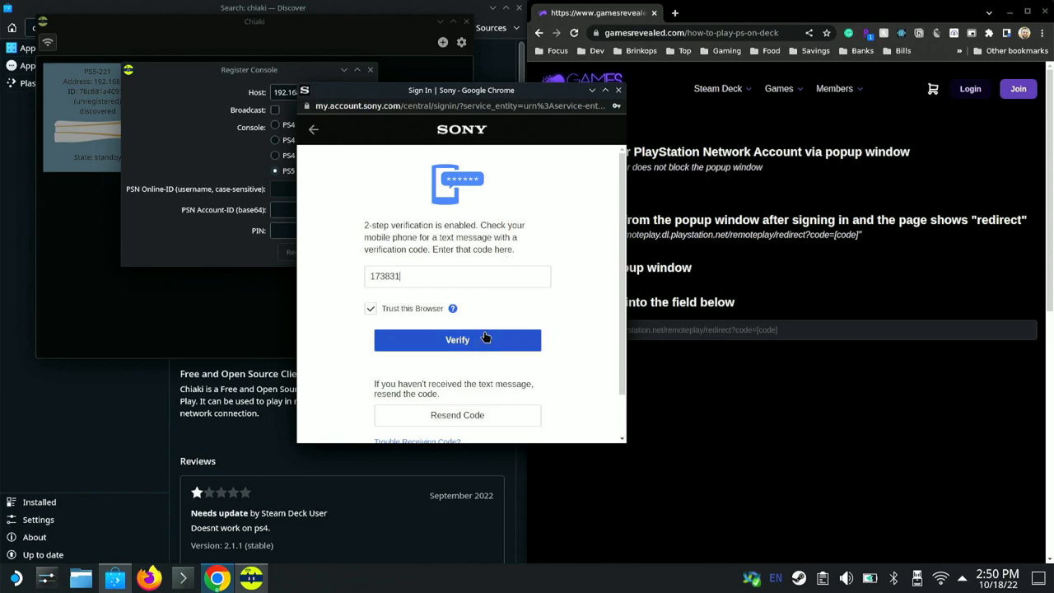
click(458, 339)
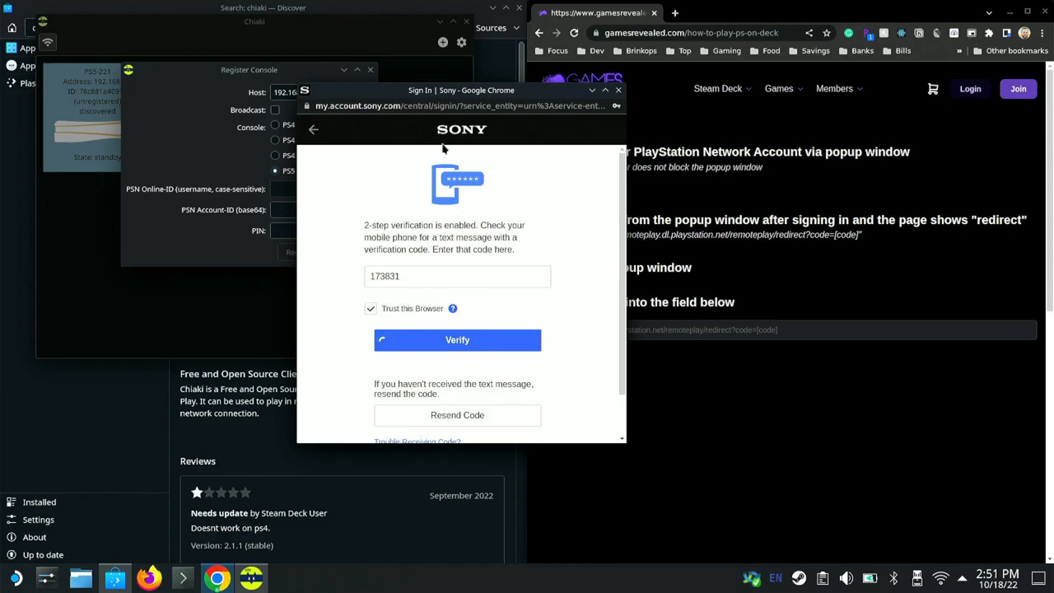
Step: Copy the popup's redirect address and paste it into the Games Revealed URL field
click(457, 340)
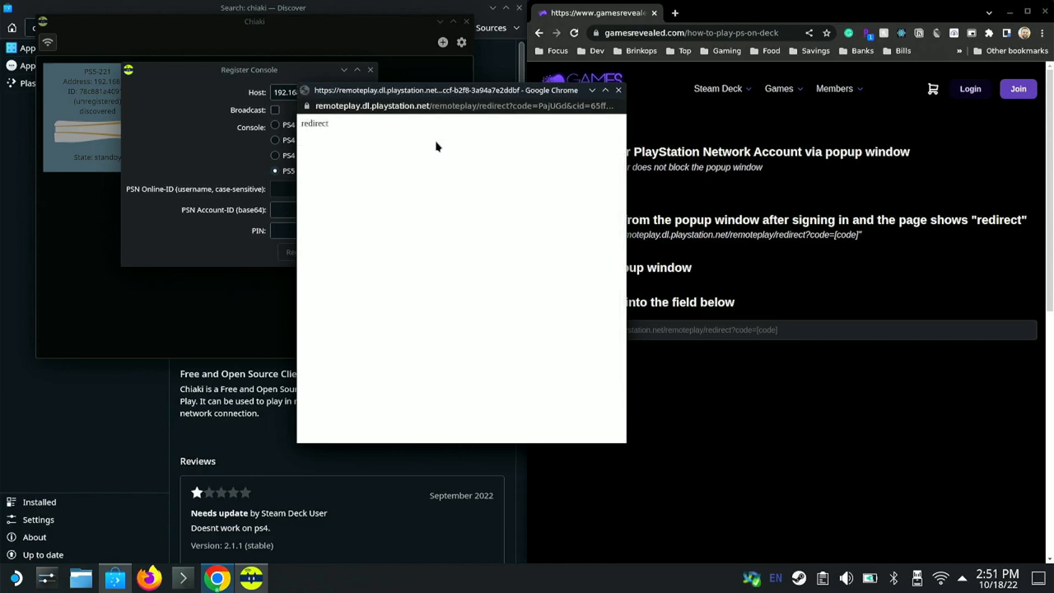
mouse_move(356, 142)
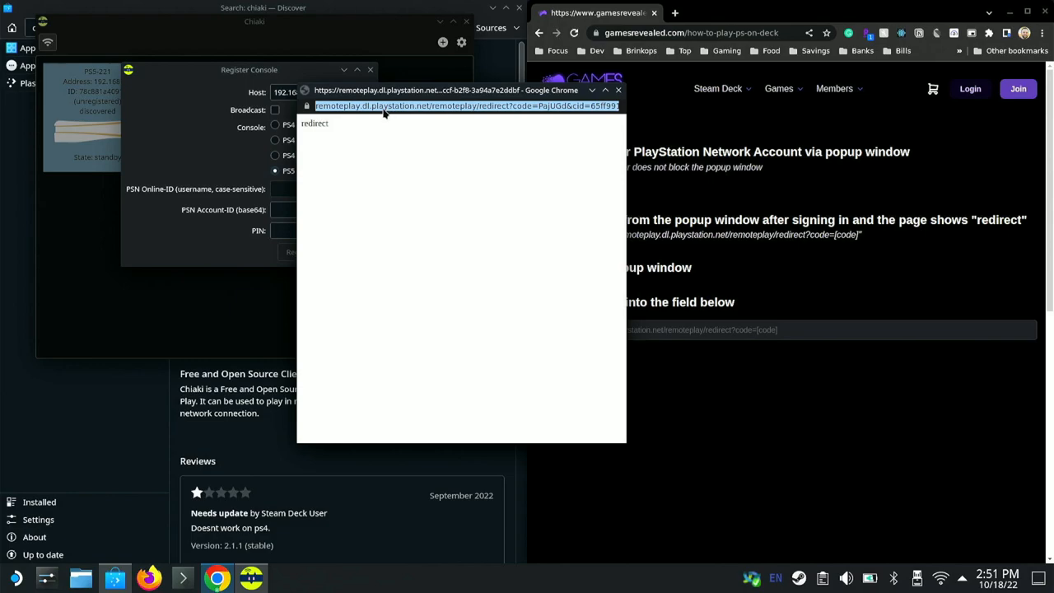
right_click(464, 105)
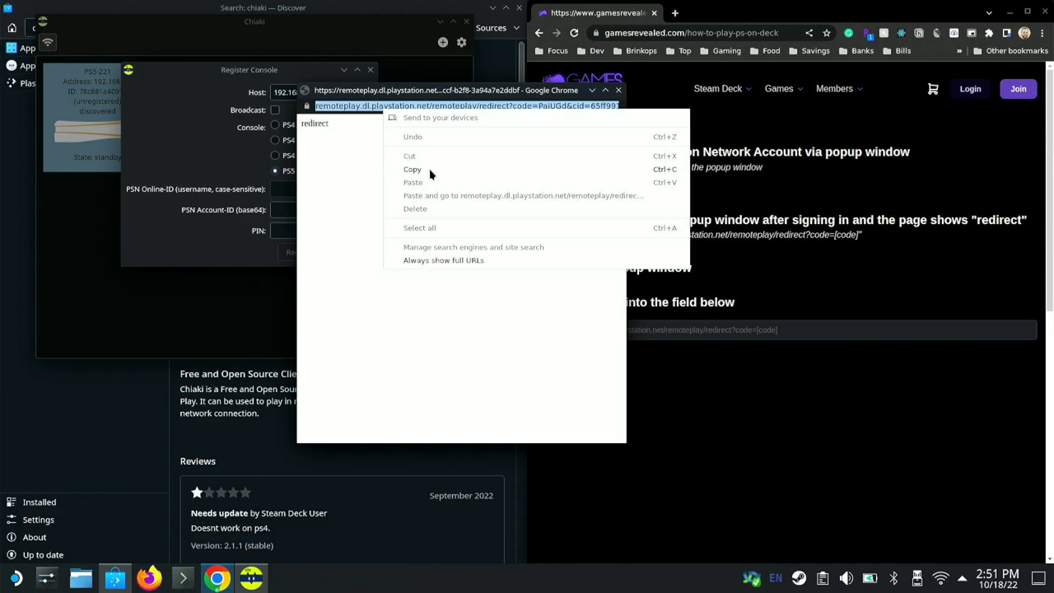
click(411, 168)
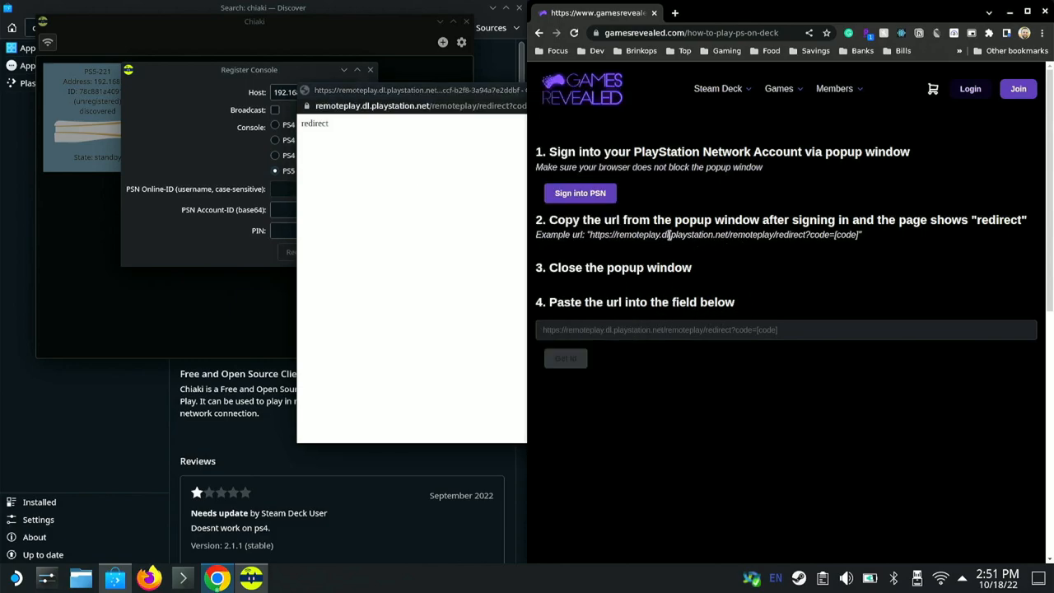
mouse_move(596, 311)
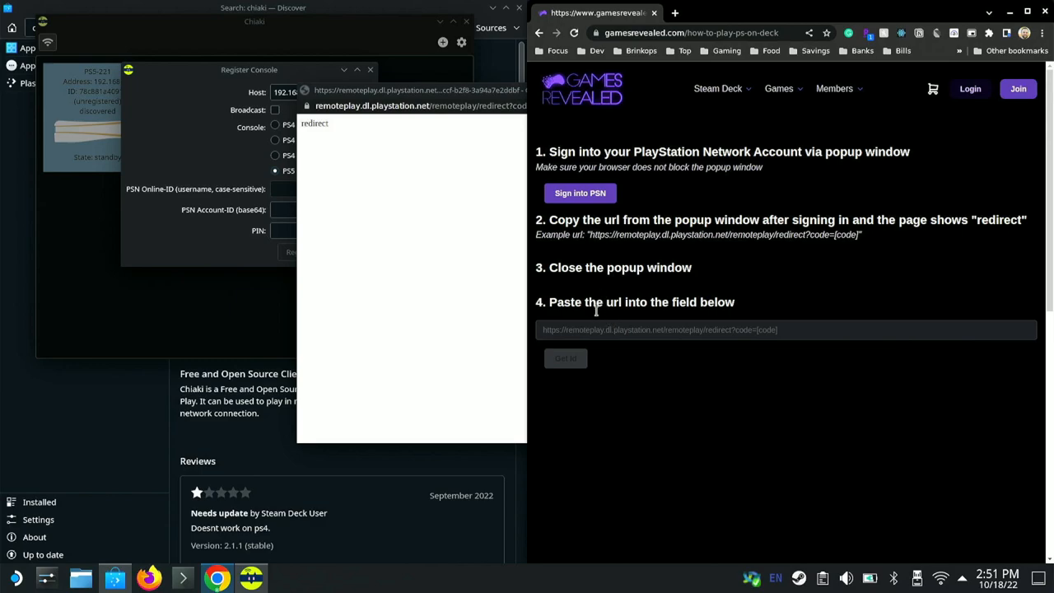
right_click(658, 330)
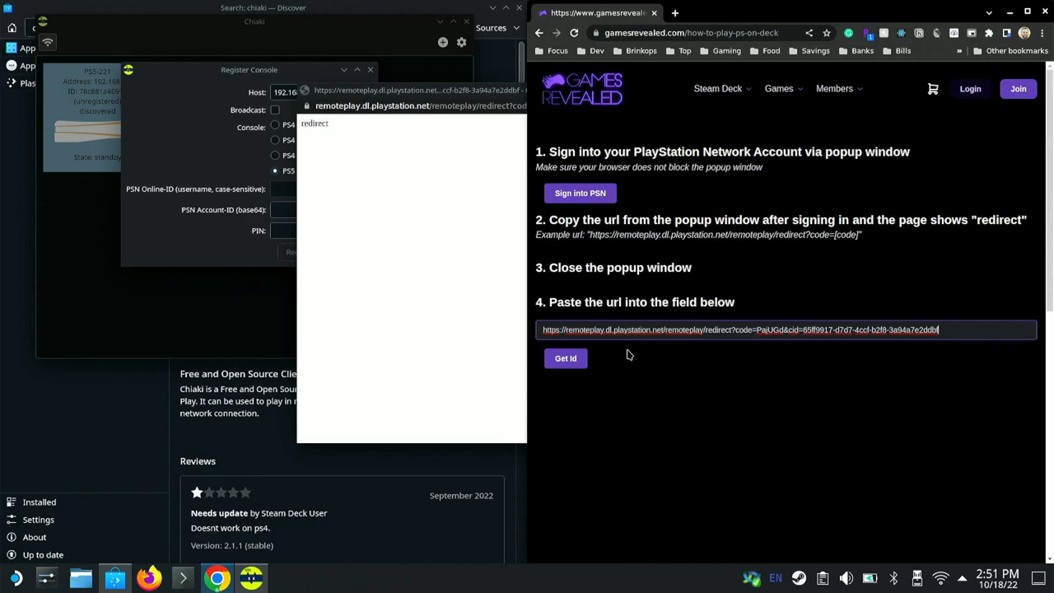
mouse_move(624, 319)
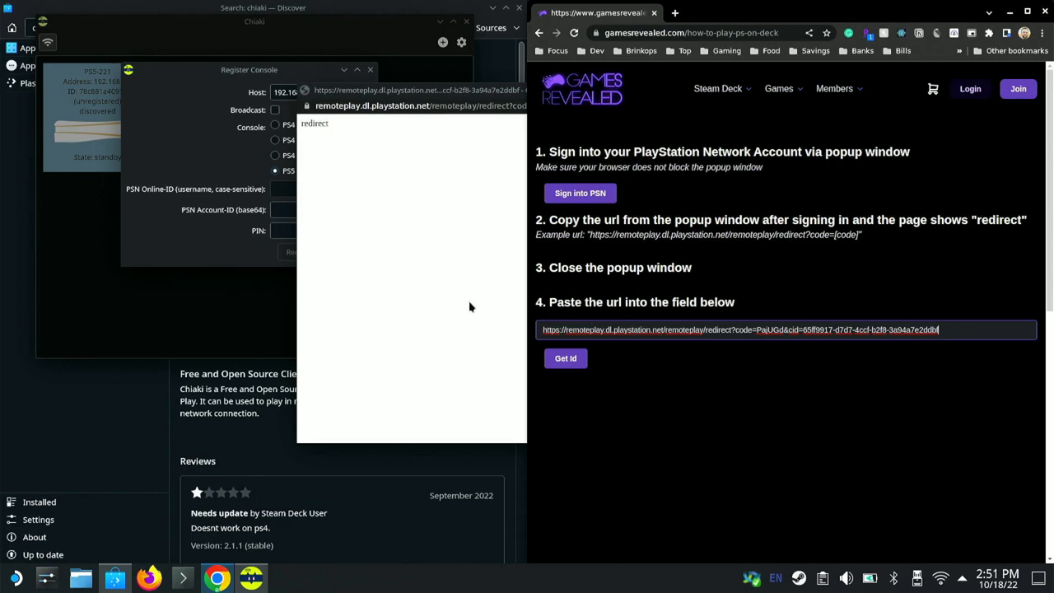
mouse_move(563, 297)
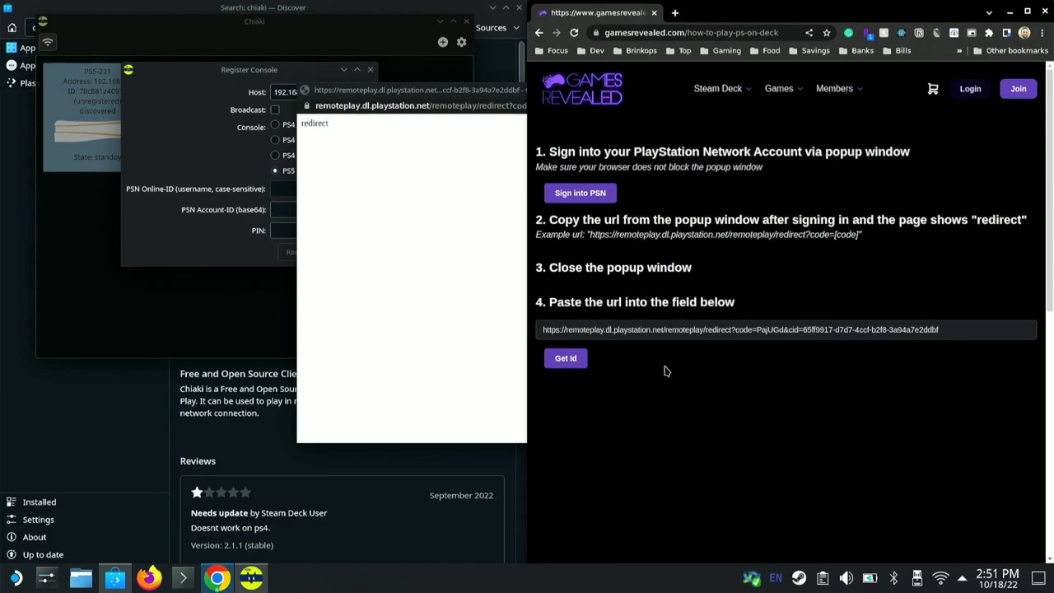
Step: Generate the PSN user id with Get Id and copy it to the clipboard
click(565, 357)
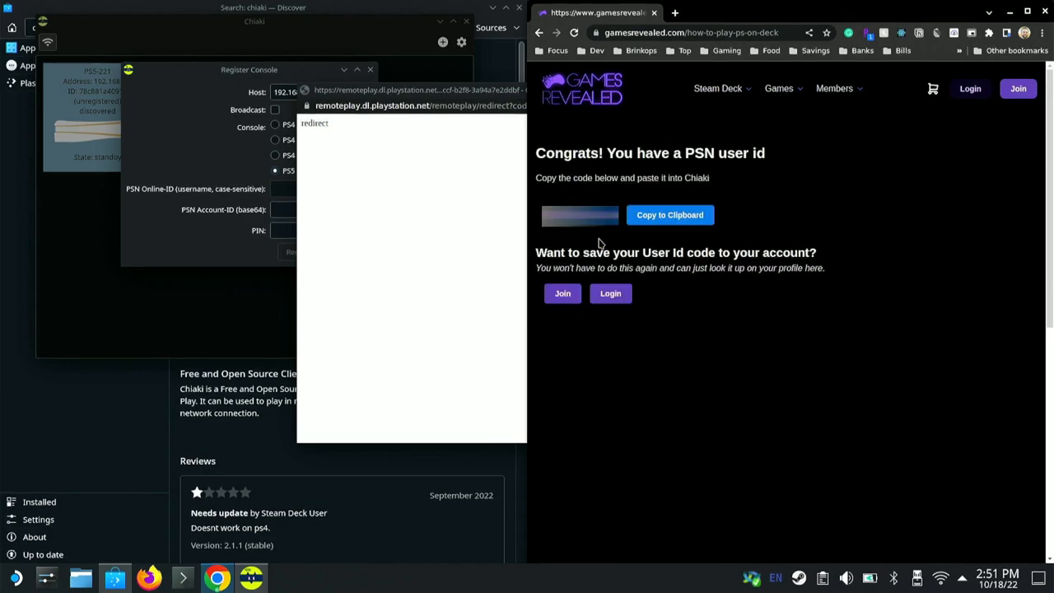
click(668, 214)
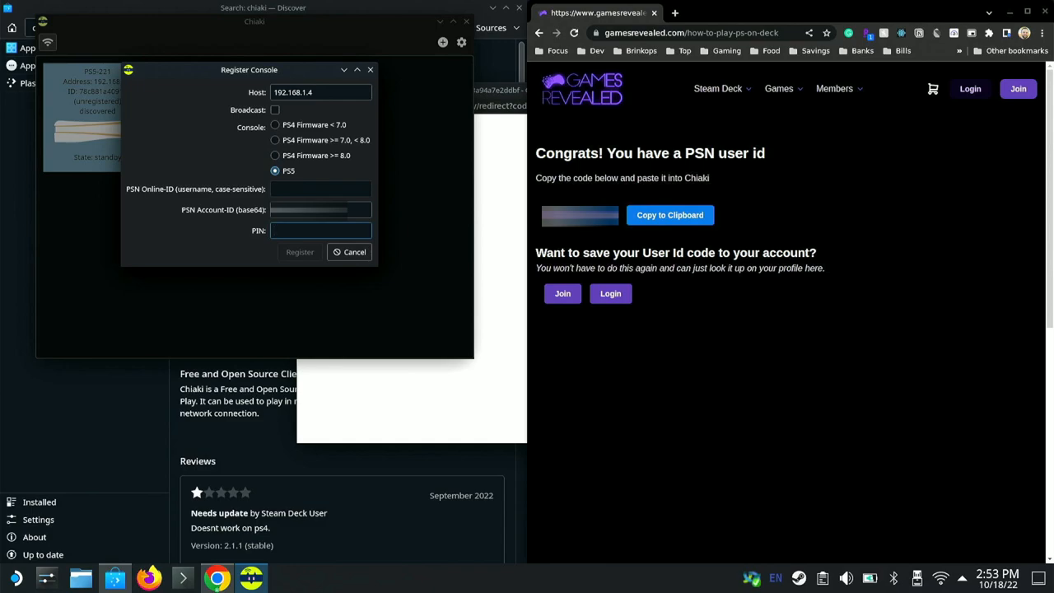
mouse_move(591, 104)
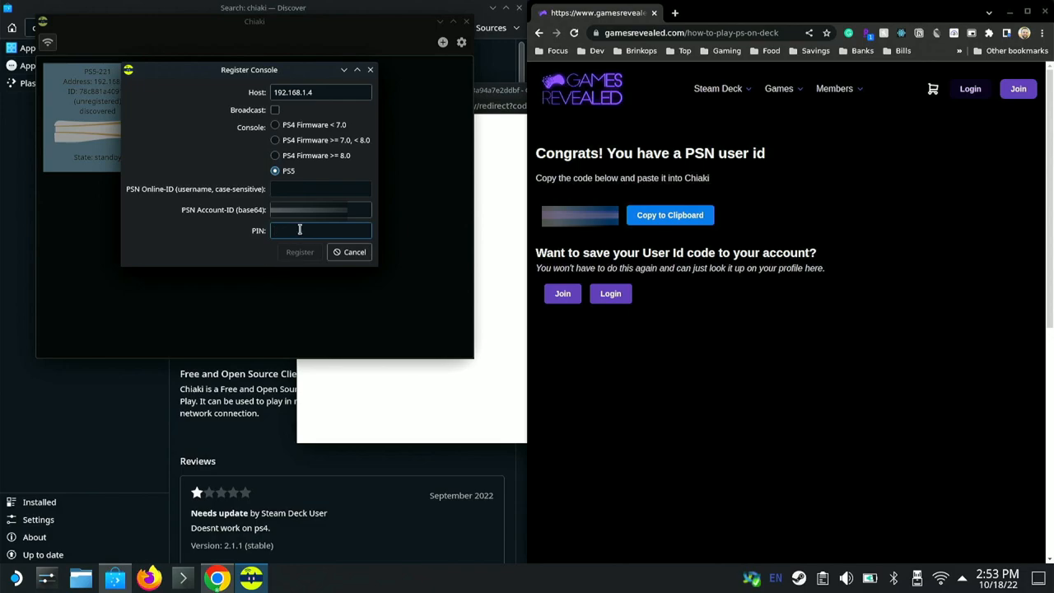
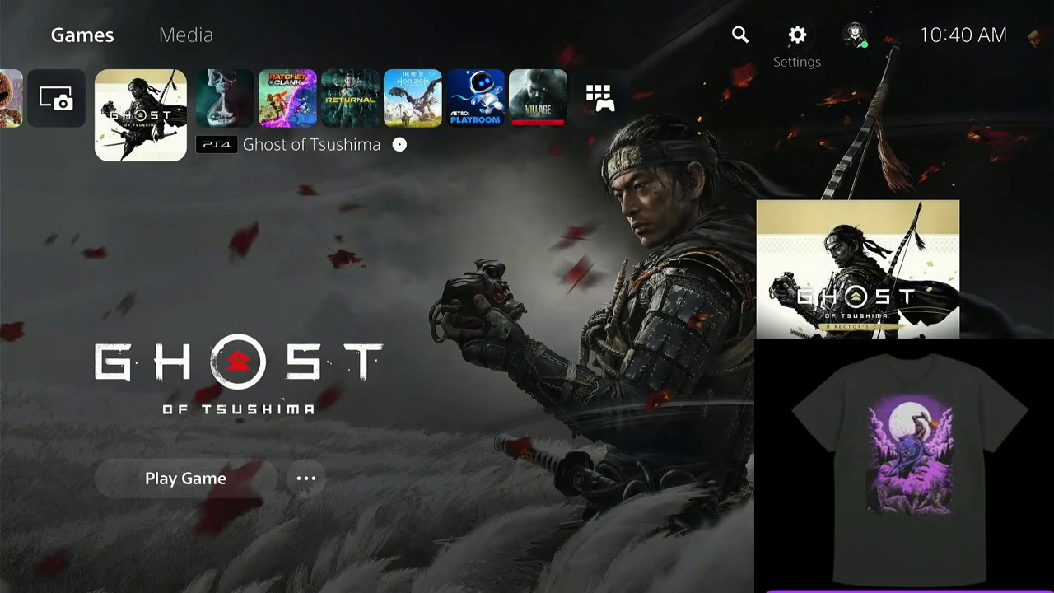
Step: Enable Remote Play under Settings > System on the PS5 and start Link Device
click(796, 35)
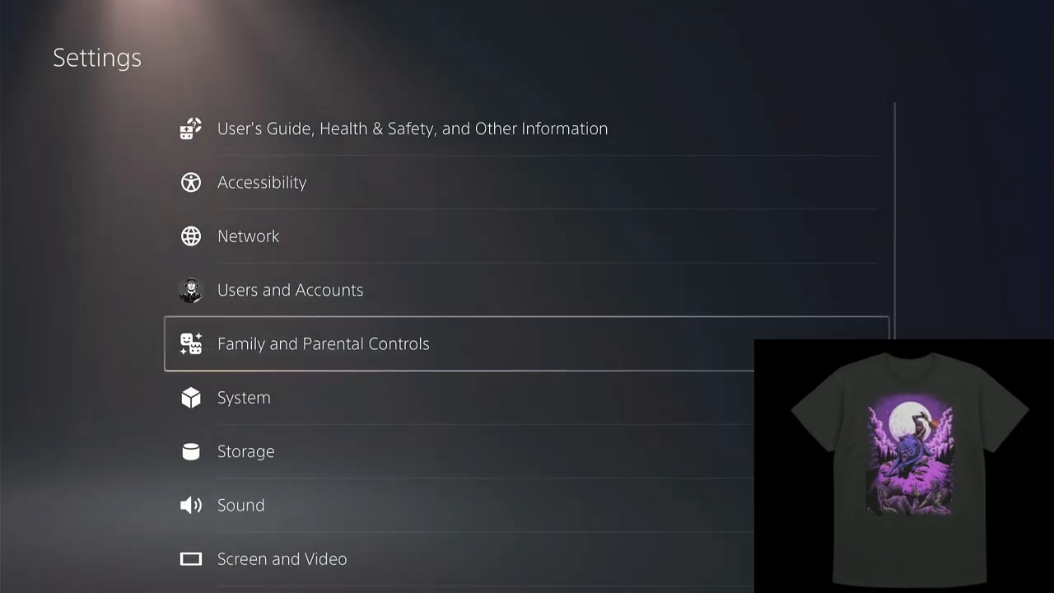
click(243, 397)
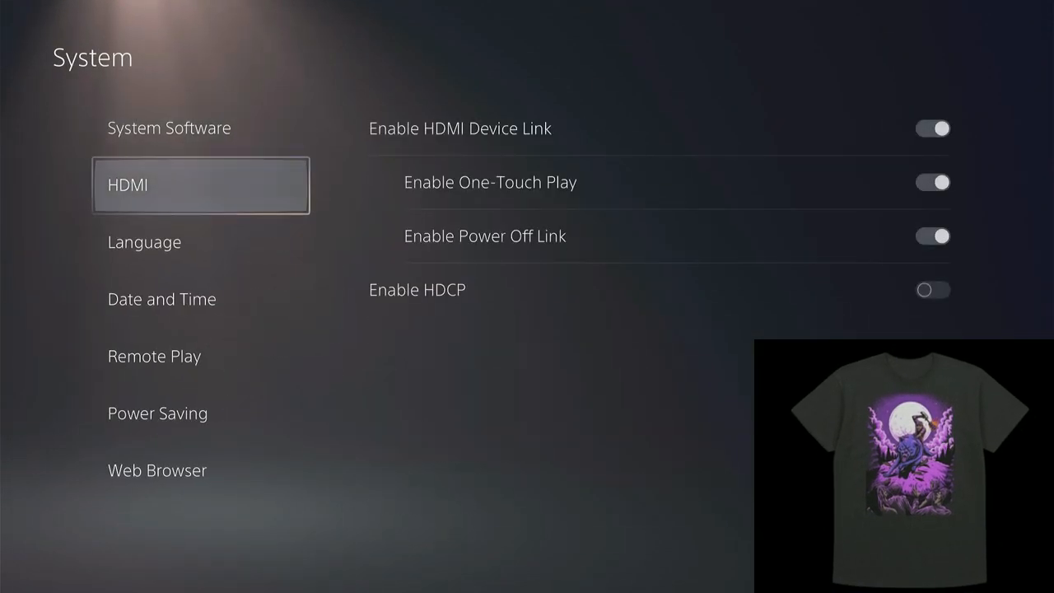
click(155, 355)
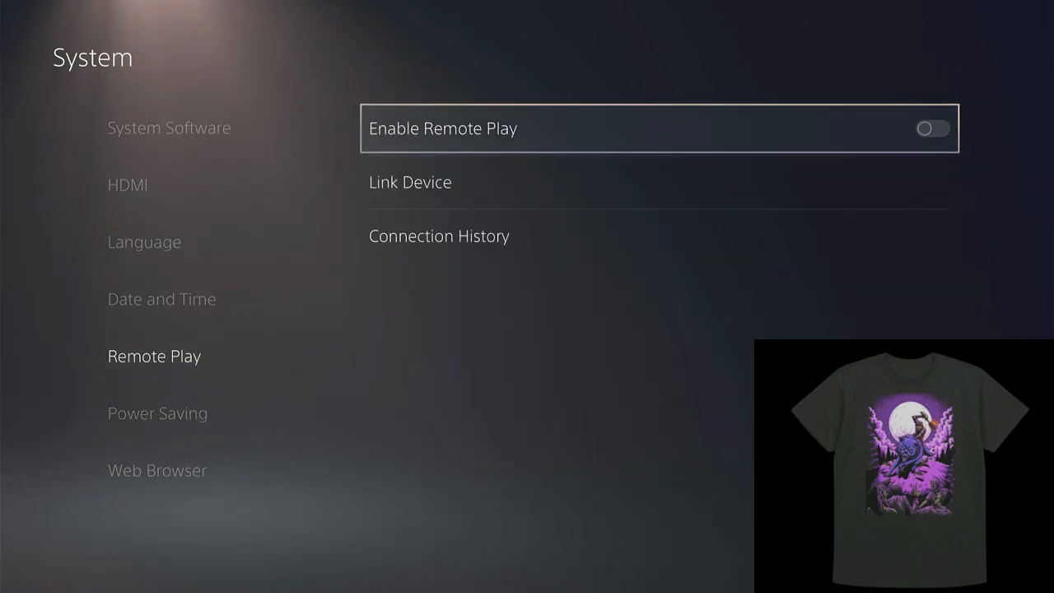
click(932, 129)
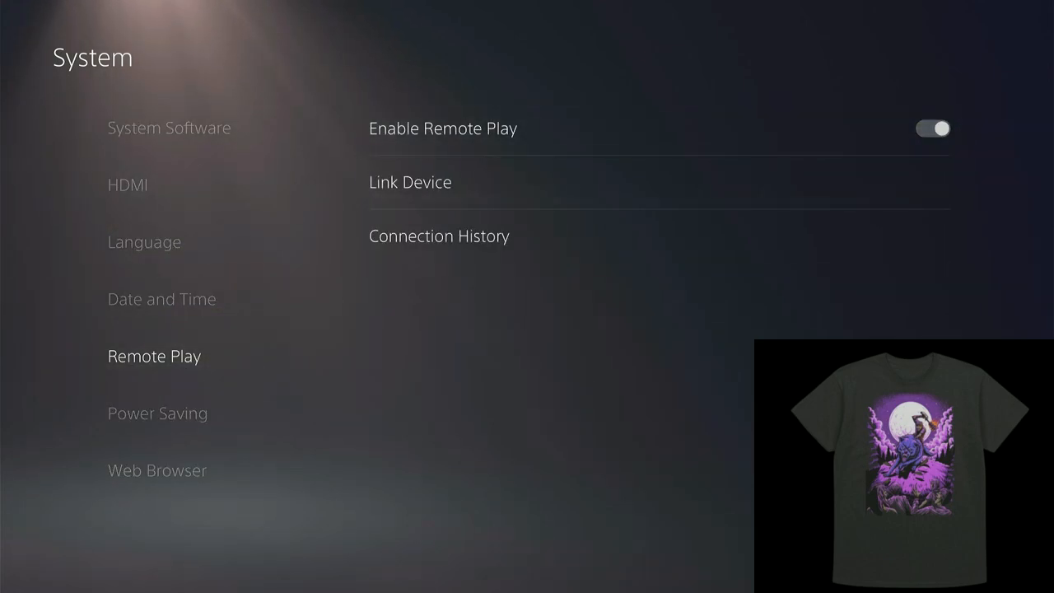
click(408, 181)
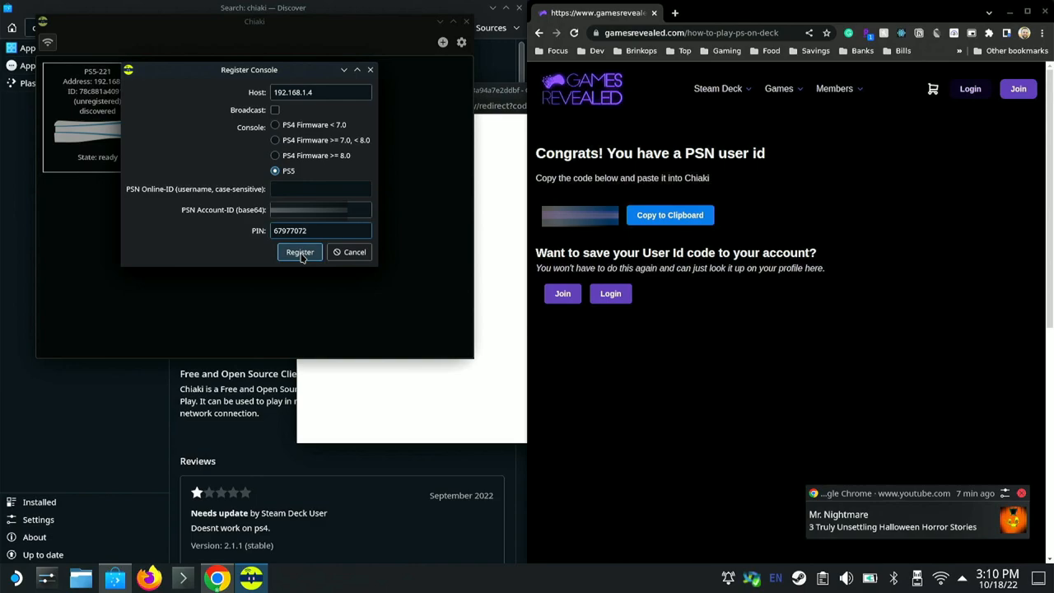
Step: Register the PS5 console in Chiaki and acknowledge the Console registered message
click(300, 252)
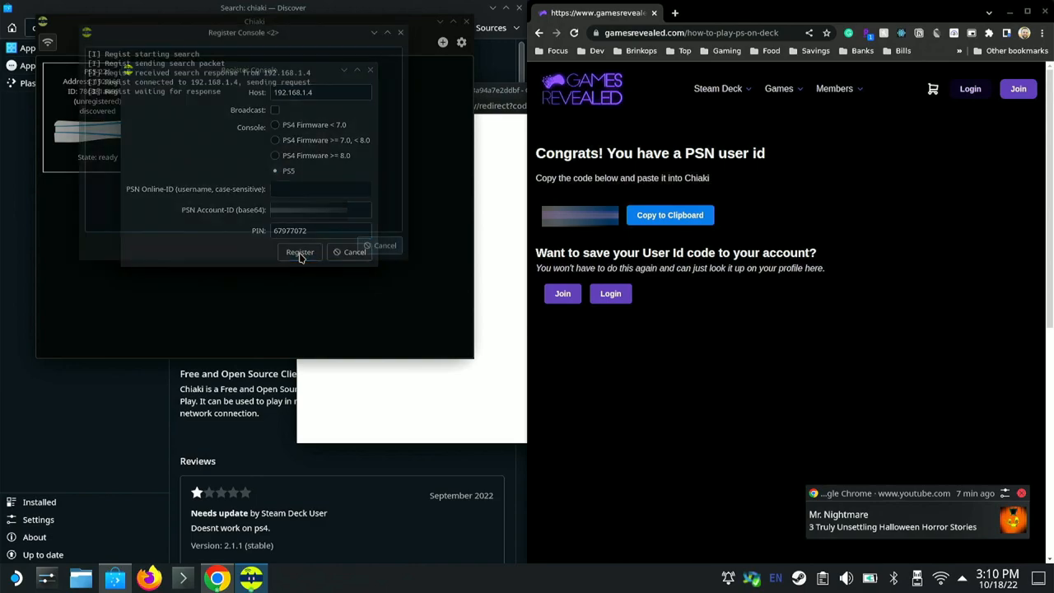
click(300, 252)
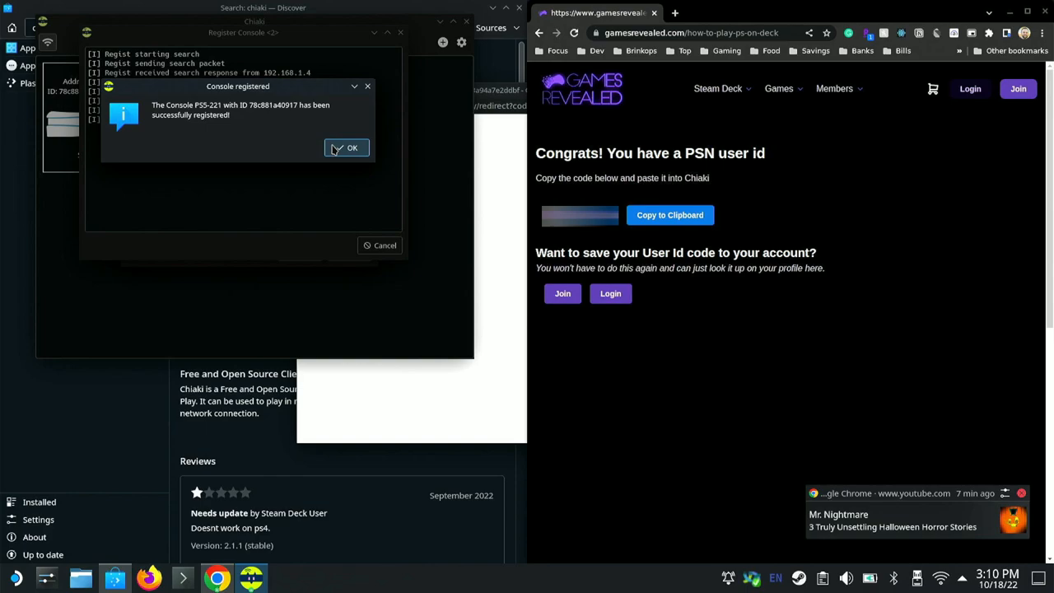
click(346, 148)
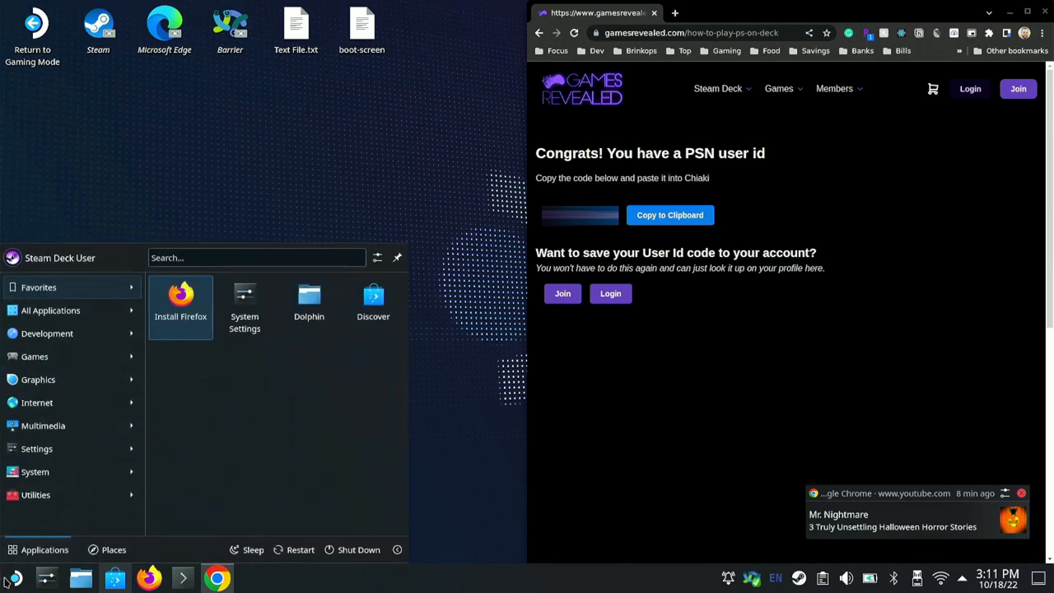
Step: Find Chiaki in the launcher search and add it to Steam, returning to the desktop
click(257, 257)
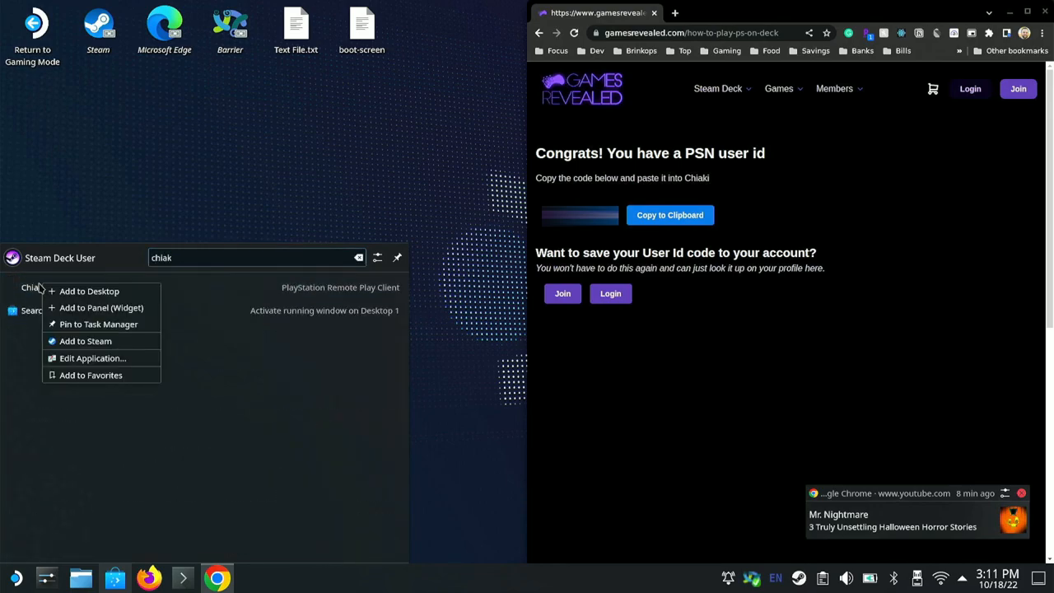
mouse_move(85, 341)
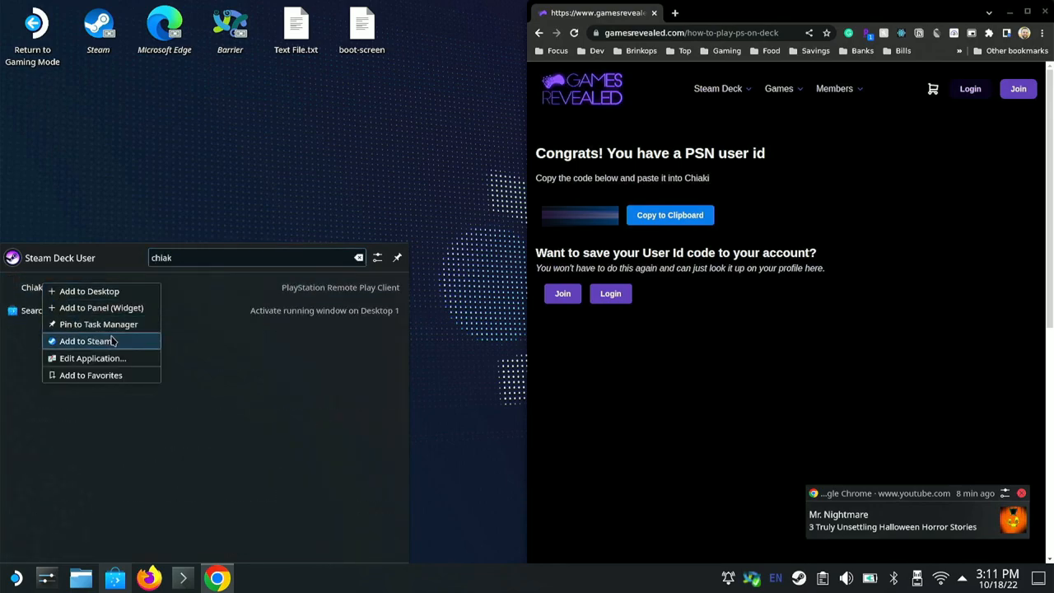
click(86, 341)
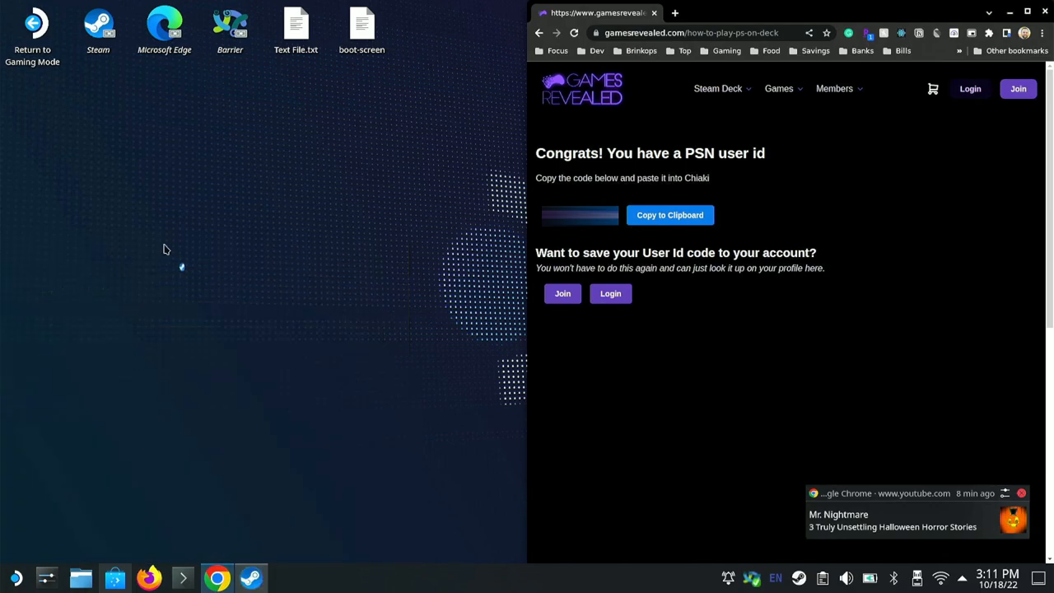
mouse_move(253, 310)
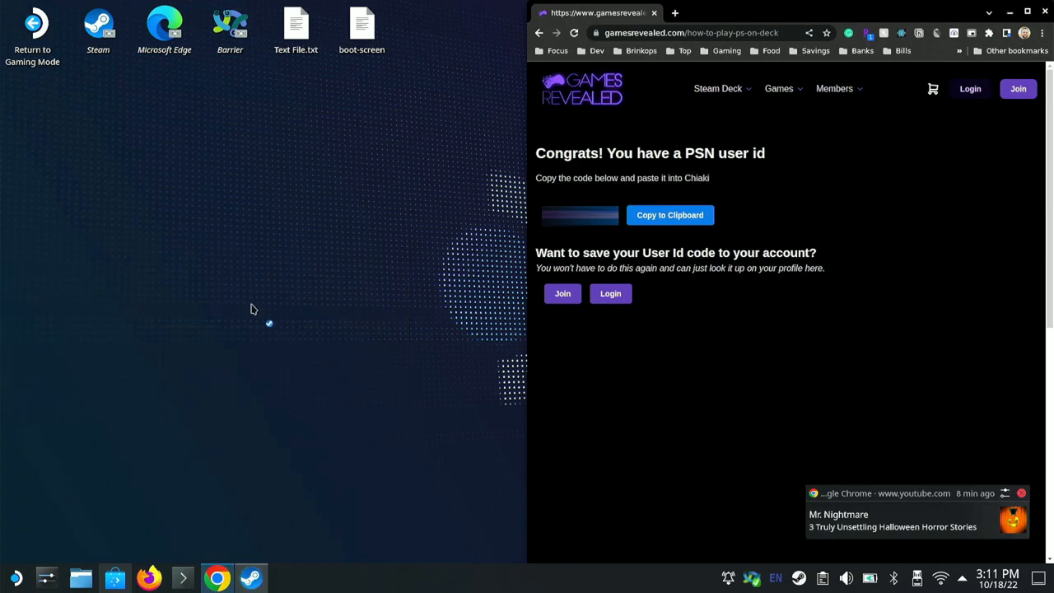
click(99, 30)
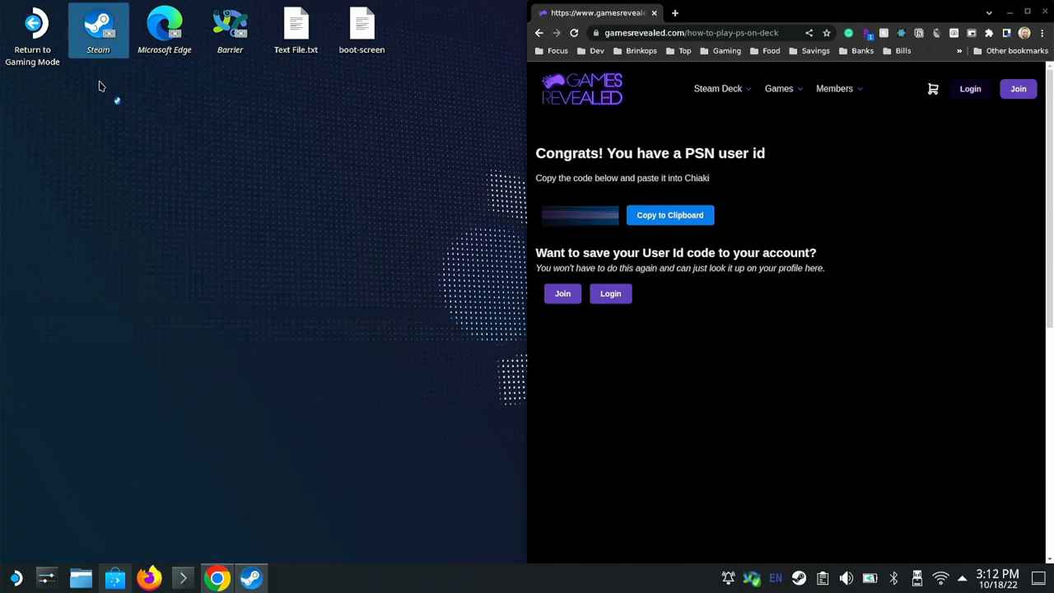
Step: Launch Steam from the desktop and look up Chiaki in the library
double_click(99, 26)
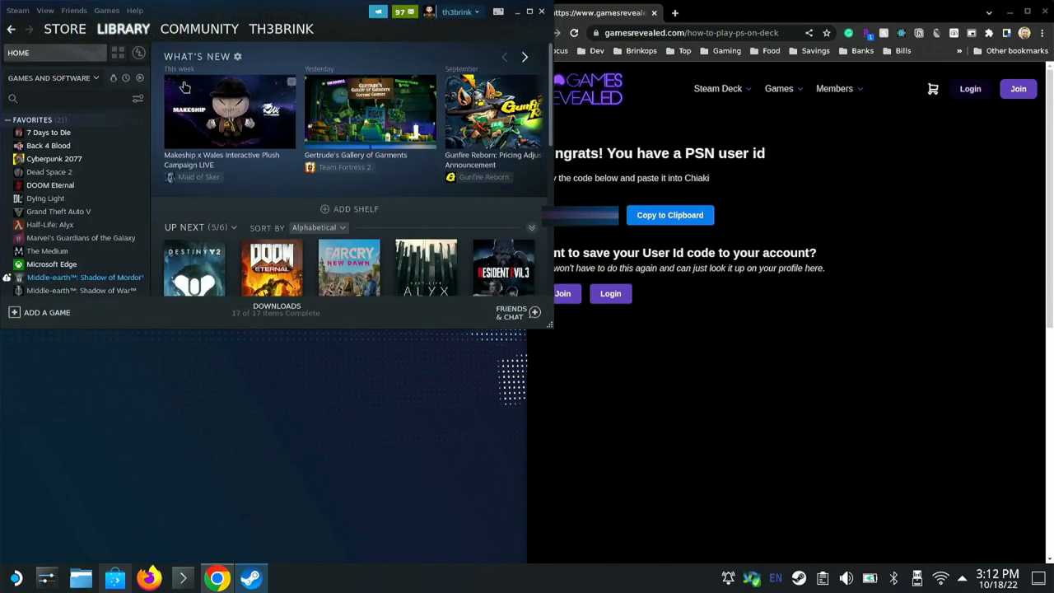
click(63, 99)
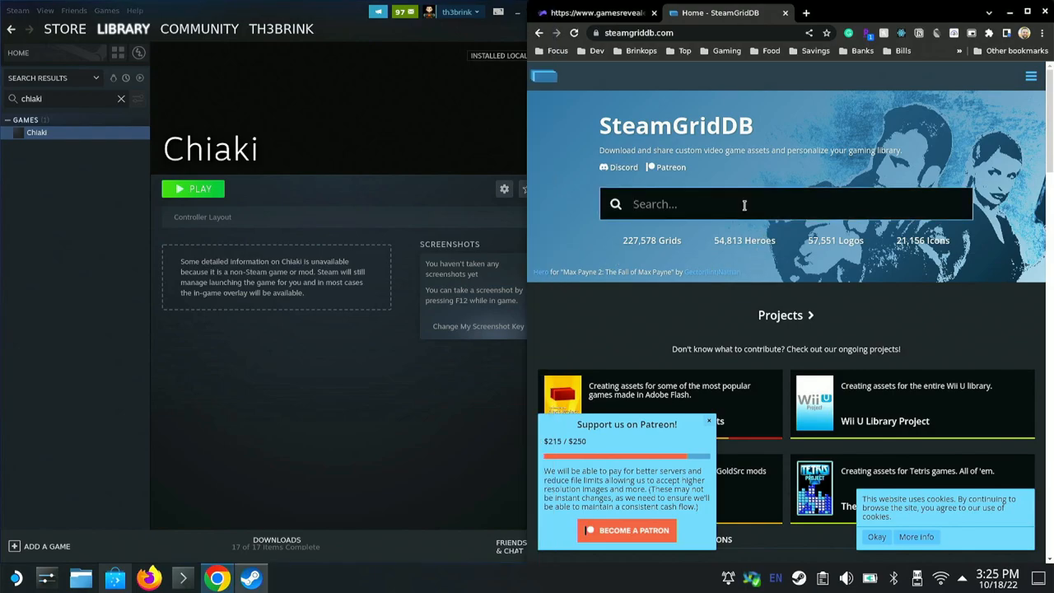
Step: Search SteamGridDB for 'playstation 5' and view the PlayStation logo icon full-size
text(playstation)
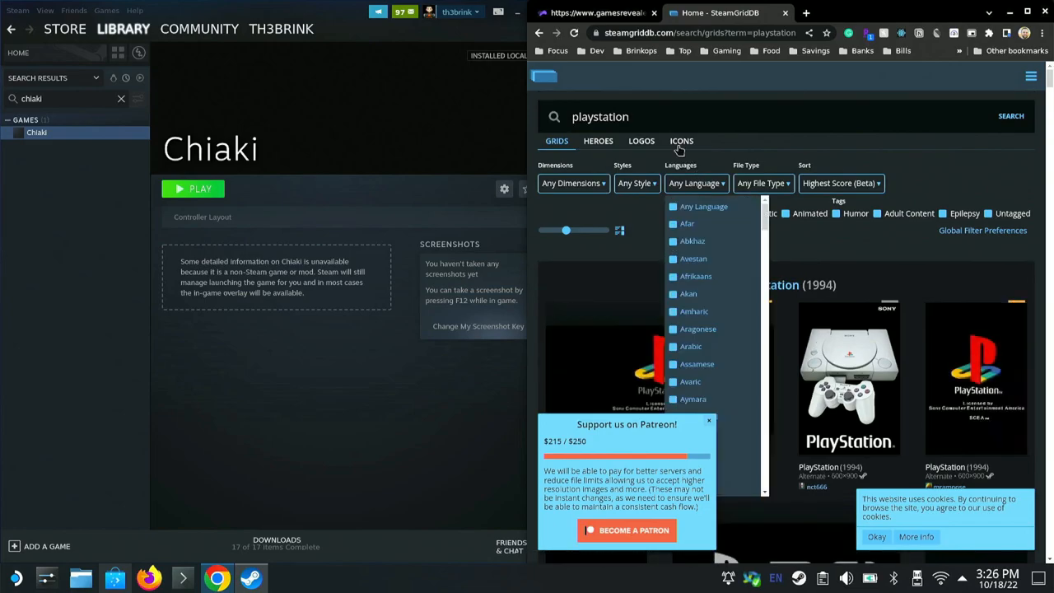
click(659, 115)
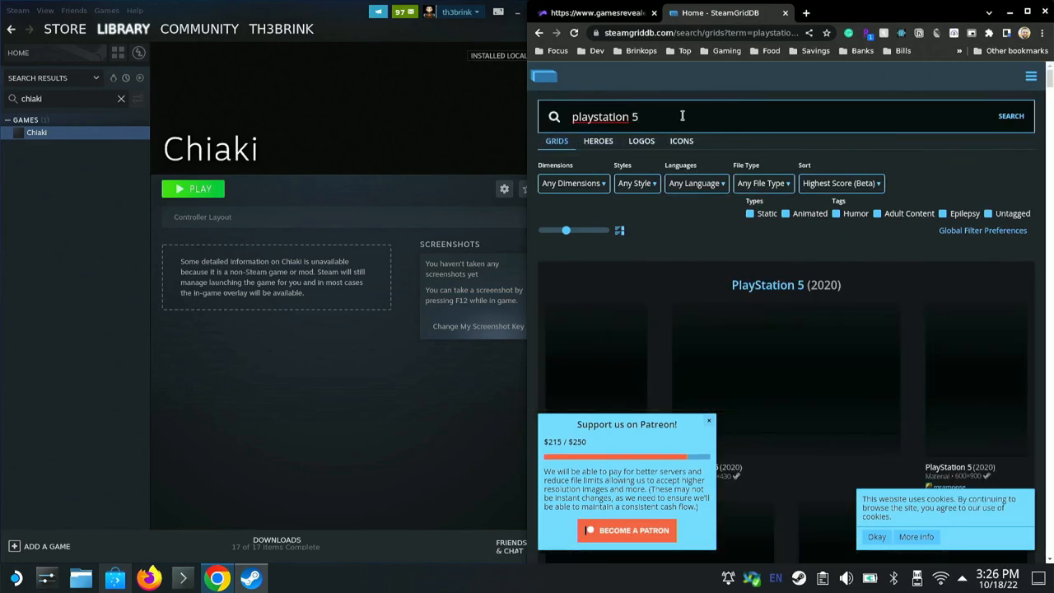
click(840, 121)
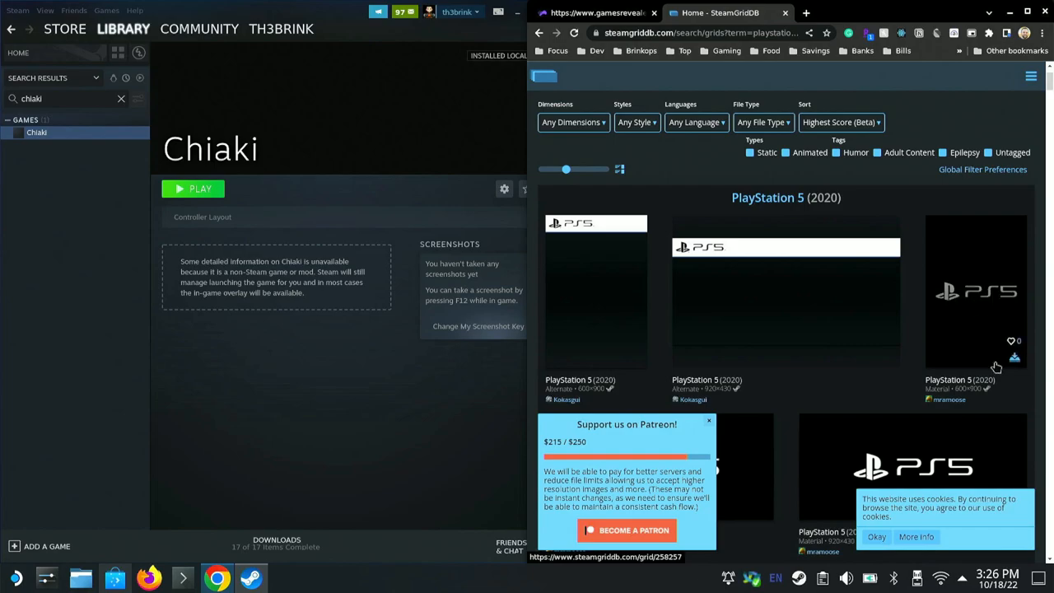
click(975, 289)
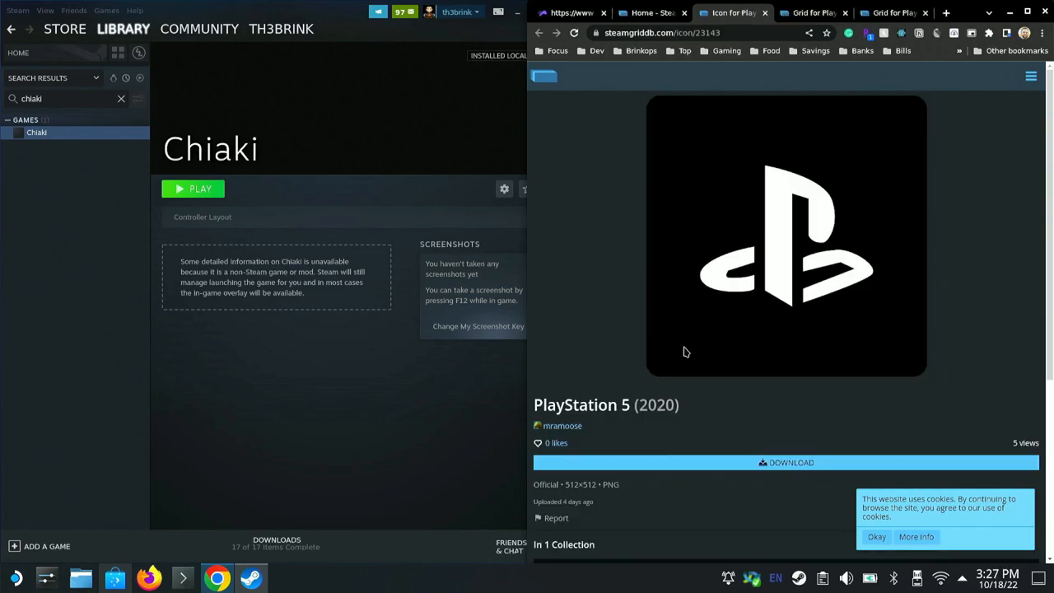
mouse_move(700, 262)
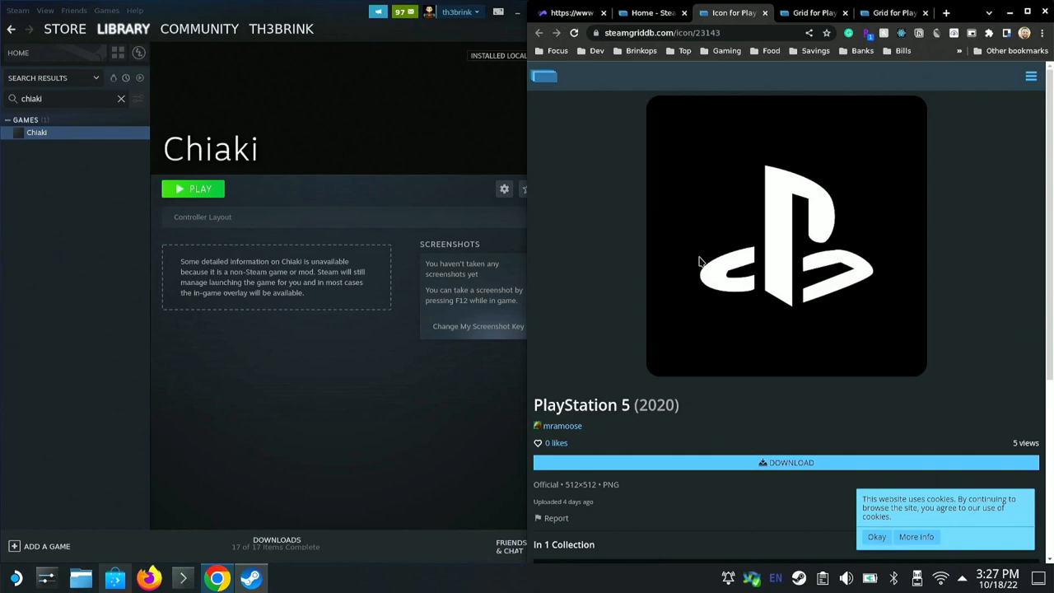
mouse_move(856, 264)
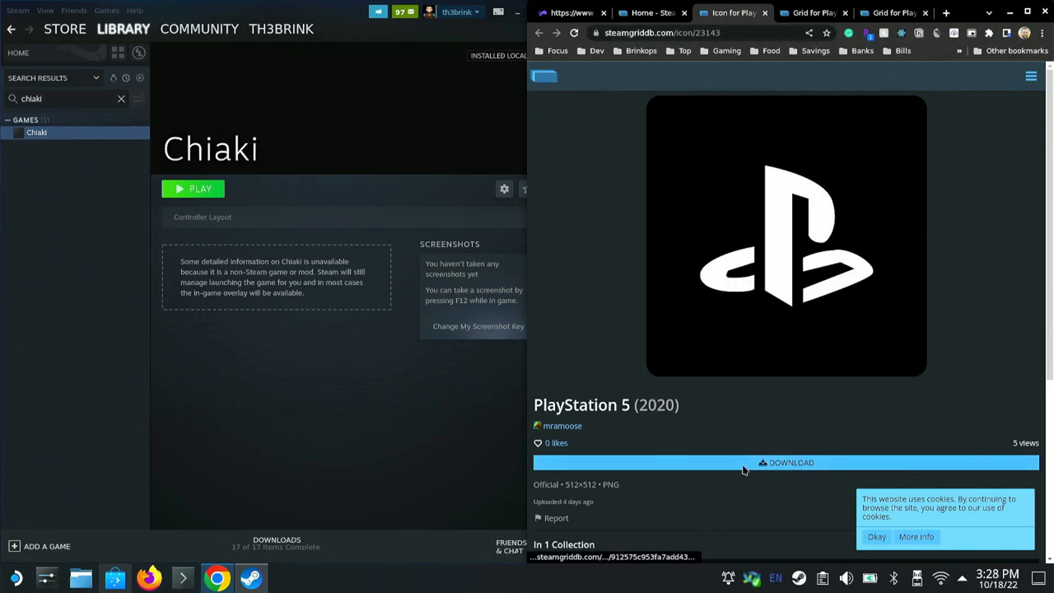
click(786, 461)
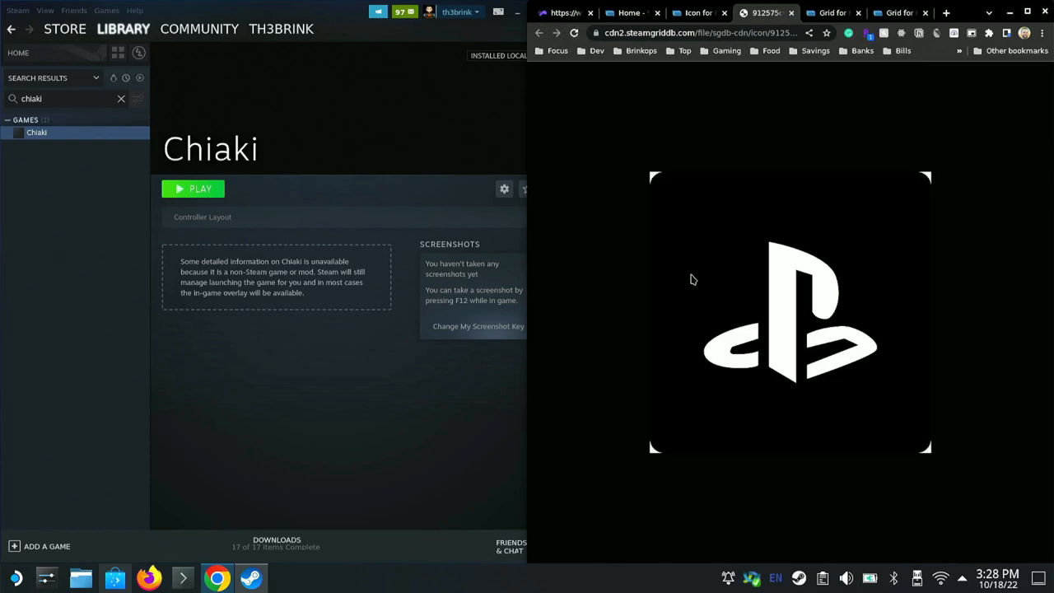
Step: Save the icon as ps-icon.png, then download the banner and capsule as ps-banner and ps-pill PNGs
right_click(748, 289)
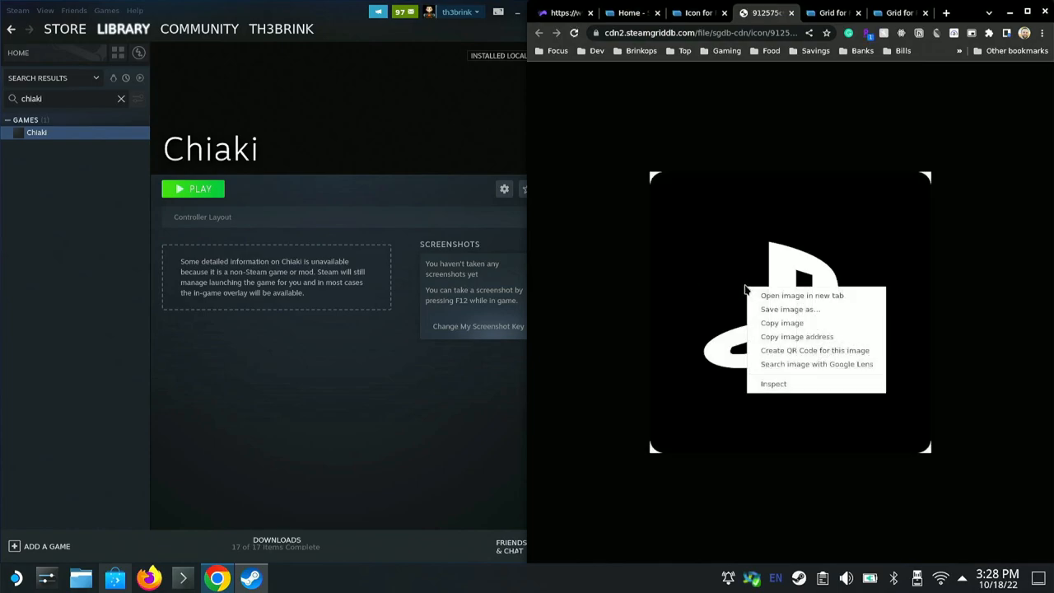
mouse_move(780, 323)
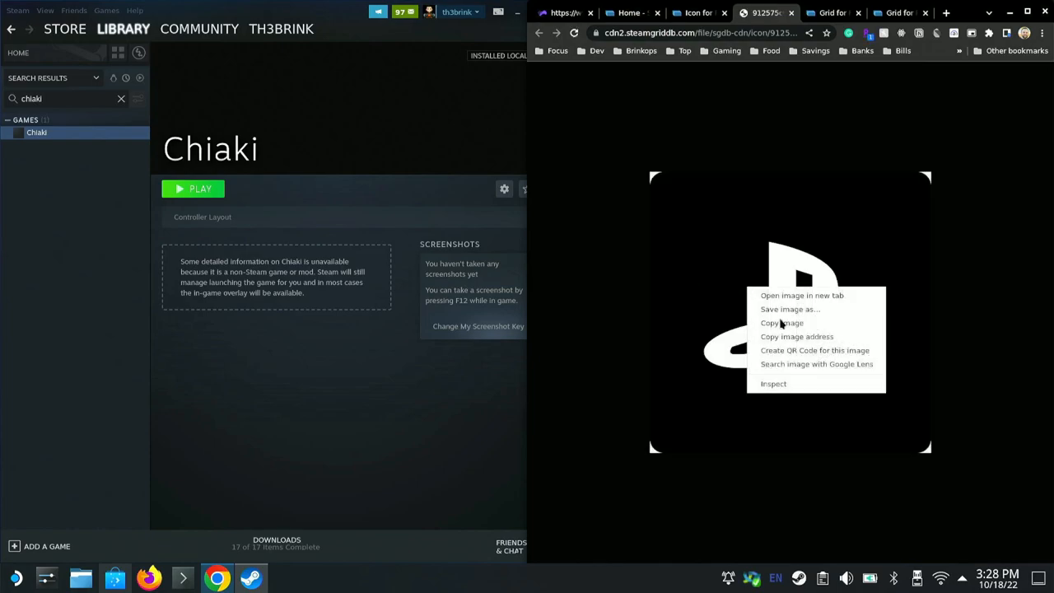
mouse_move(827, 320)
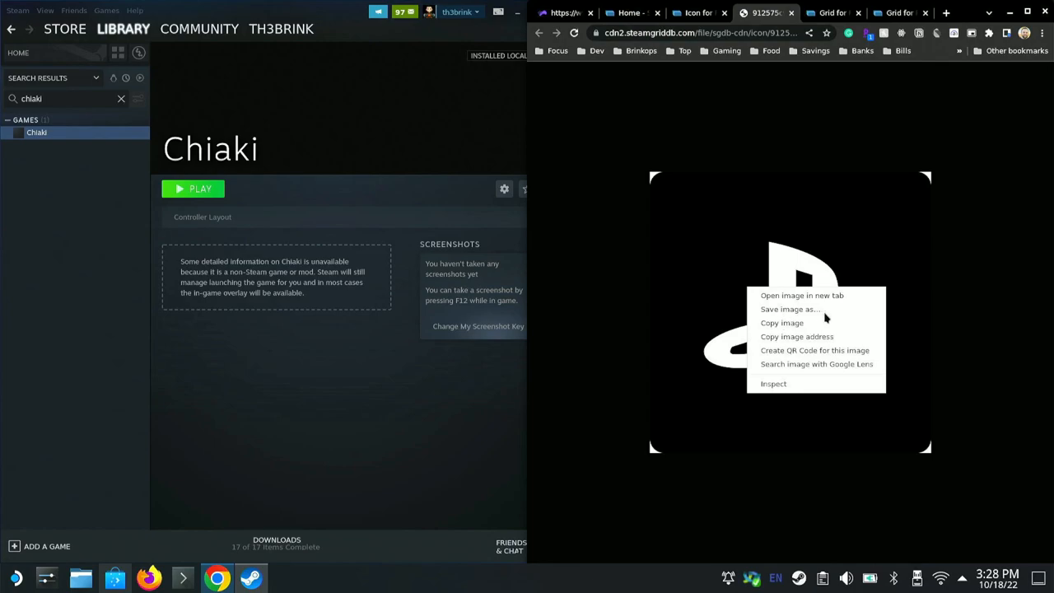
click(789, 309)
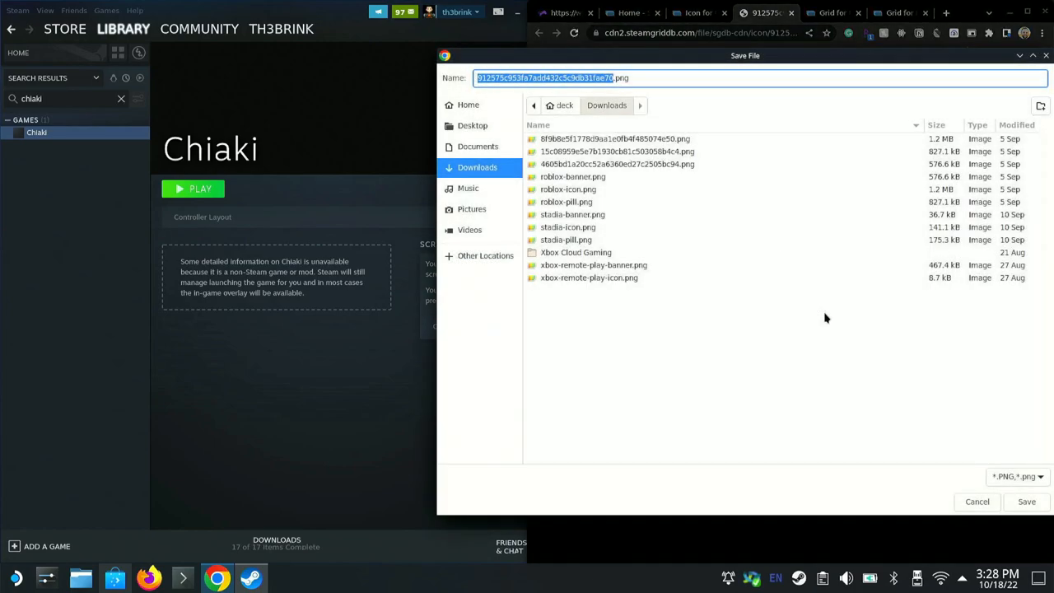
text(ps-ico.png)
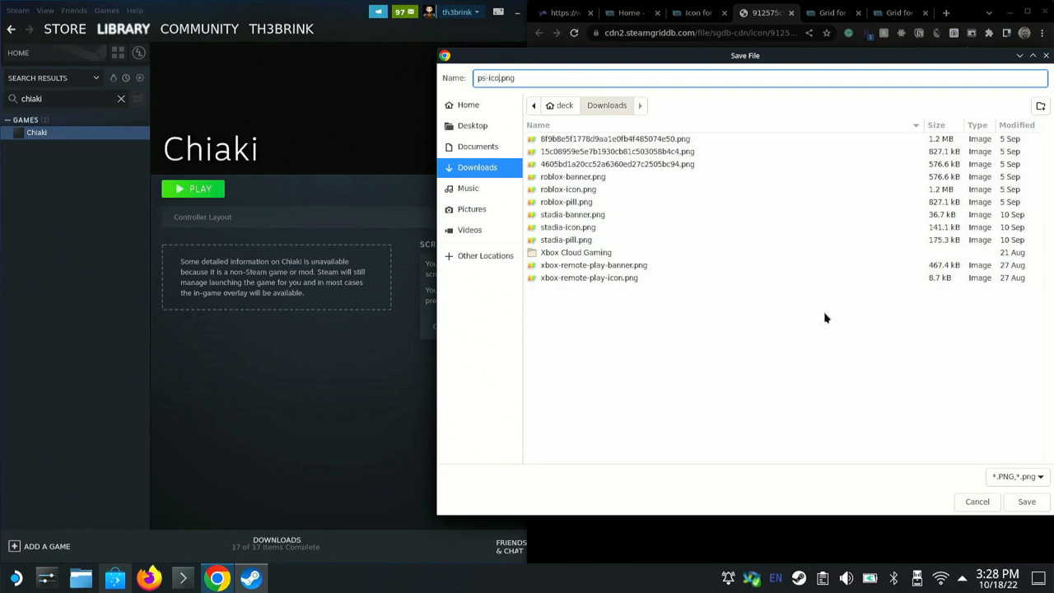
click(1028, 501)
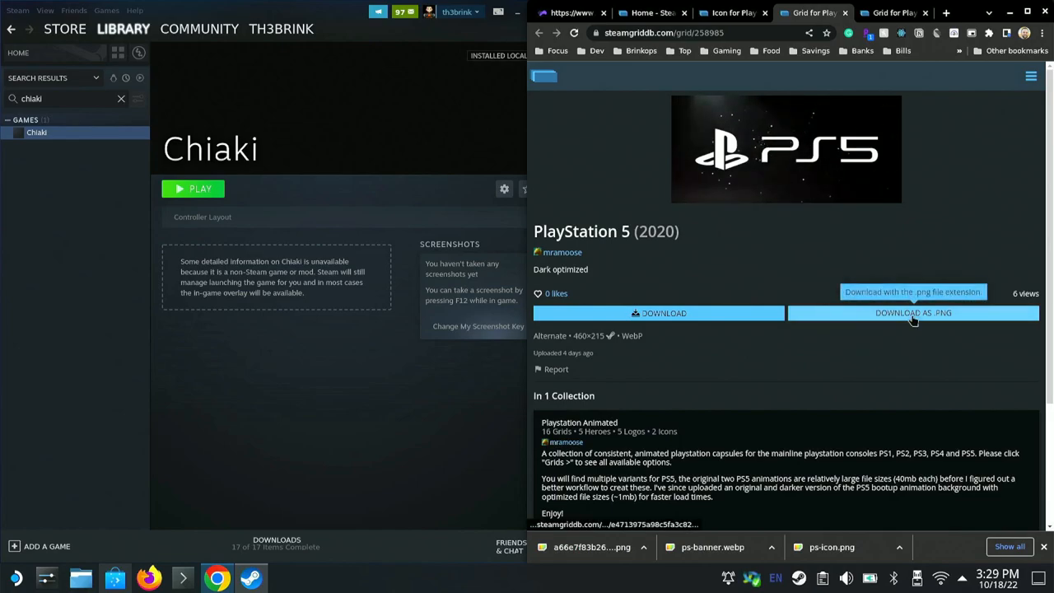
click(912, 313)
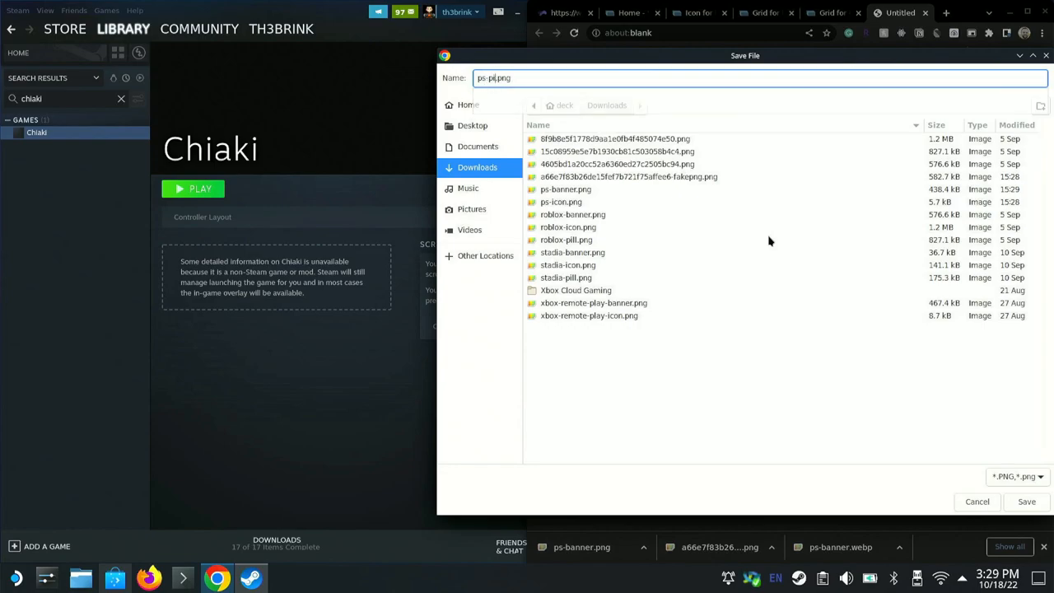
click(1026, 501)
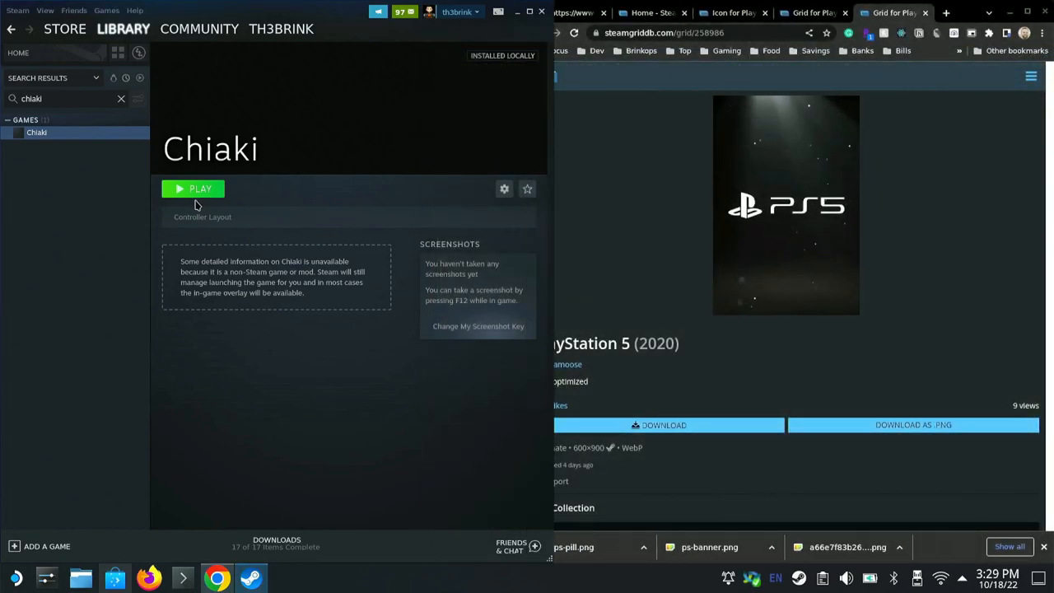
mouse_move(504, 187)
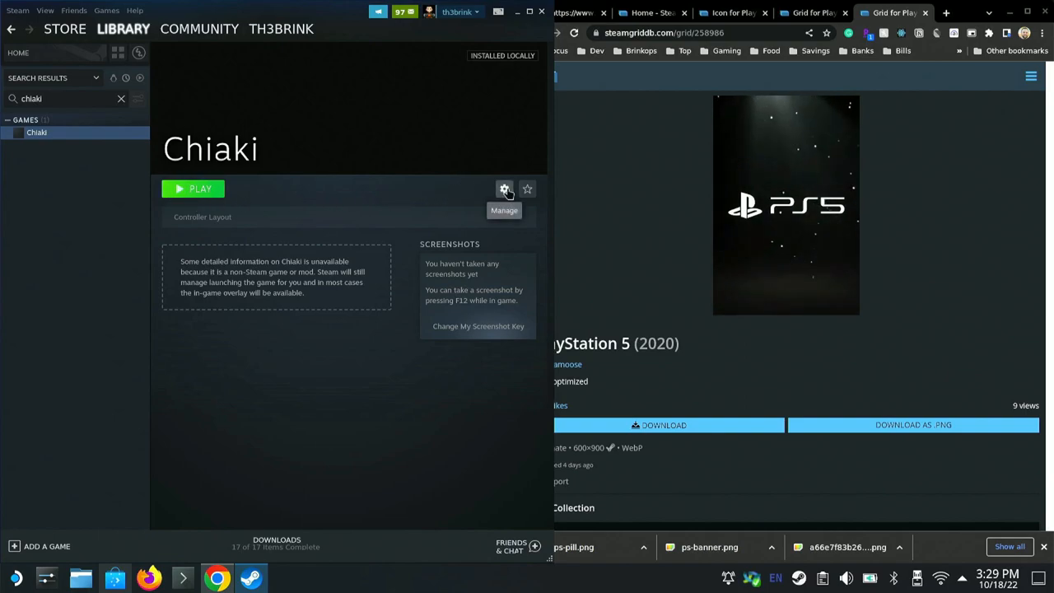
Step: Rename the Chiaki shortcut to PS REMOTE PLAY in its properties
click(504, 188)
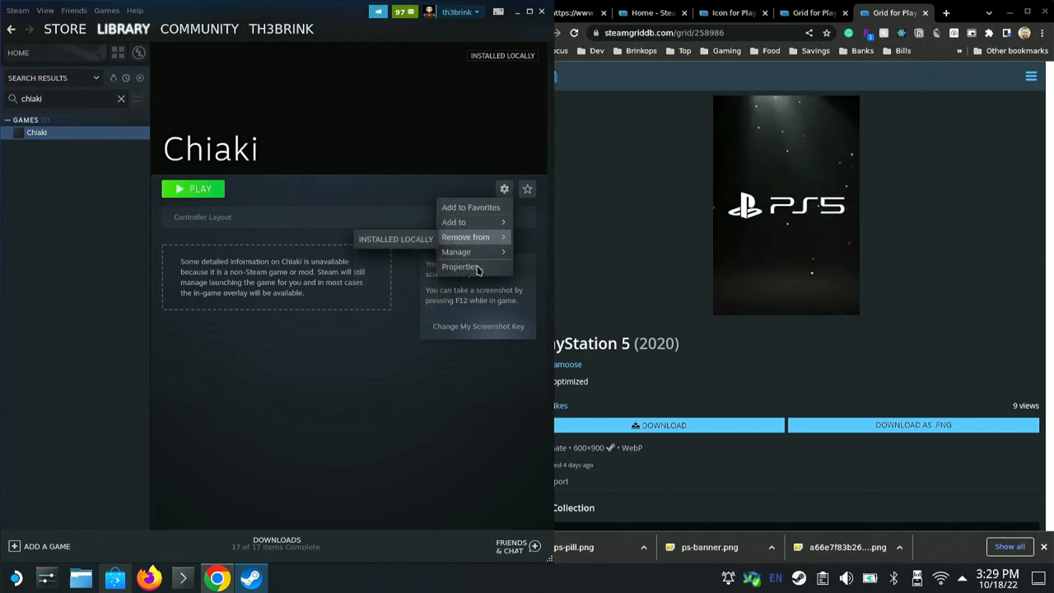
click(503, 188)
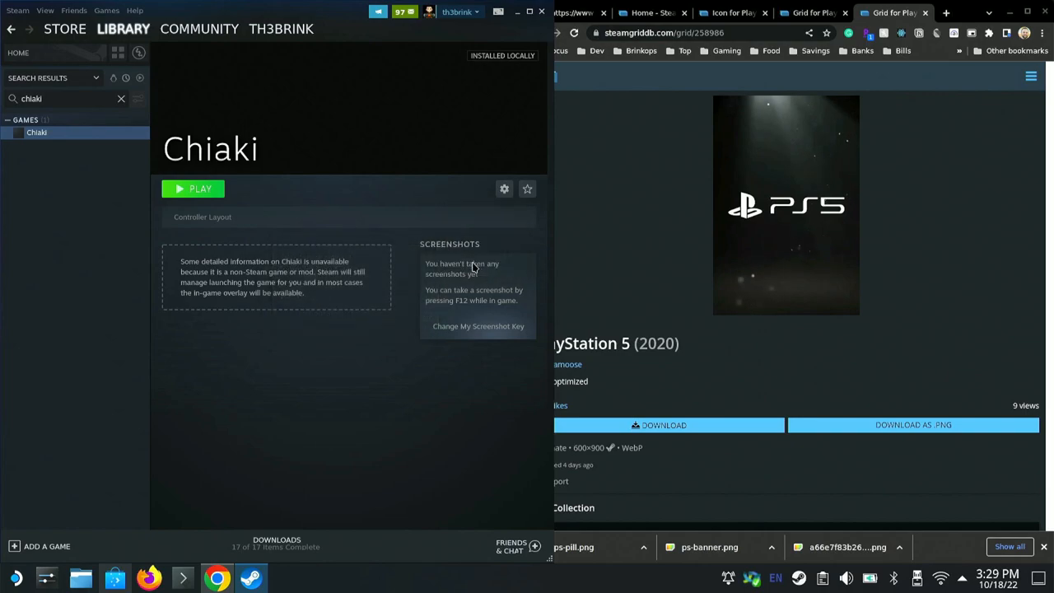
click(504, 188)
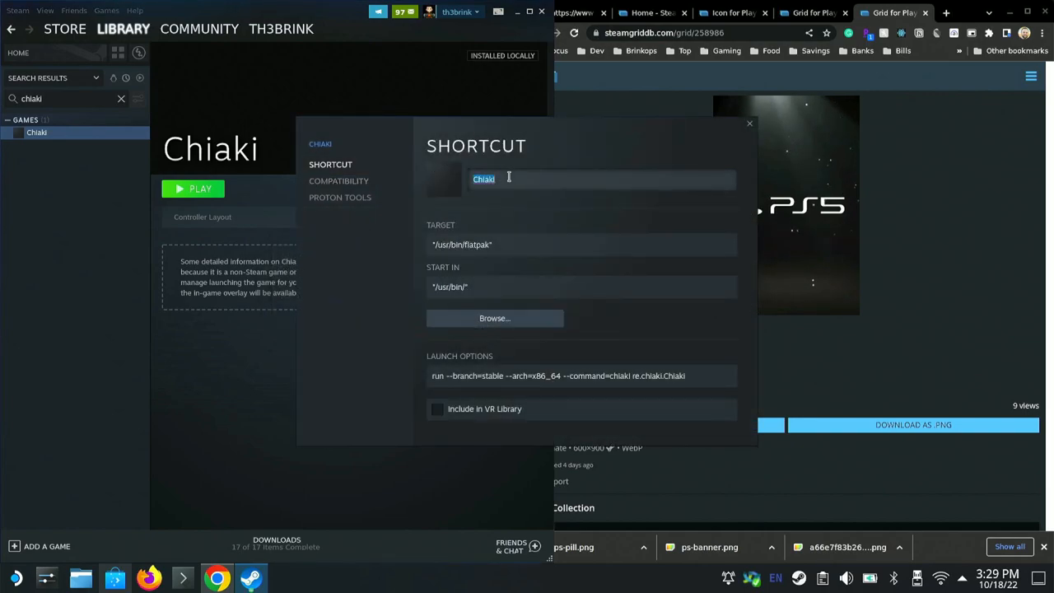
text(PS REMOT)
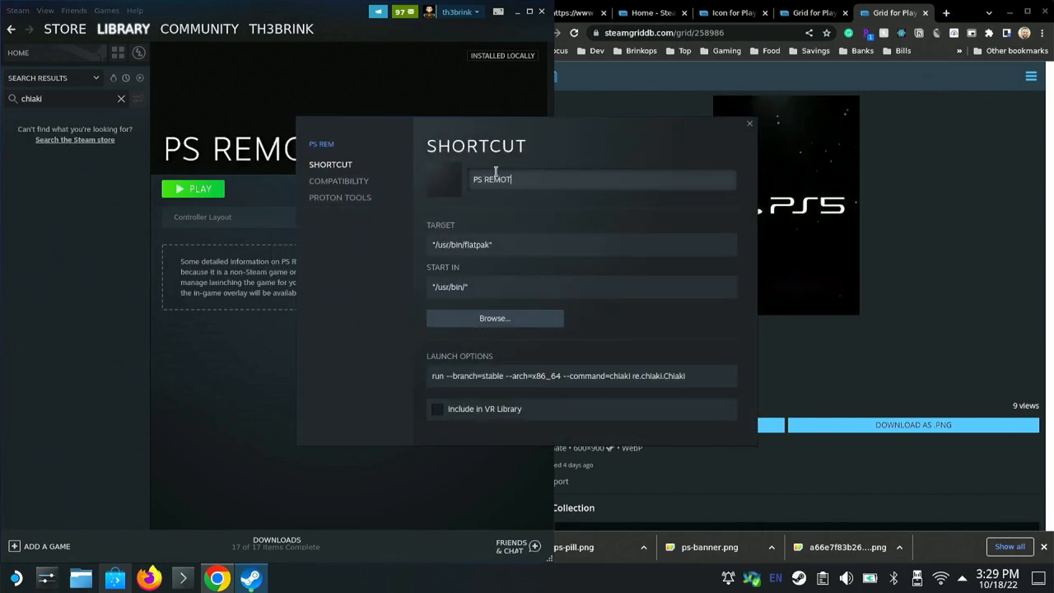
click(442, 177)
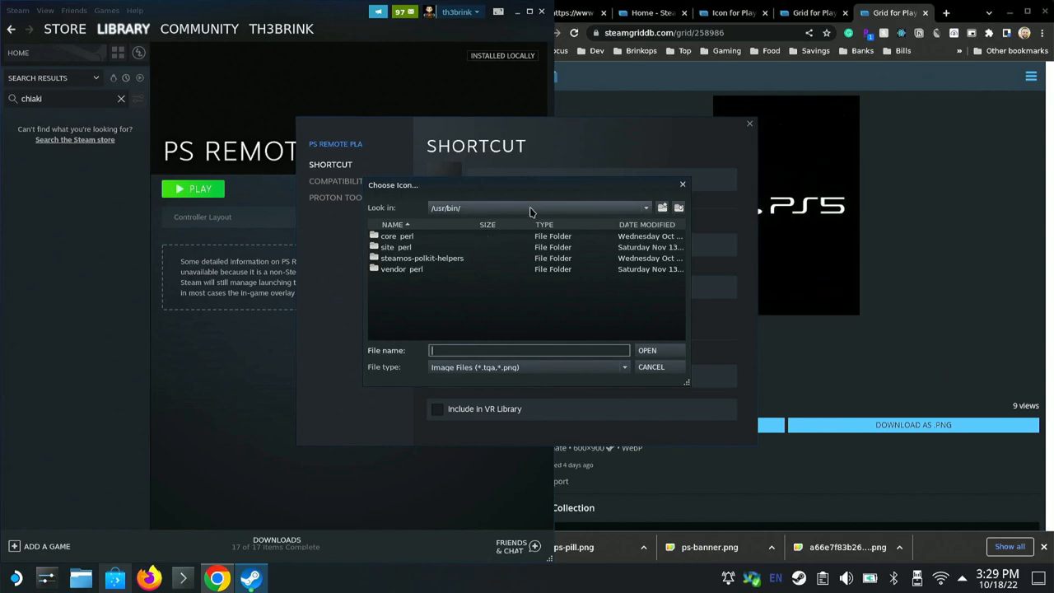
Step: Set the shortcut icon to the PS icon image from /home/deck/Downloads and close Properties
click(646, 208)
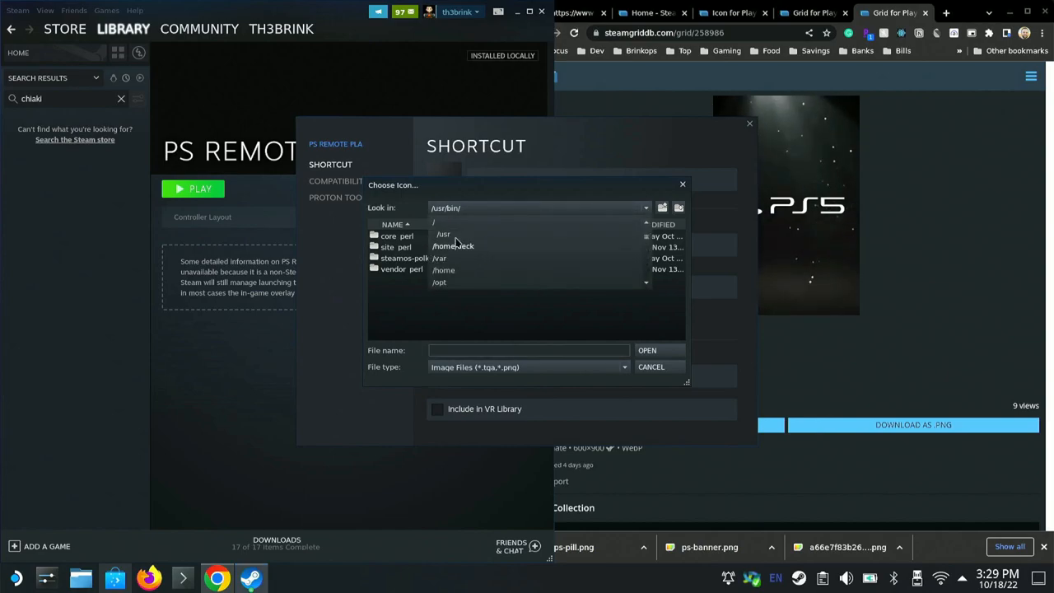
click(451, 245)
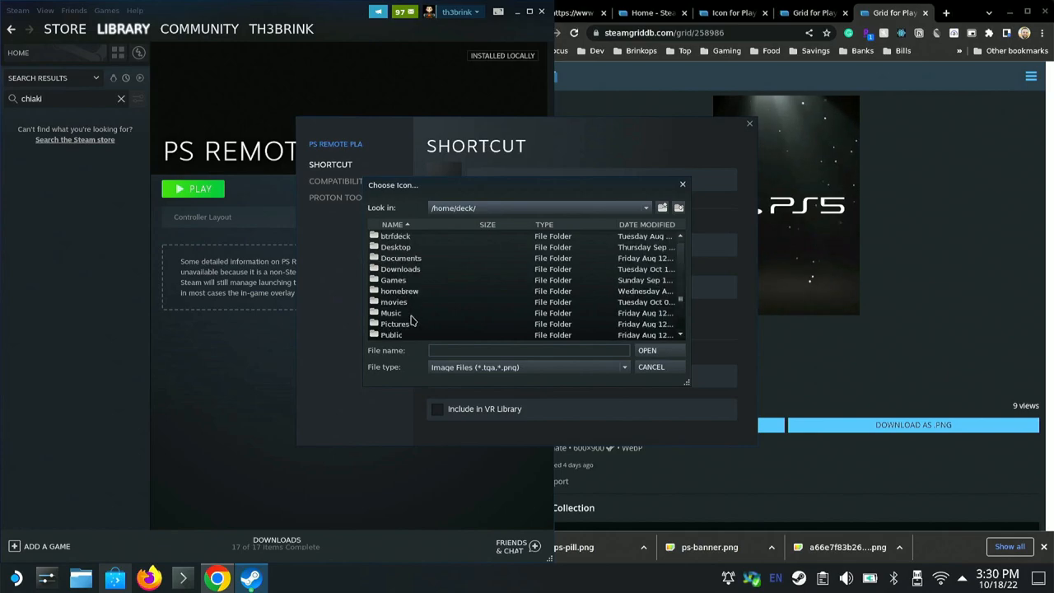
click(400, 269)
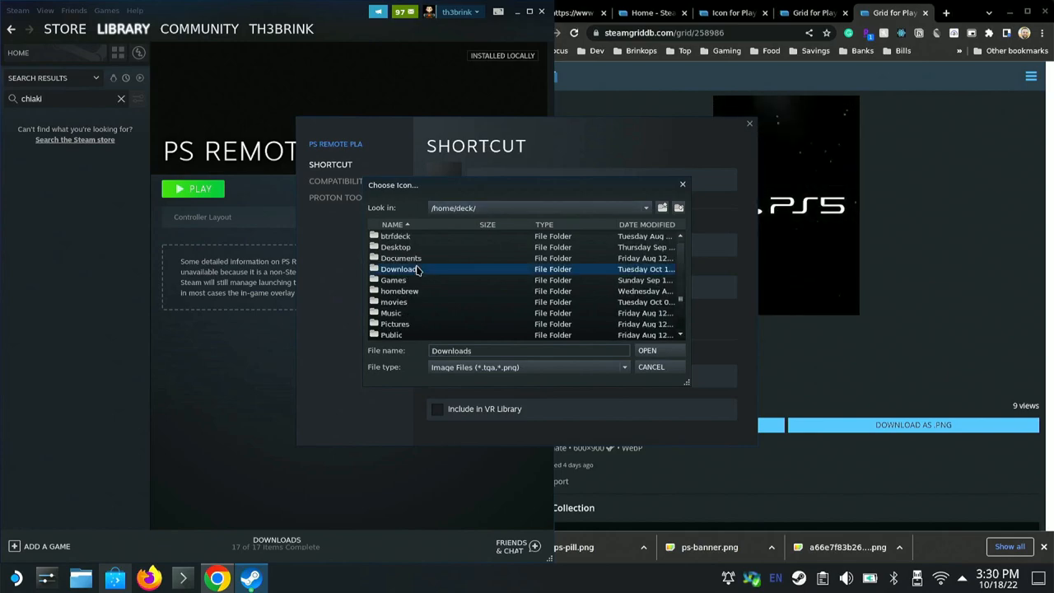
double_click(398, 269)
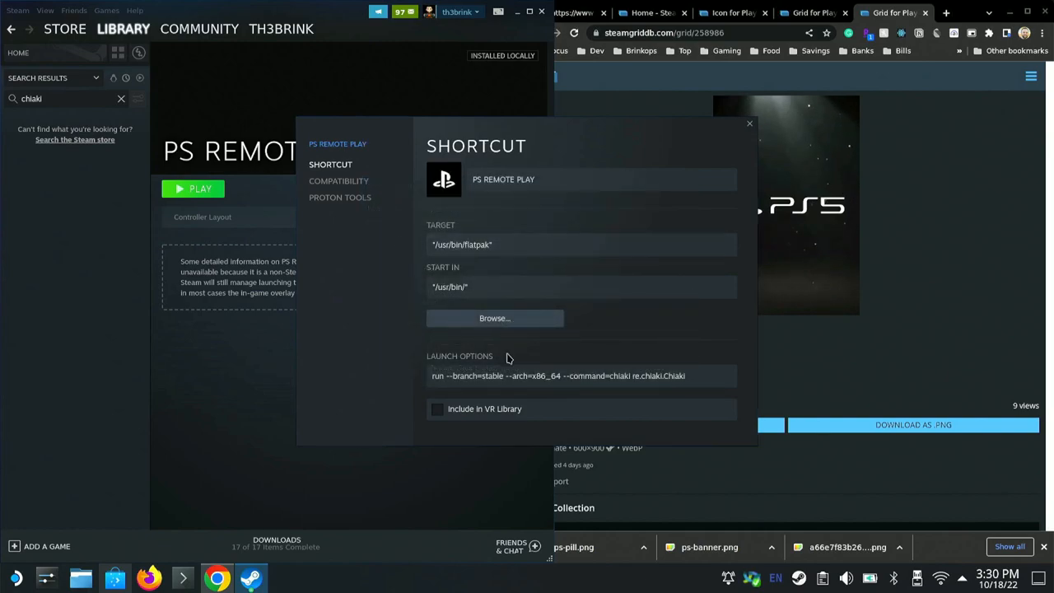
click(540, 375)
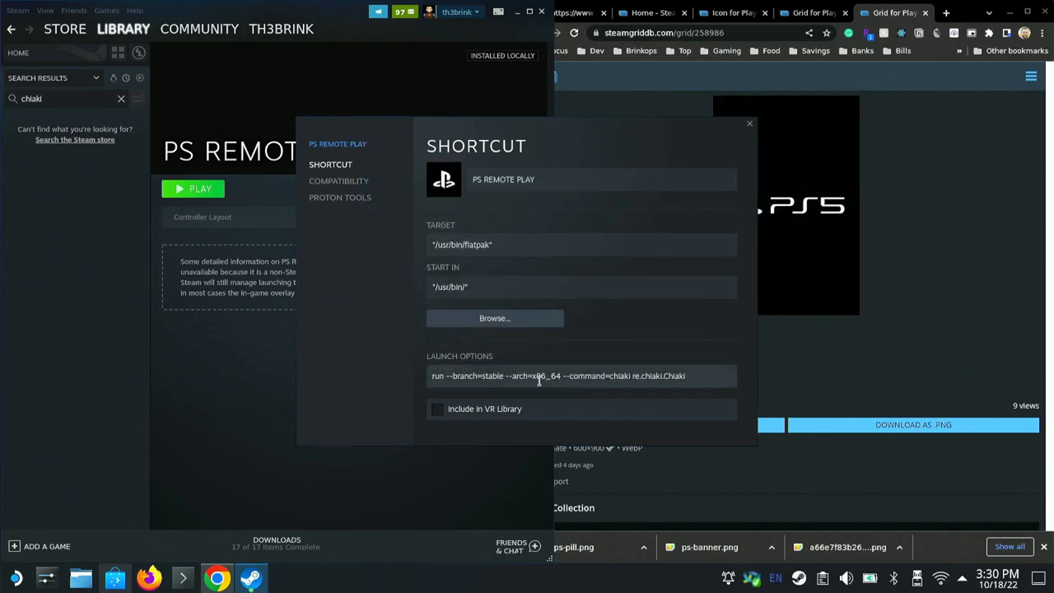
click(748, 123)
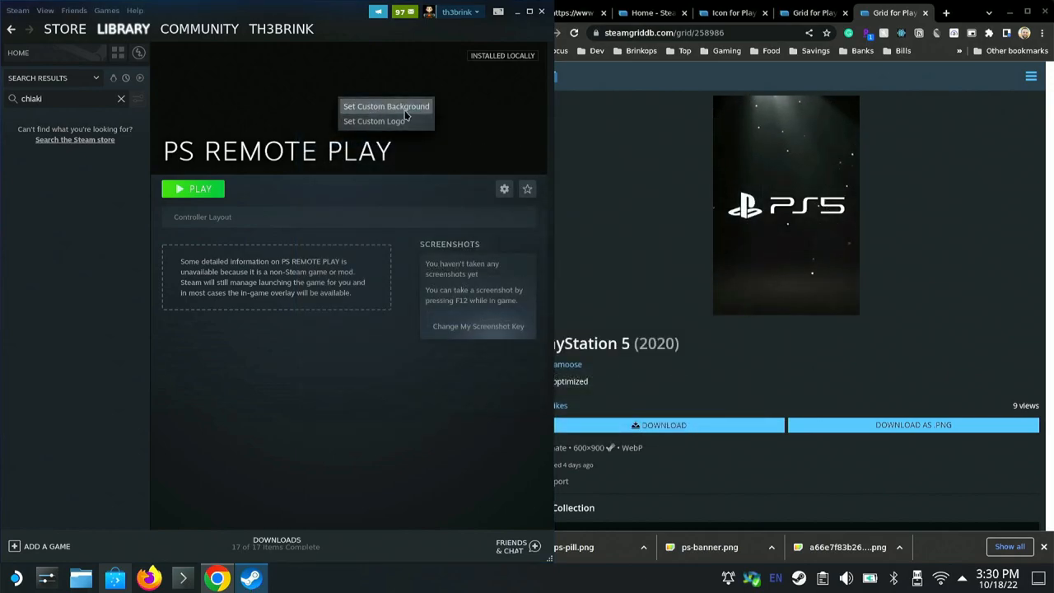
Step: Set ps-banner.png as the page's custom background and filter the library for 'ps remote'
click(374, 122)
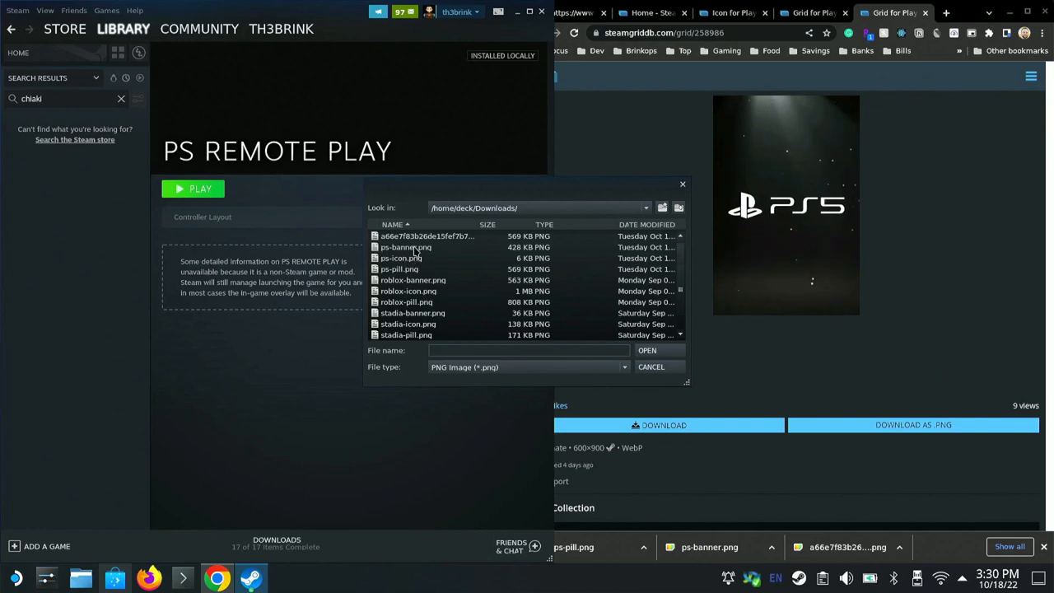
click(405, 247)
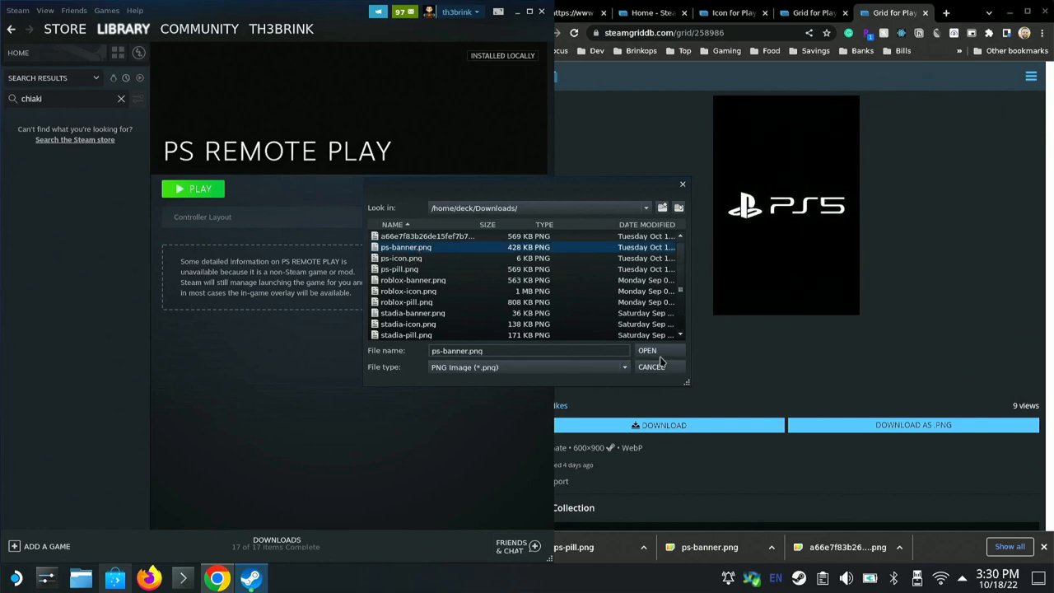
click(647, 349)
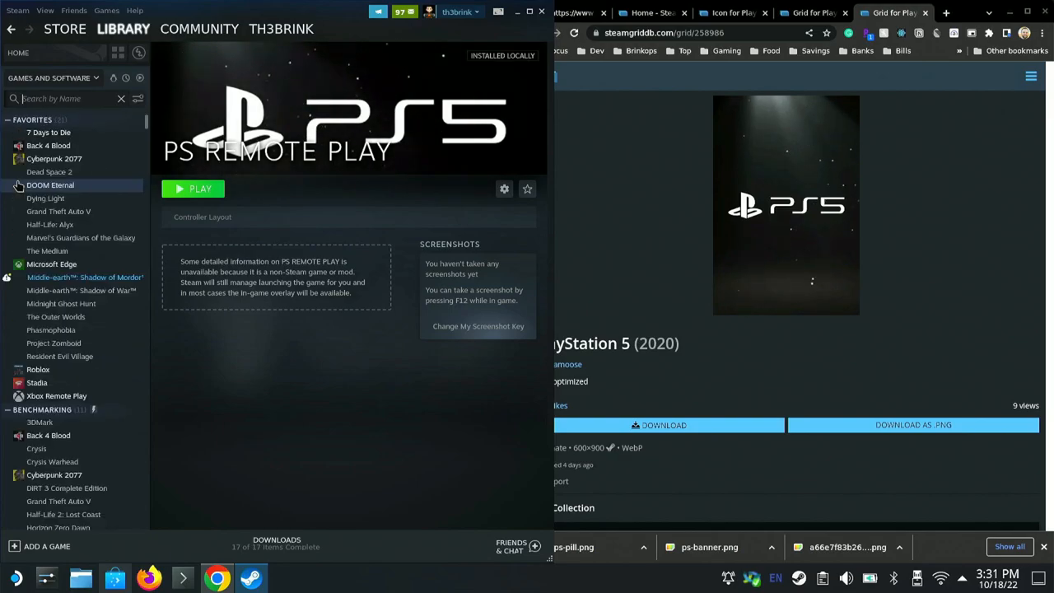
text(ps remote)
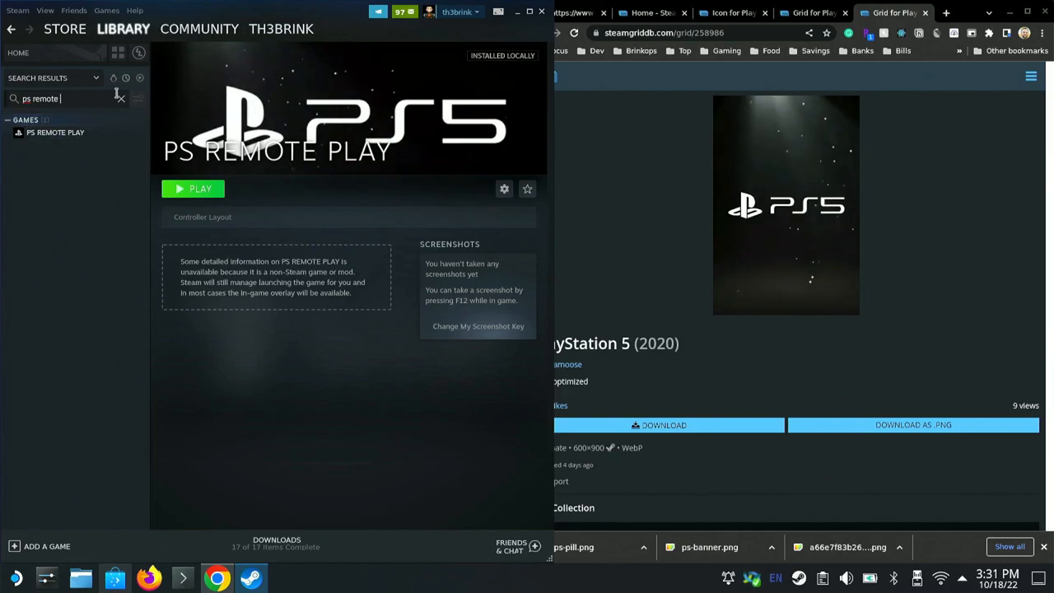
mouse_move(117, 53)
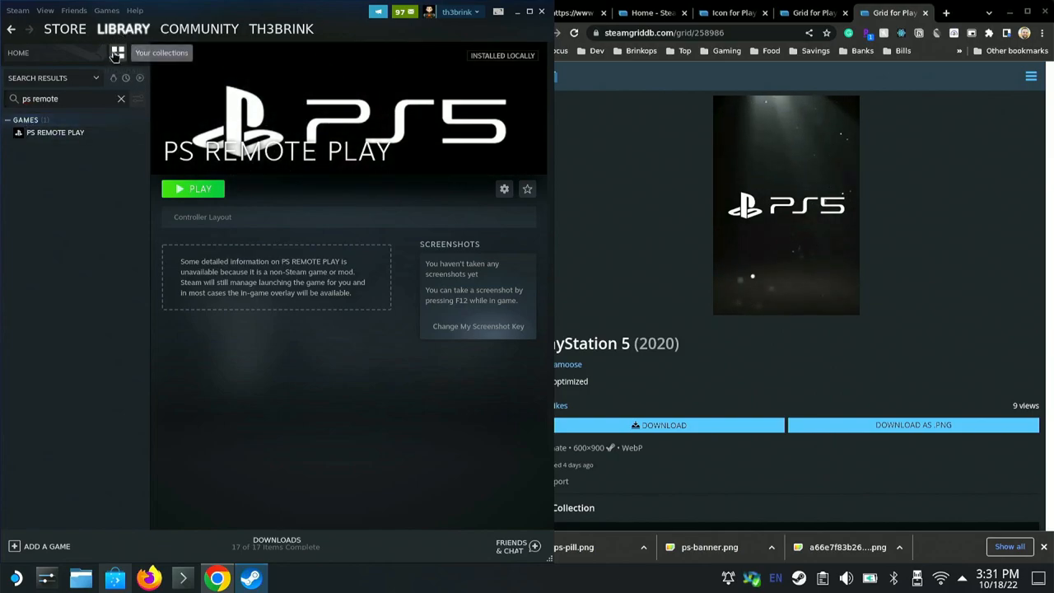
Step: Give the PS REMOTE PLAY tile in Favorites the ps-pill.png custom artwork
click(162, 53)
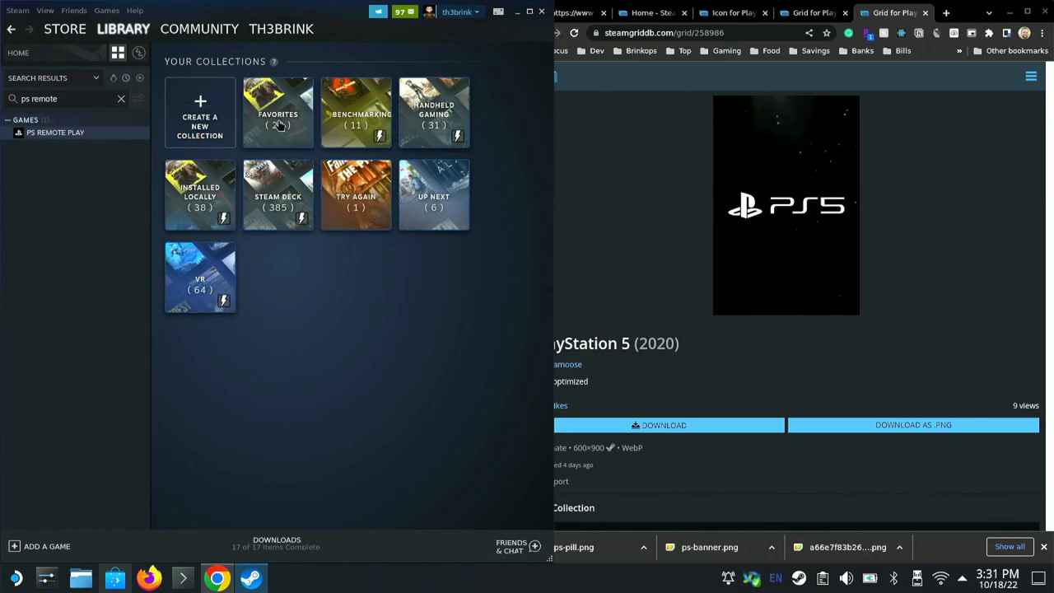
click(276, 112)
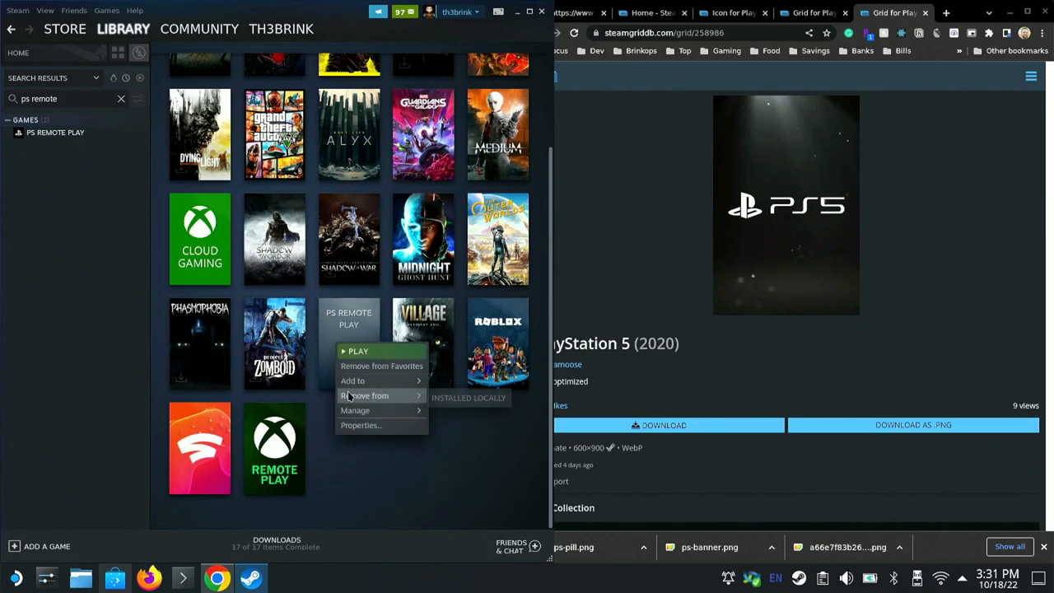
click(356, 410)
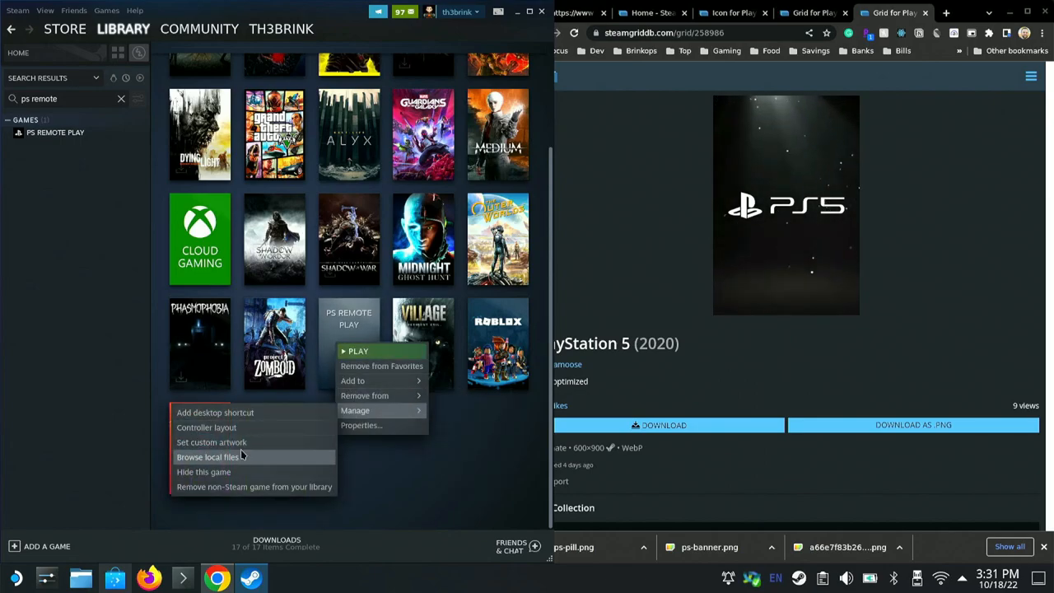
click(211, 442)
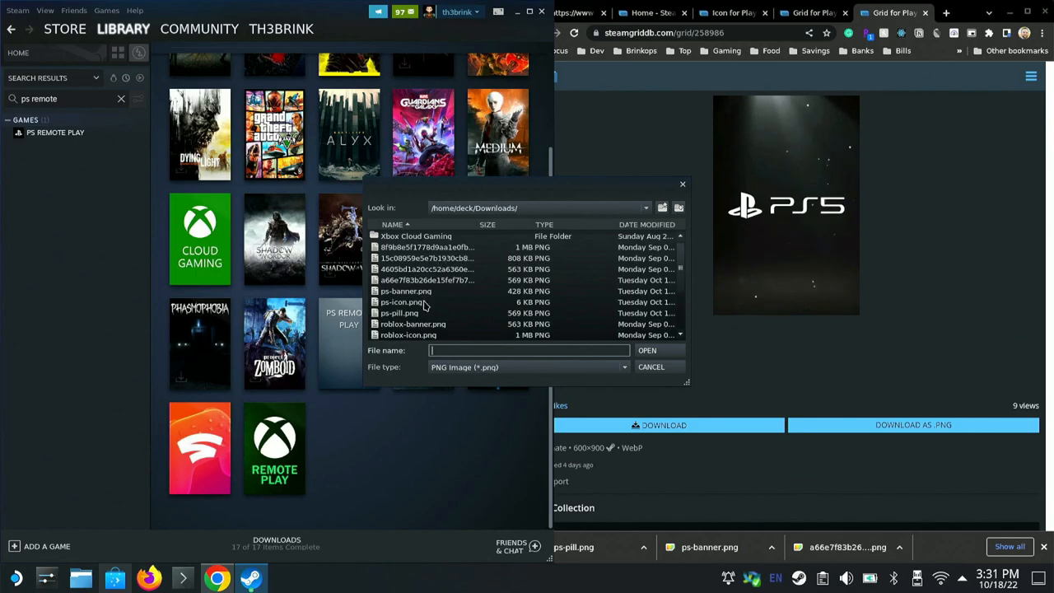
click(398, 313)
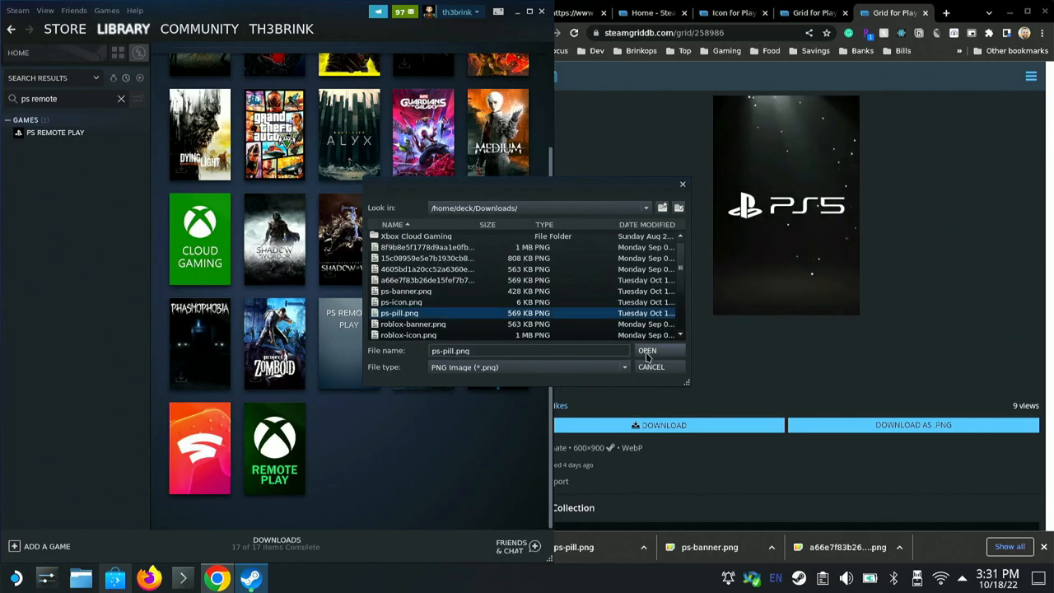
click(645, 350)
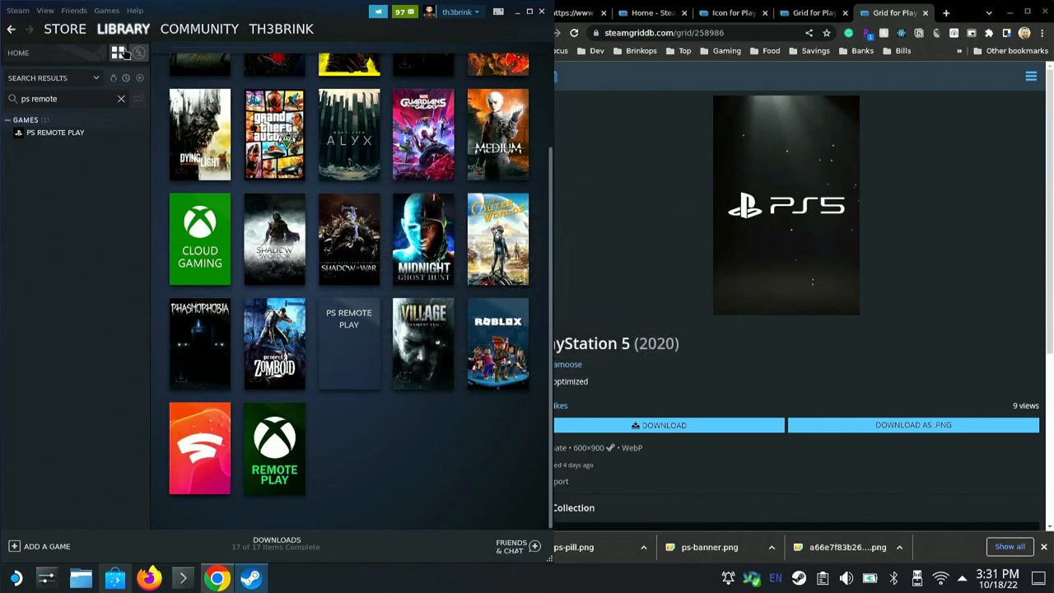
click(118, 51)
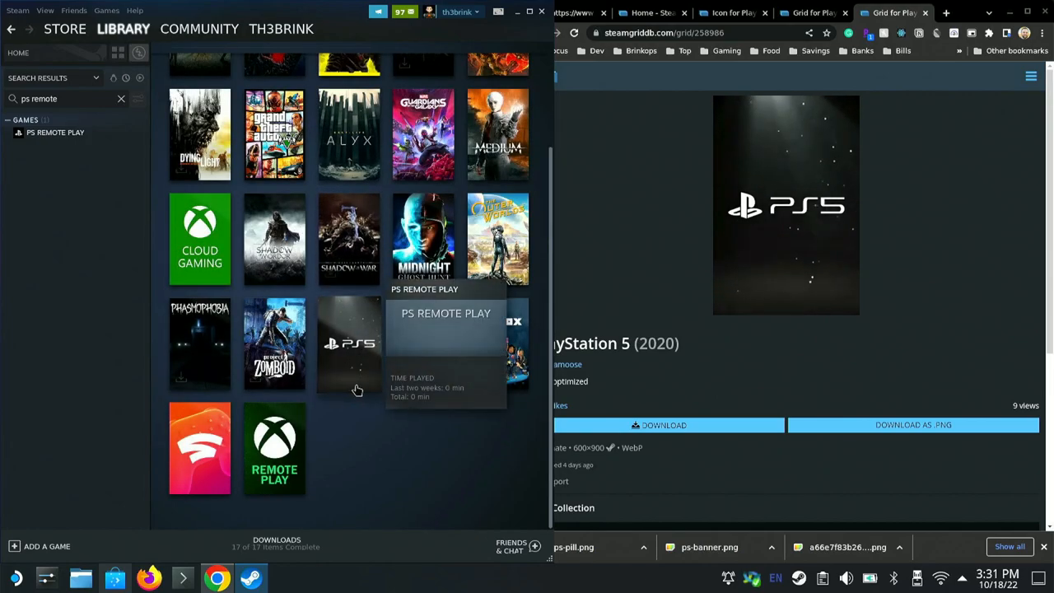
mouse_move(349, 476)
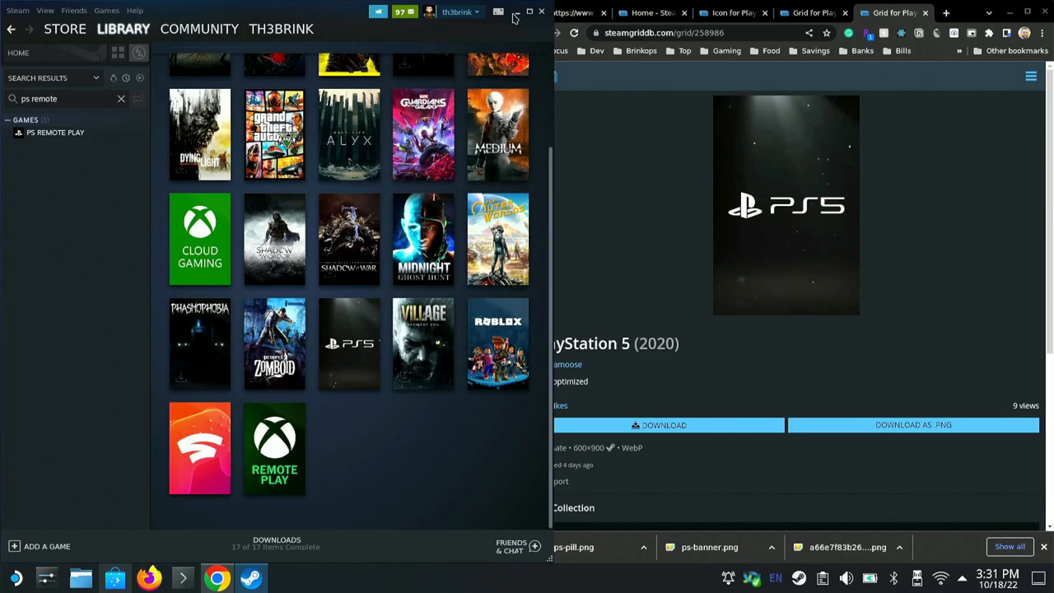
Step: Close the Steam window to return to the desktop
click(531, 11)
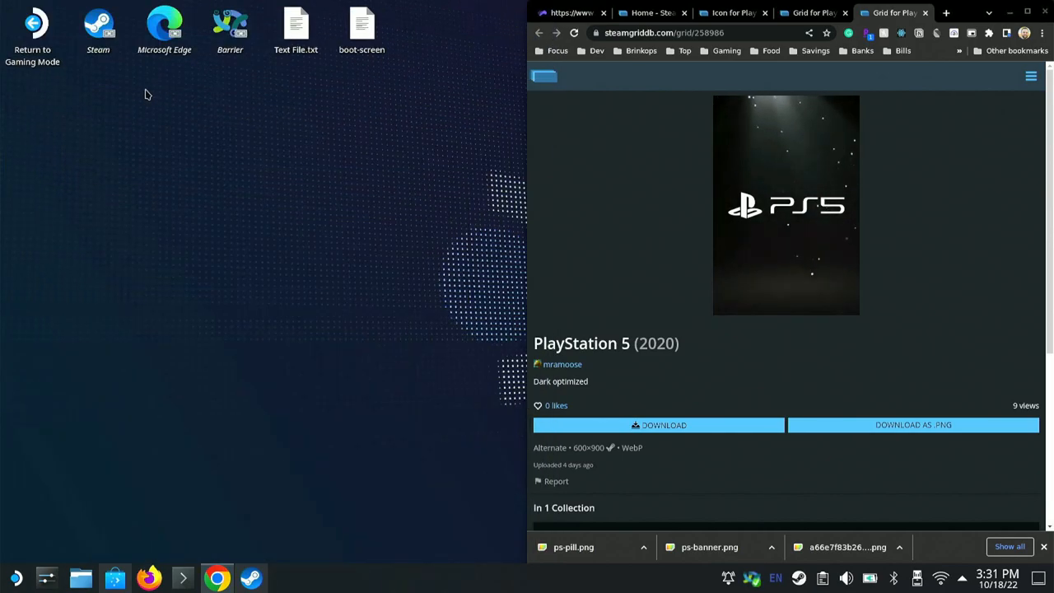
mouse_move(129, 69)
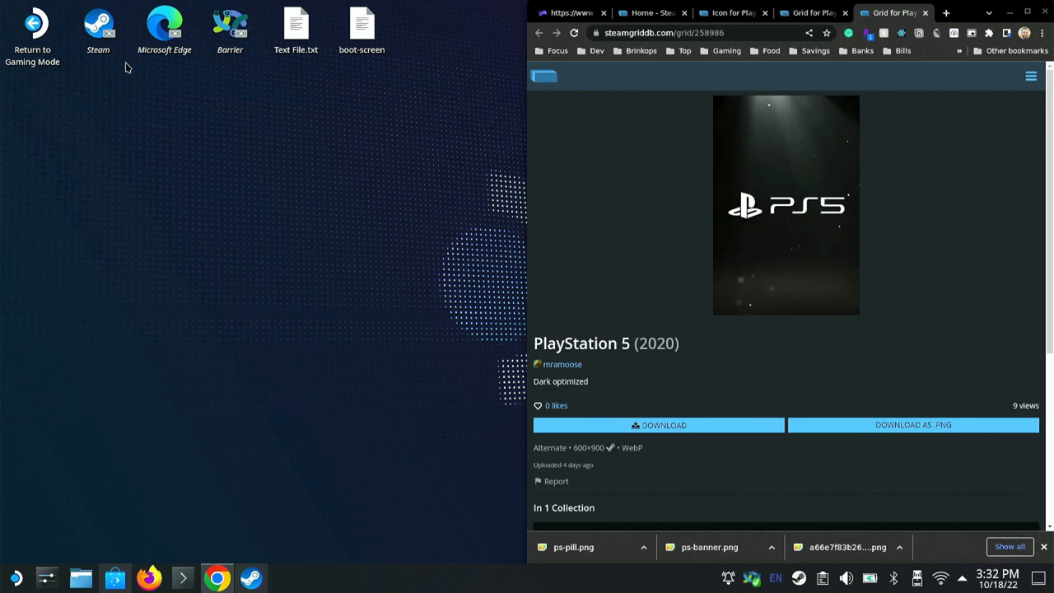
mouse_move(241, 405)
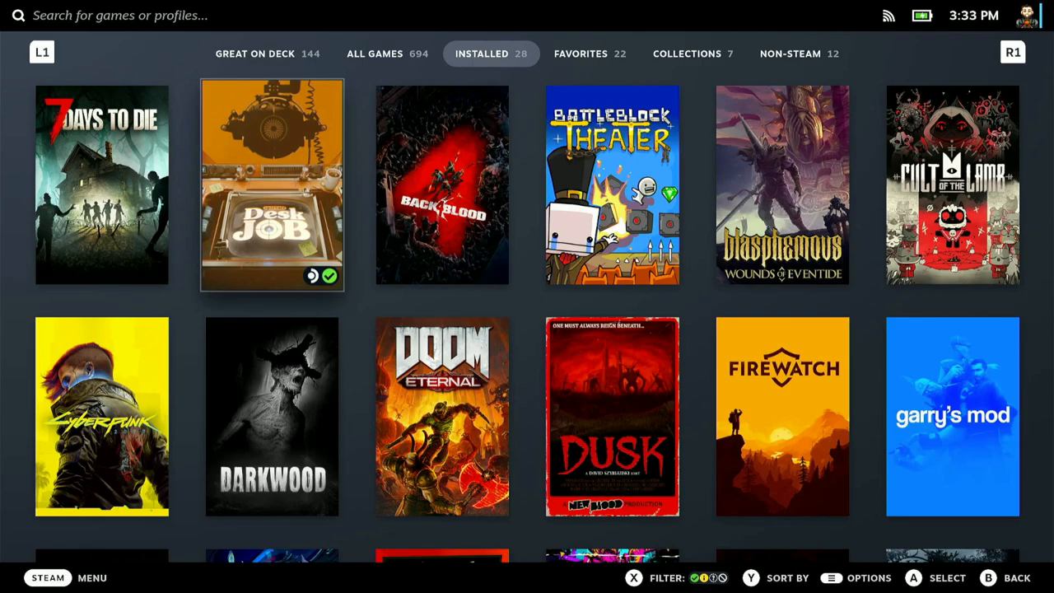
Step: Switch the Gaming Mode library to Favorites and select the PS Remote Play shortcut
click(579, 52)
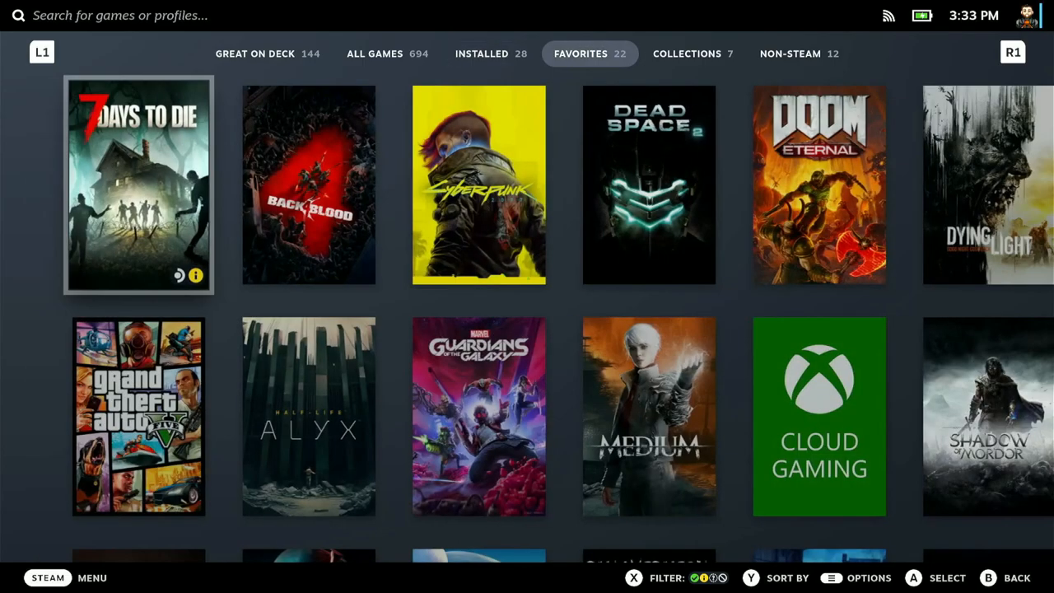
click(797, 53)
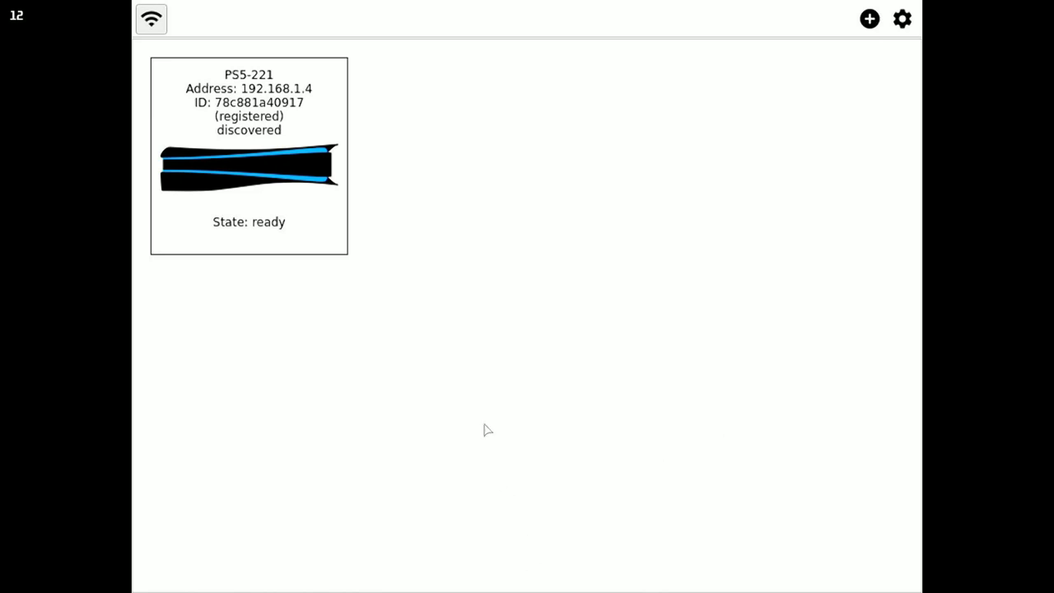
mouse_move(257, 168)
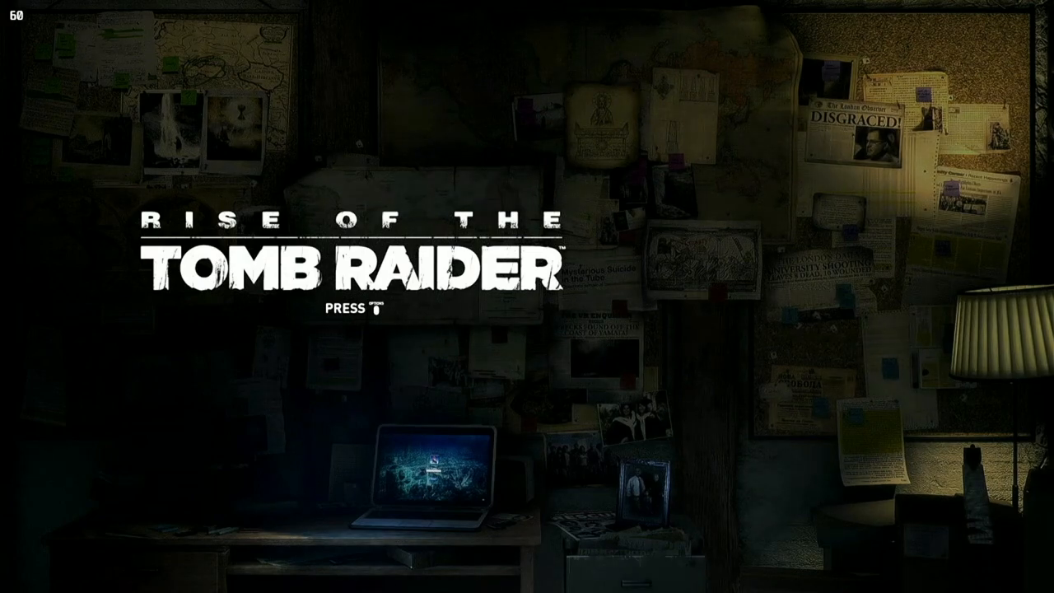
Step: Get past Rise of the Tomb Raider's title screen in the streamed session
key(steam)
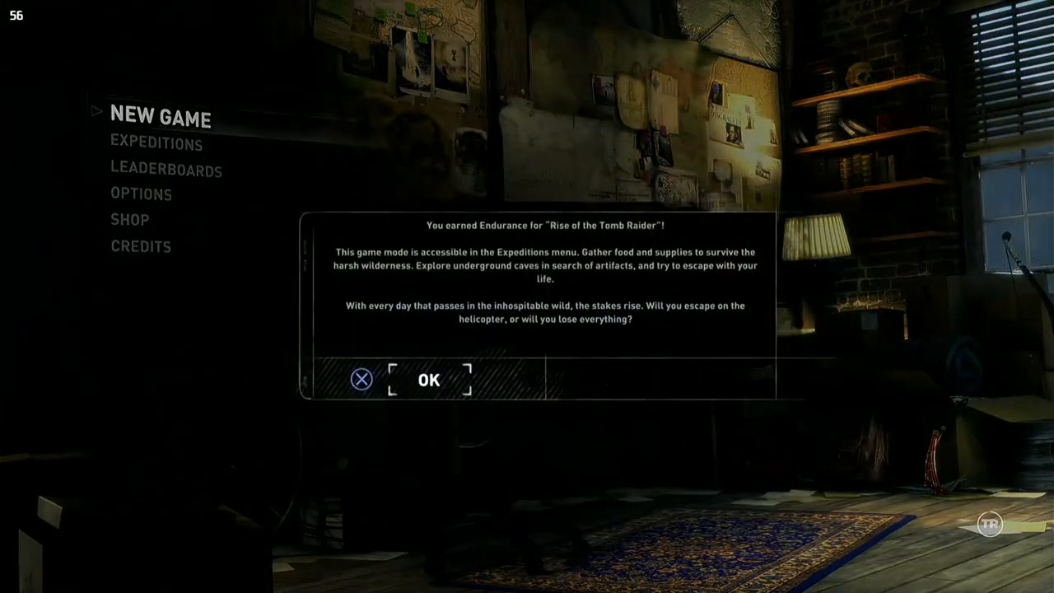
Step: Dismiss the Endurance notice and start a new game in slot 1 on Tomb Raider difficulty
click(428, 378)
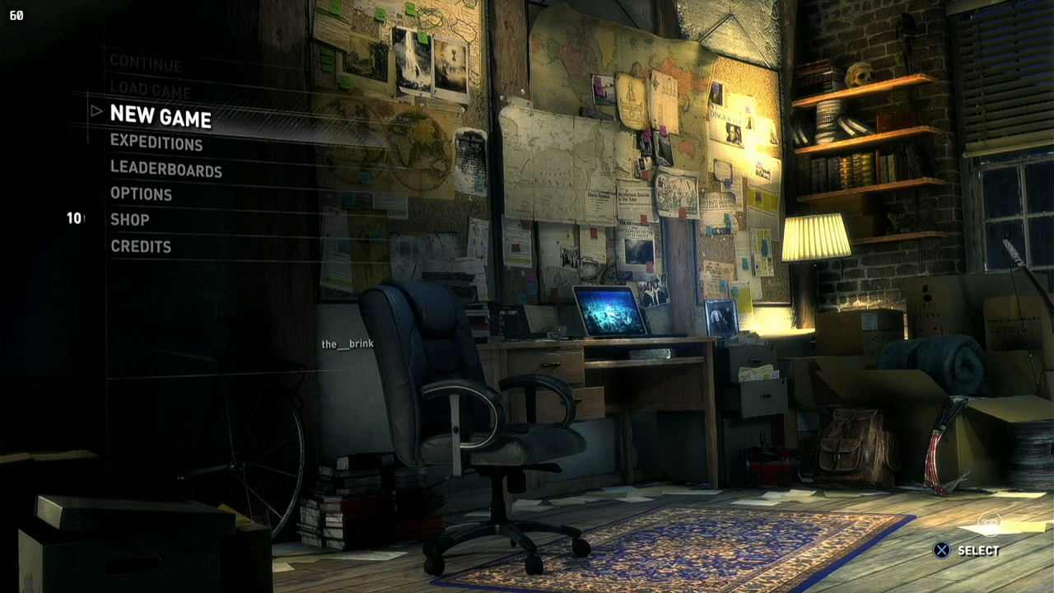
click(168, 116)
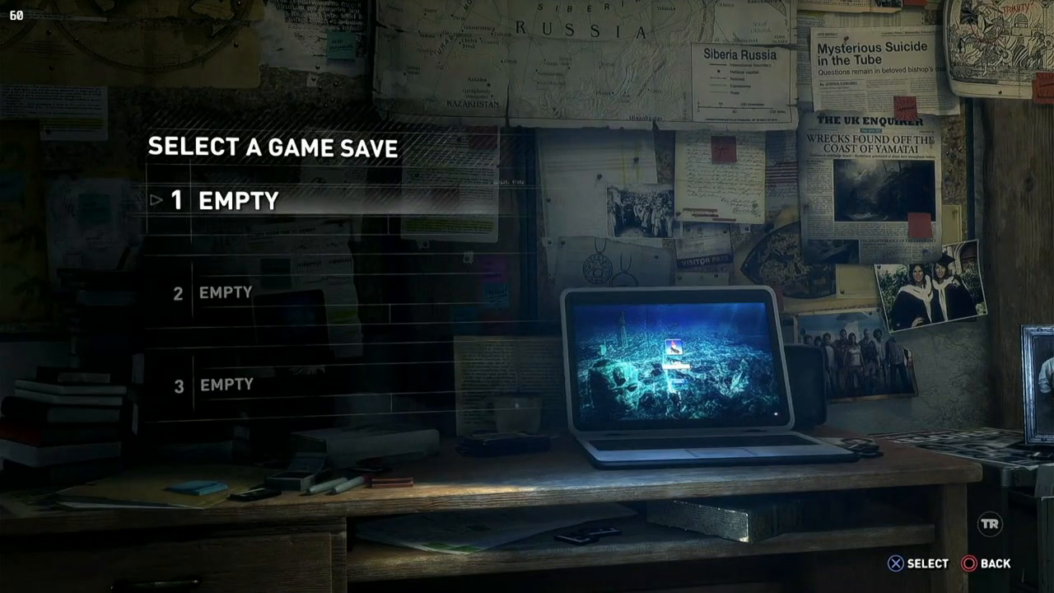
click(232, 199)
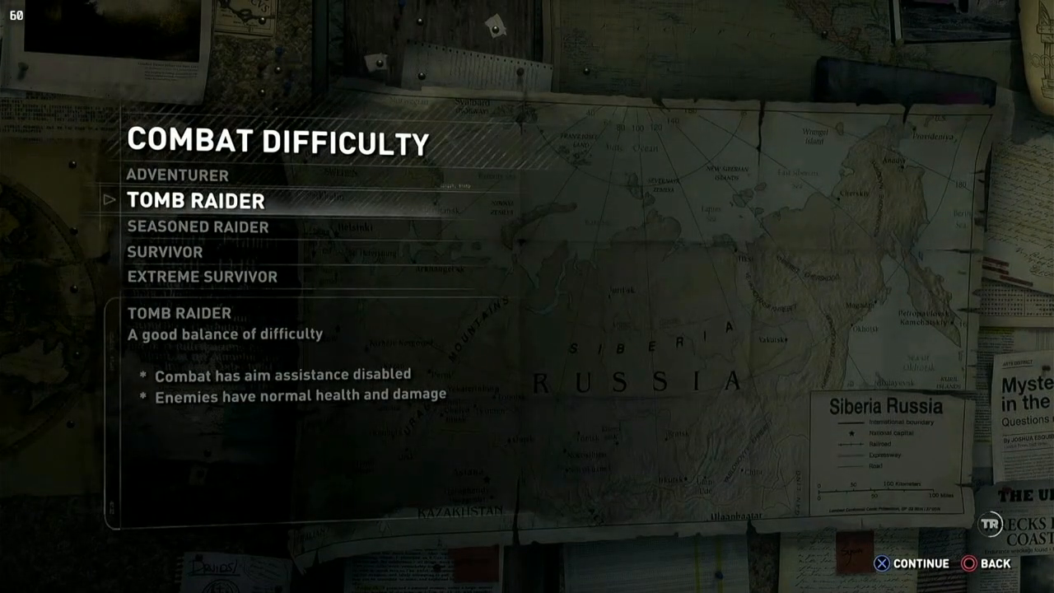
click(912, 563)
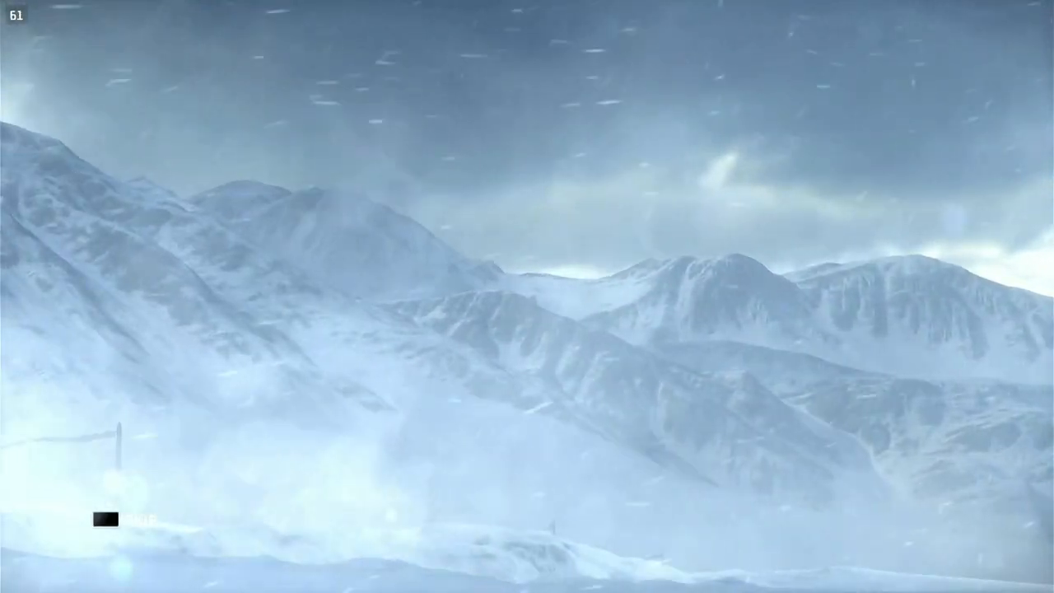
Step: Bring up the PS5 control center over the opening cinematic
key(steam)
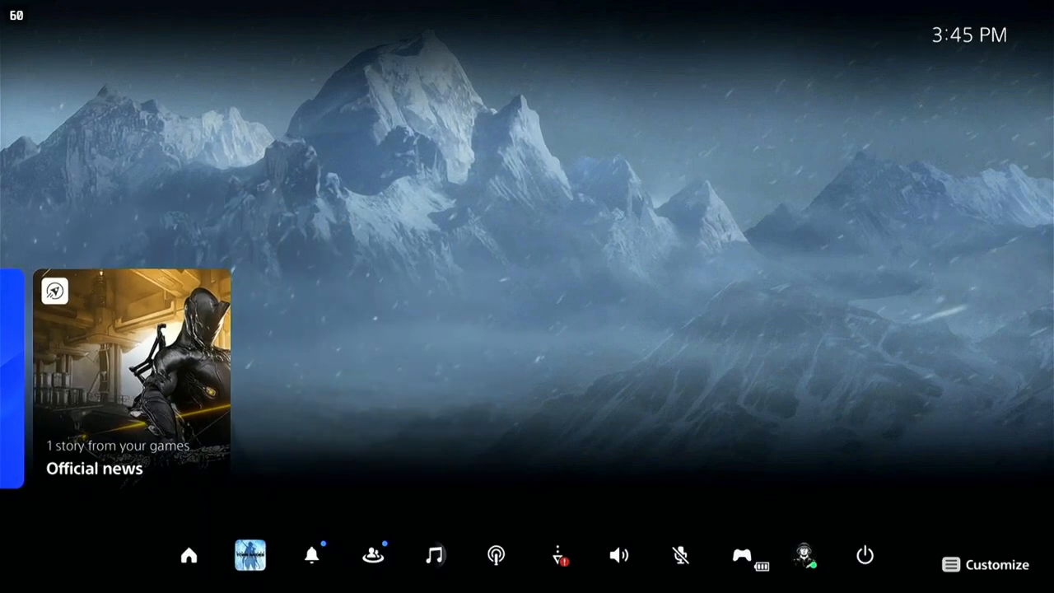
mouse_move(864, 555)
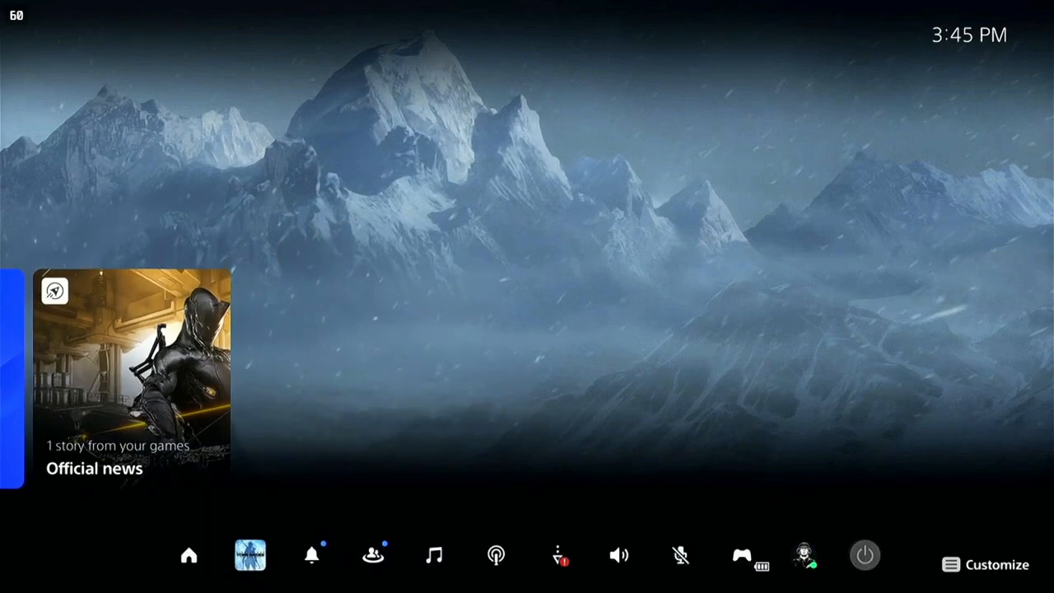
Step: Put the PS5 into rest mode from the power options, ending the stream
click(865, 553)
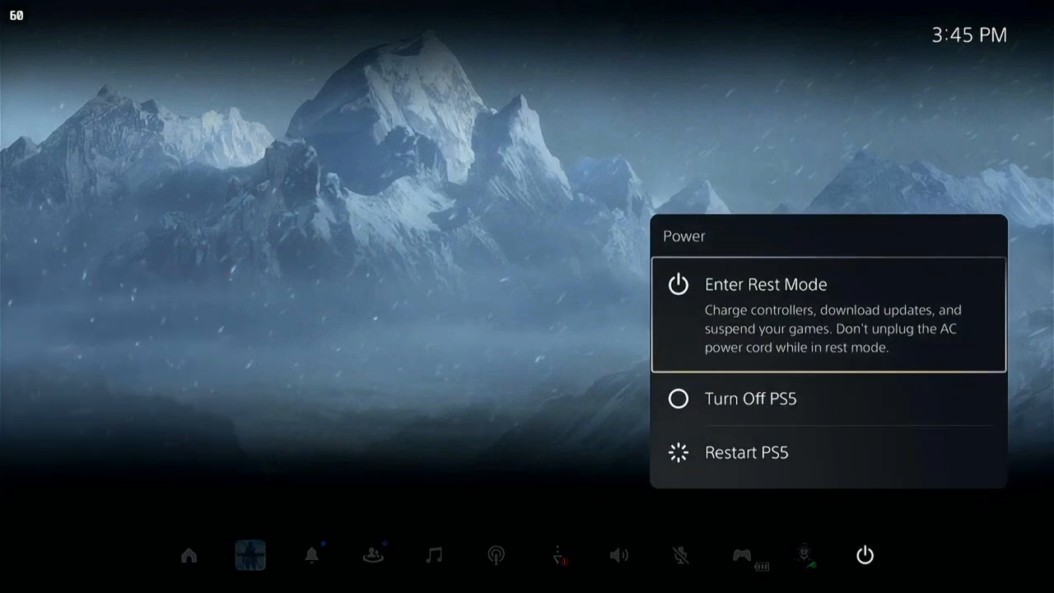
click(766, 284)
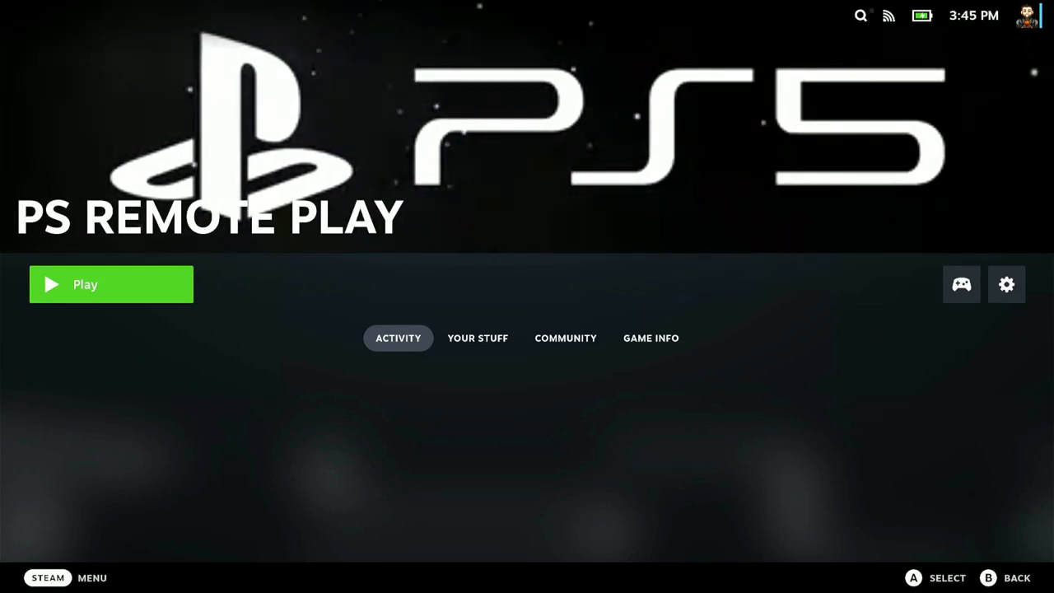
Step: Return to the PS Remote Play entry in the Steam library
click(1006, 284)
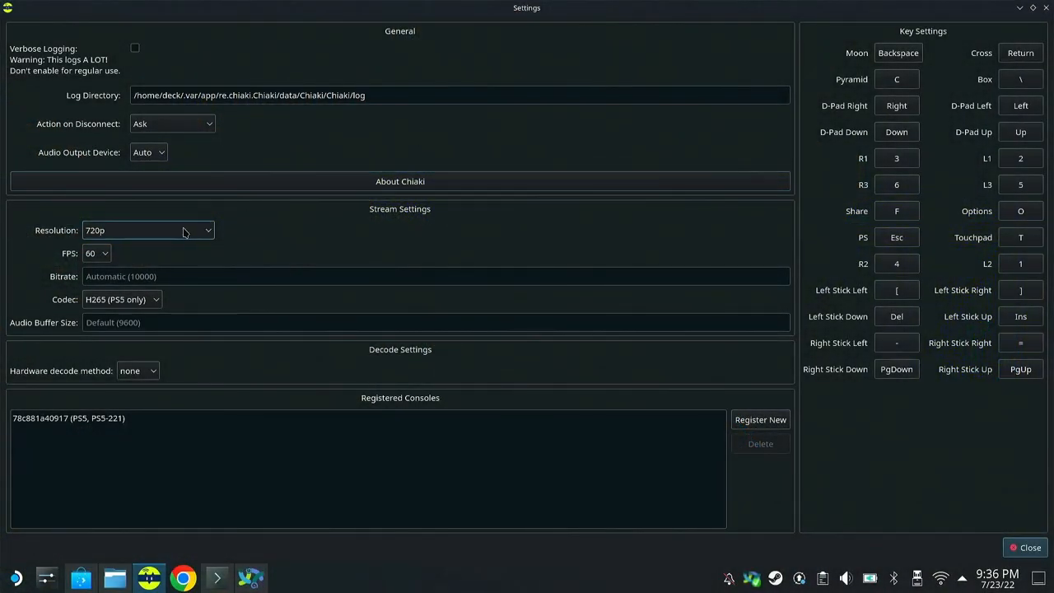
click(149, 230)
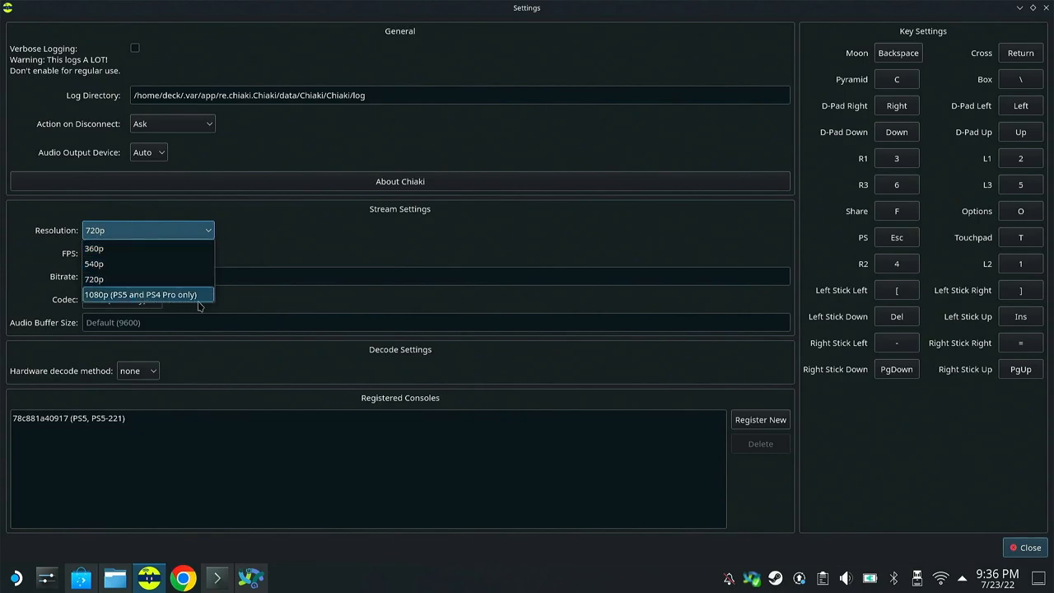
click(94, 264)
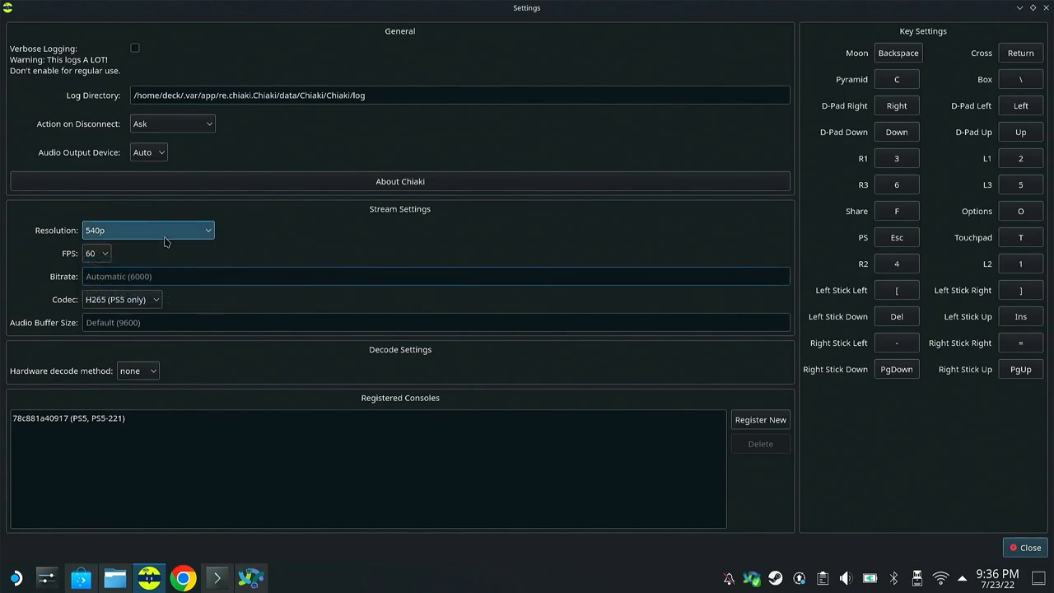
click(148, 230)
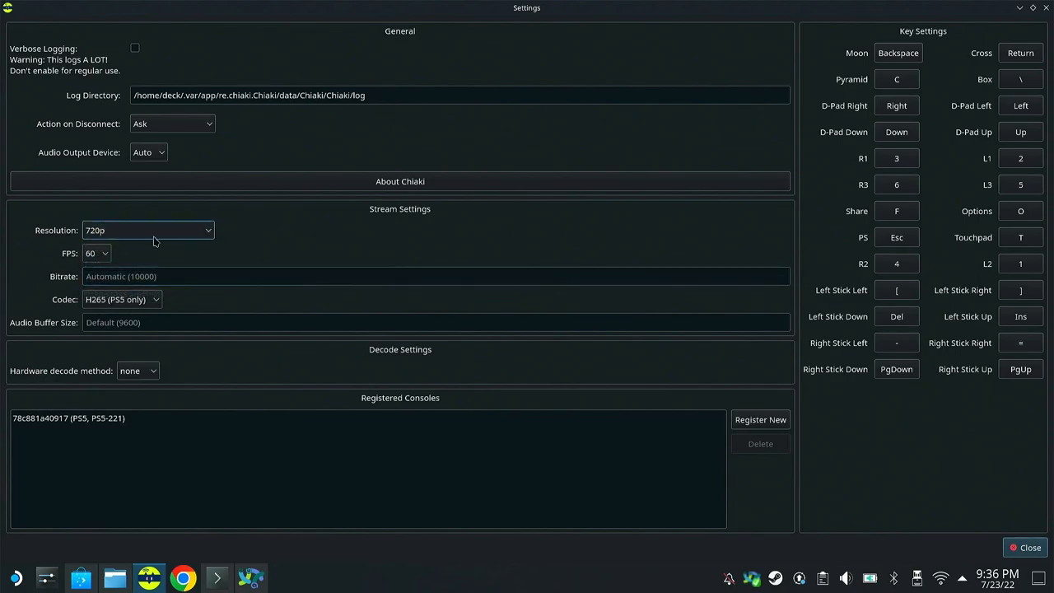
click(434, 277)
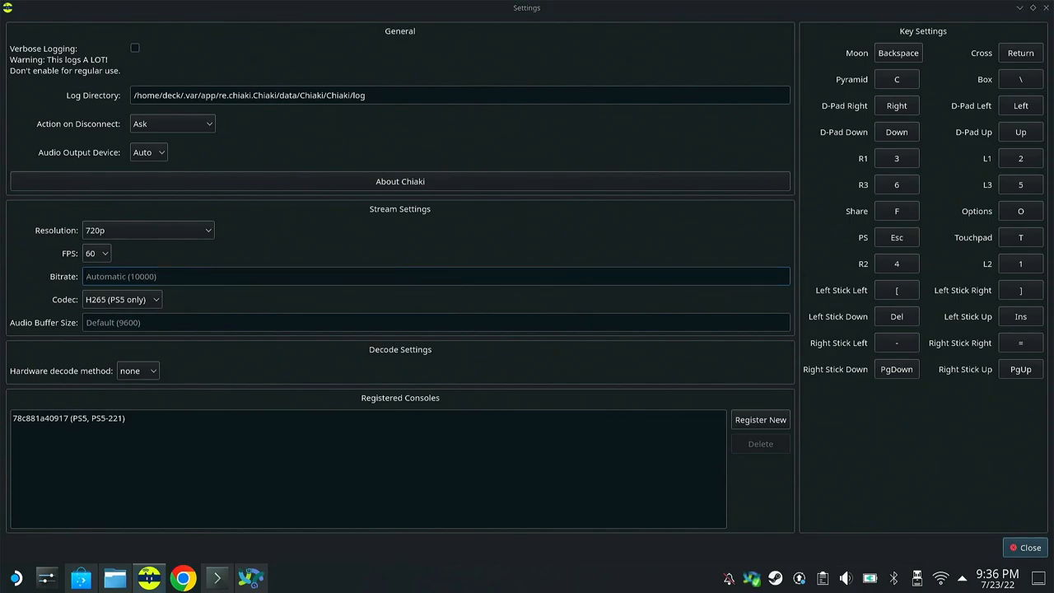
mouse_move(313, 349)
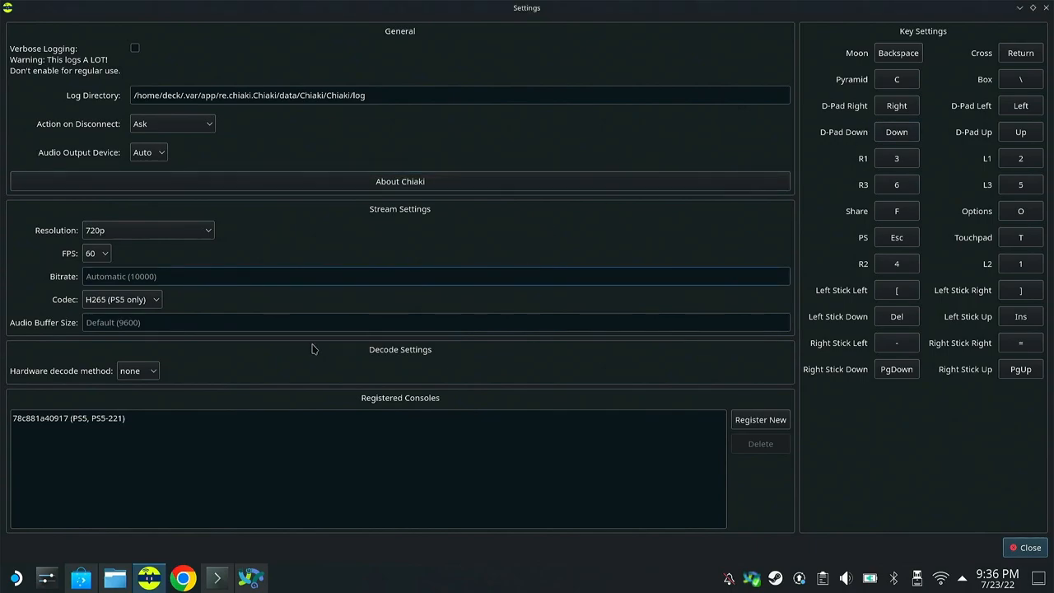
Step: Set the audio buffer size to 19200 and keep H265 (PS5 only) as the codec
click(437, 321)
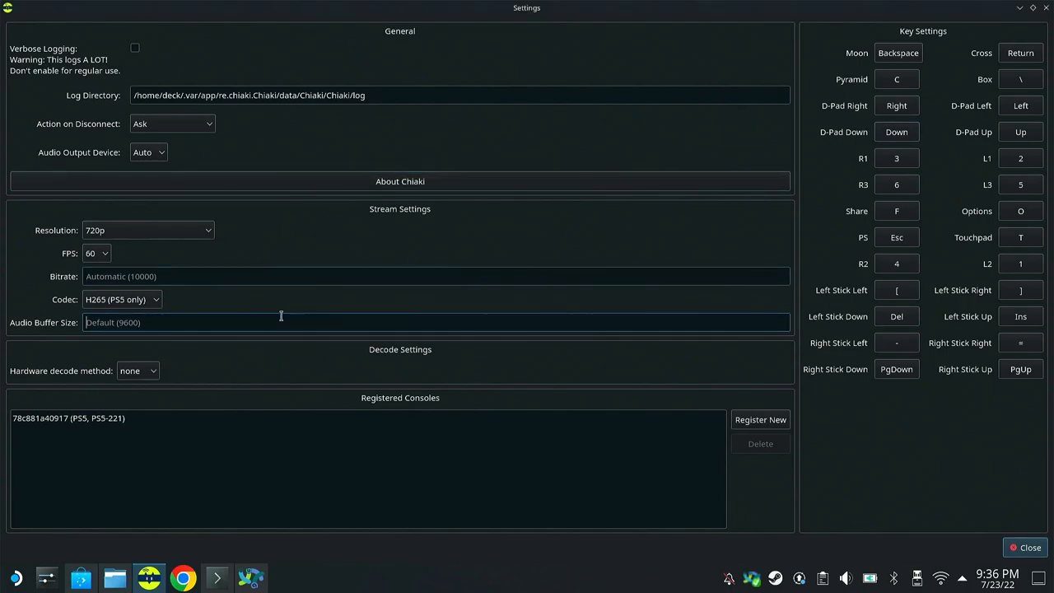
text(19200)
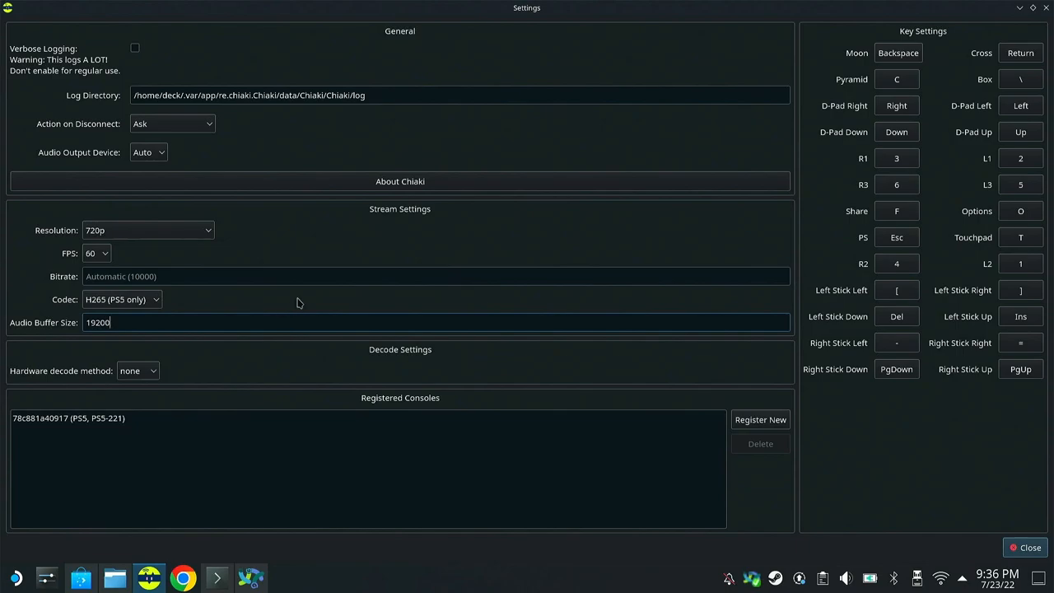
click(181, 277)
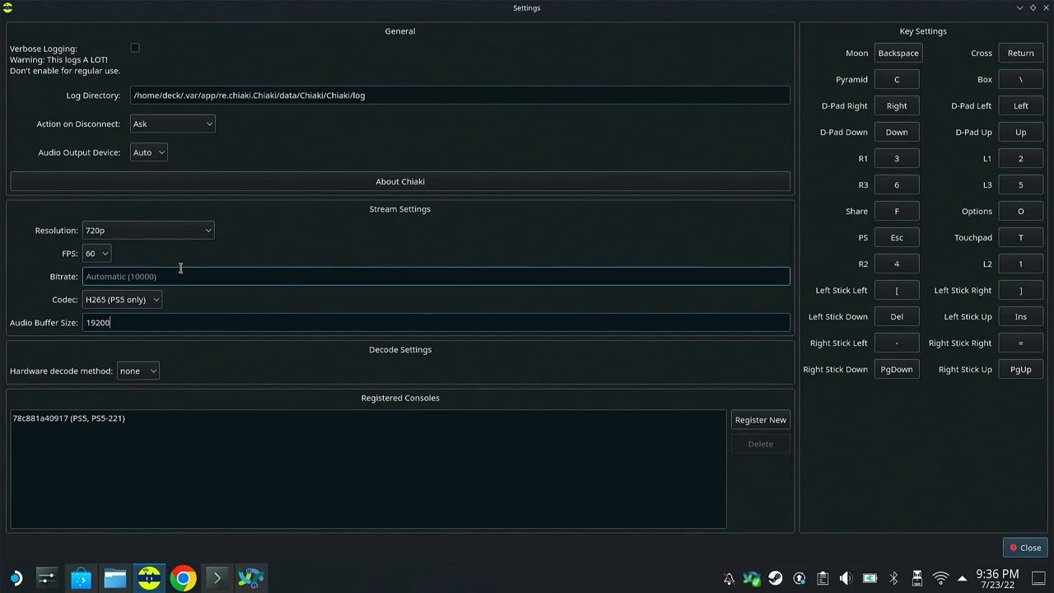
click(121, 299)
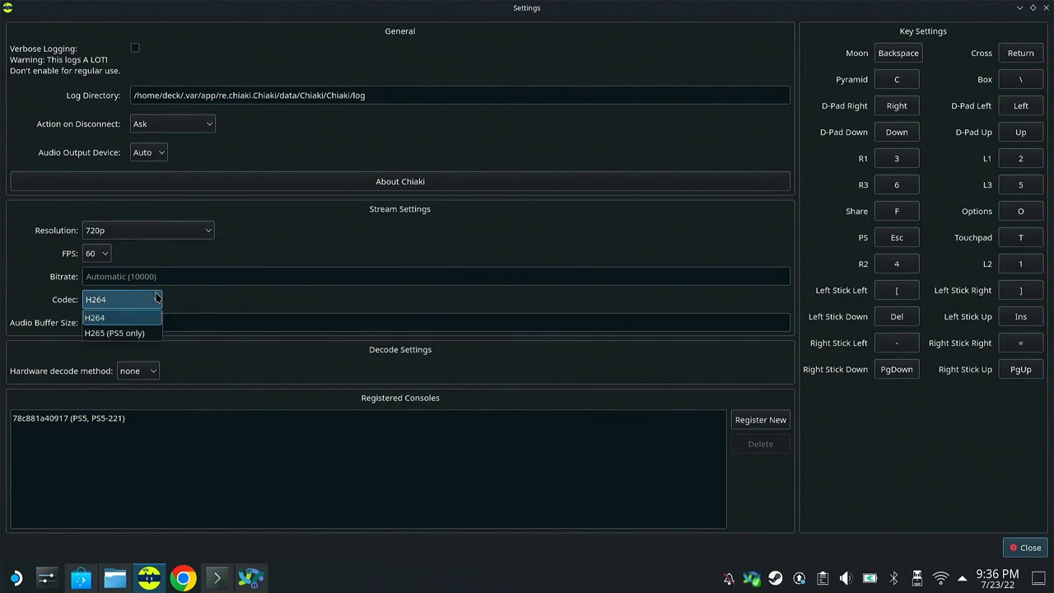
click(115, 333)
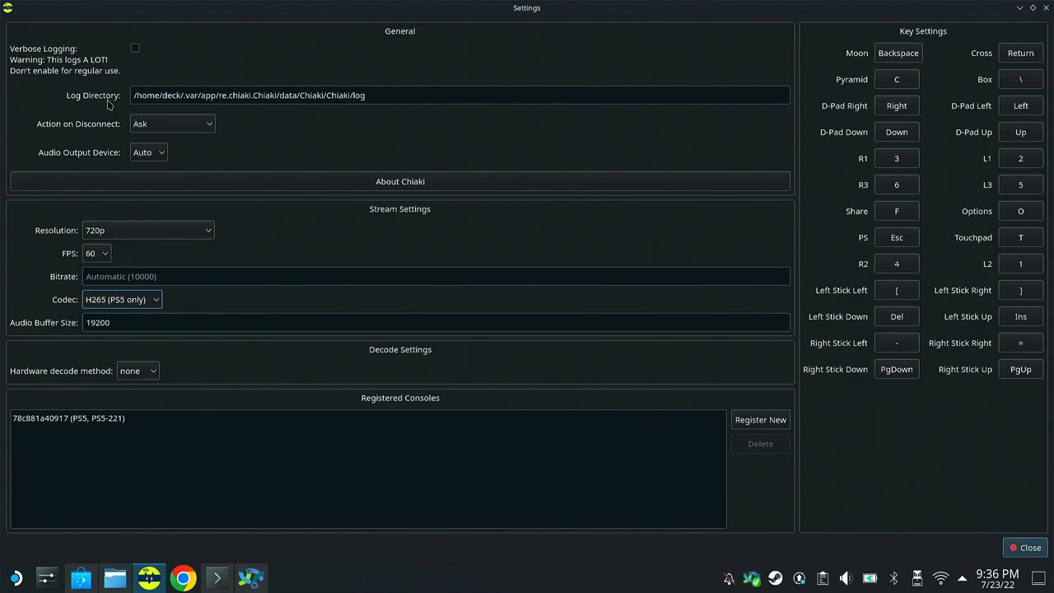
mouse_move(805, 135)
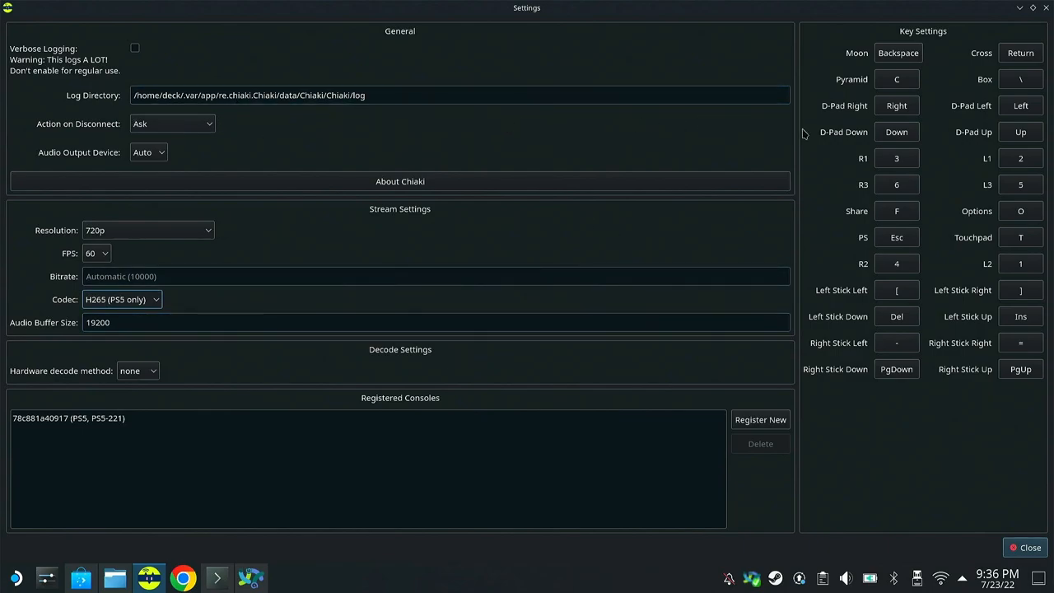
mouse_move(464, 161)
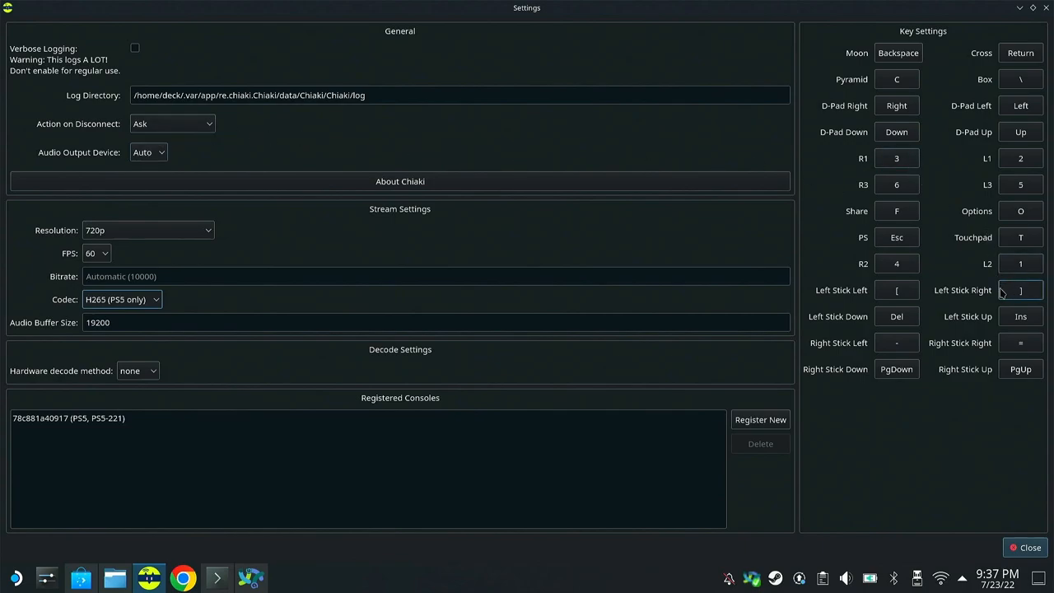
mouse_move(1034, 130)
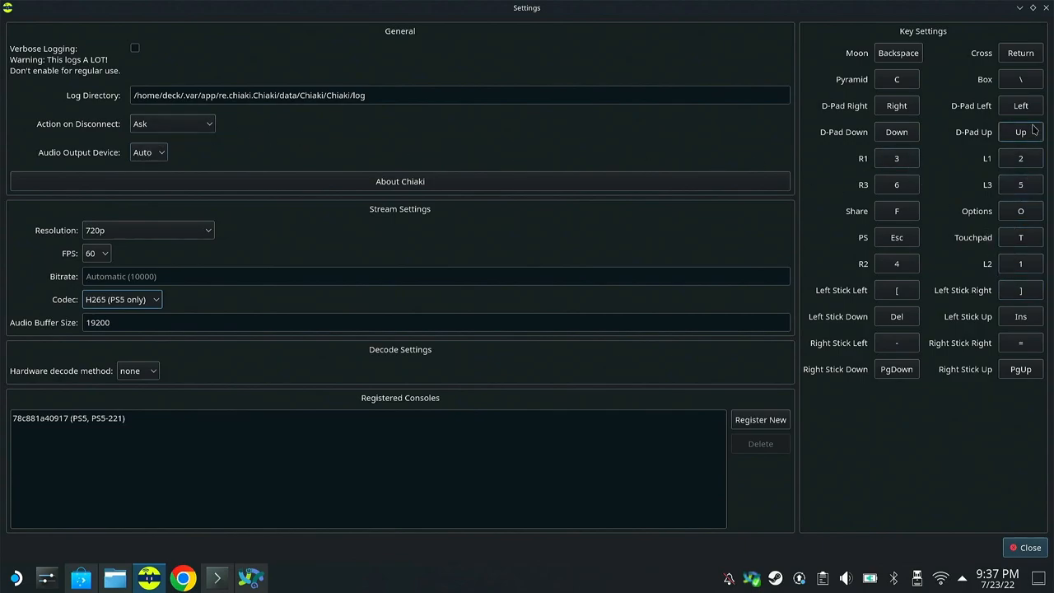
click(1020, 132)
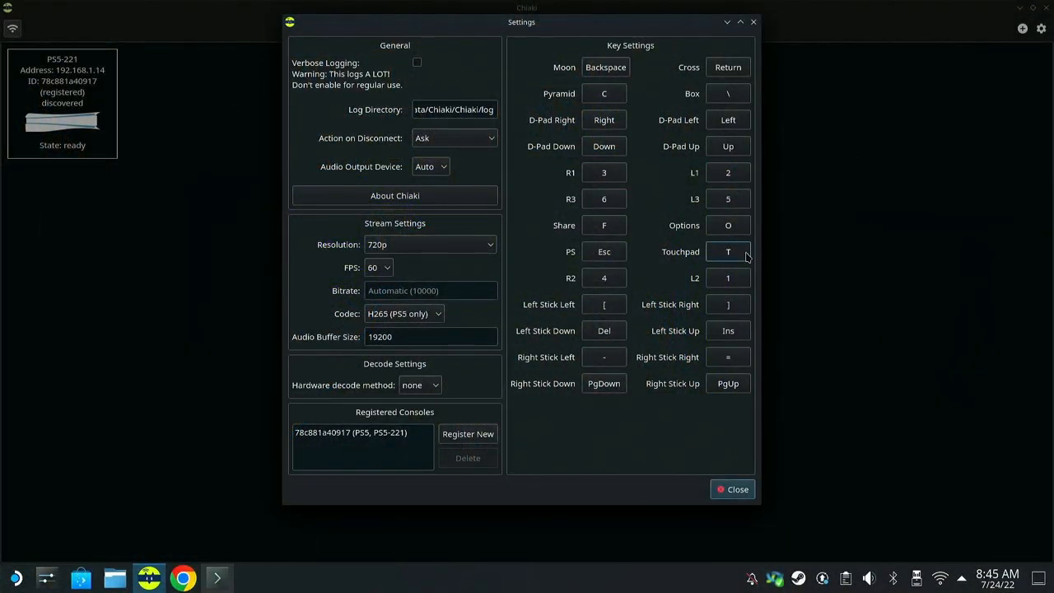
Step: Start reassigning the Touchpad mapping, bringing up the key capture prompt
click(728, 251)
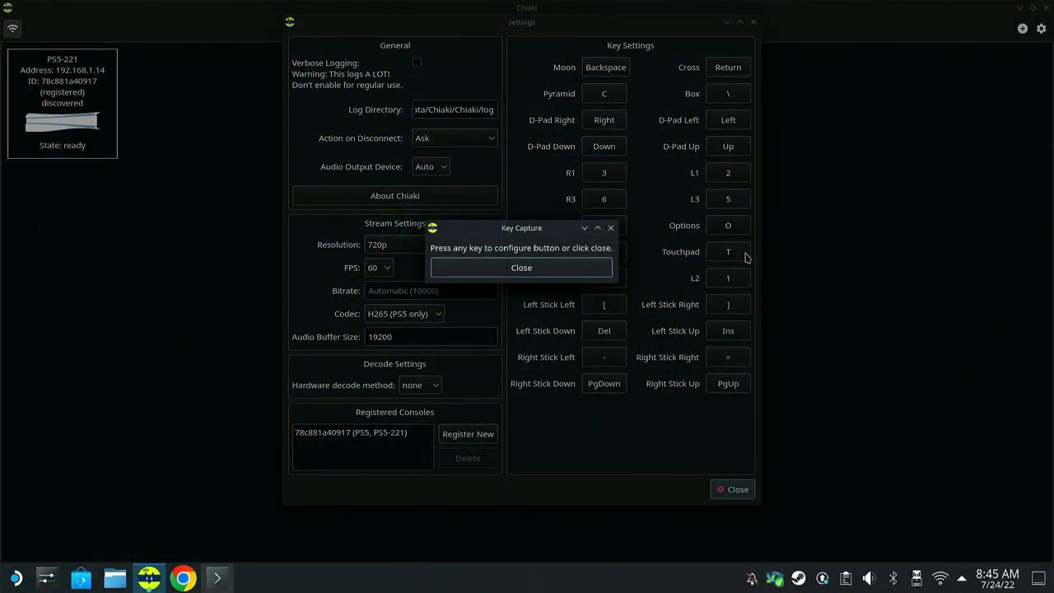